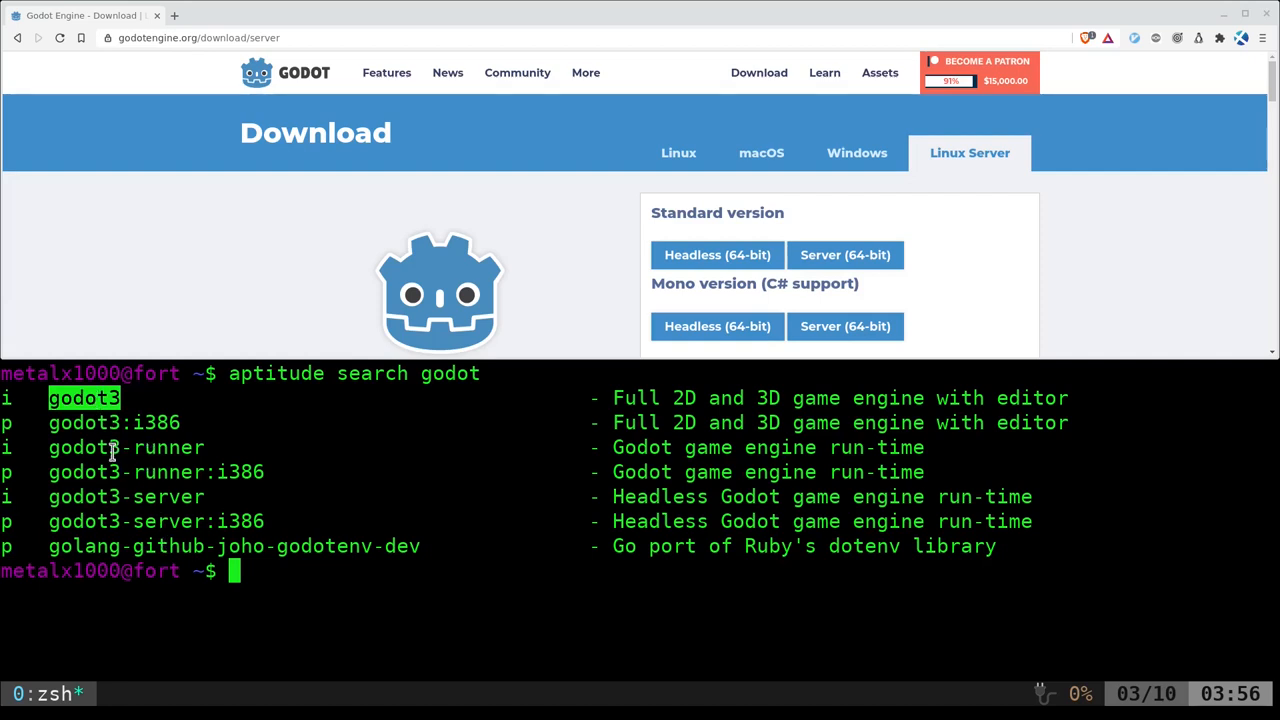
# Create the 'tester' project in a dedicated tester folder and open it in the editor
pyautogui.doubleClick(120, 447)
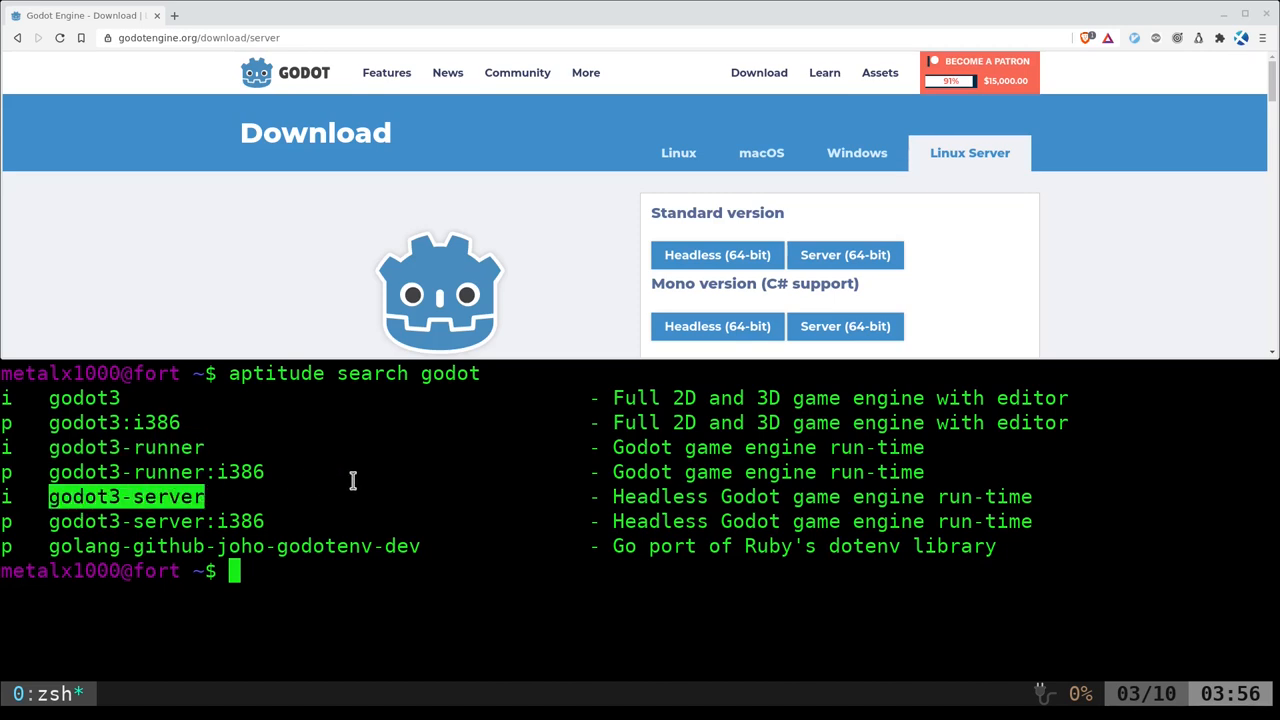
pyautogui.moveTo(943, 295)
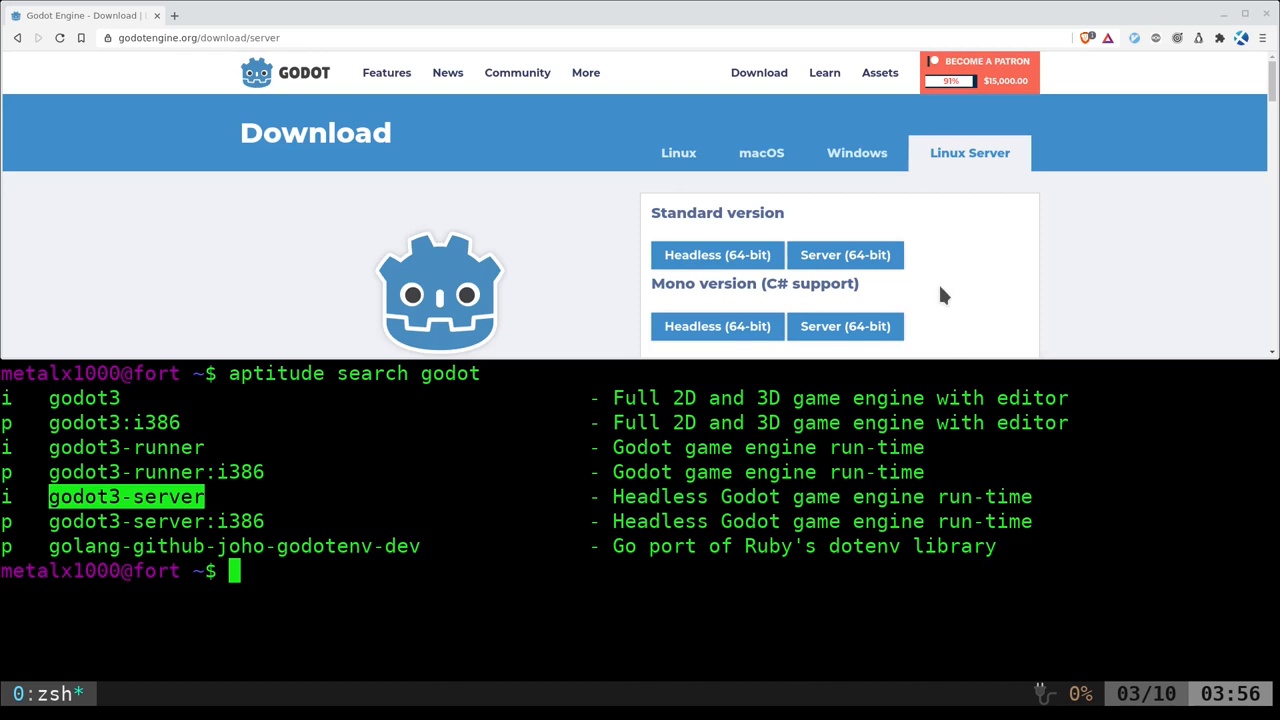
pyautogui.moveTo(347, 466)
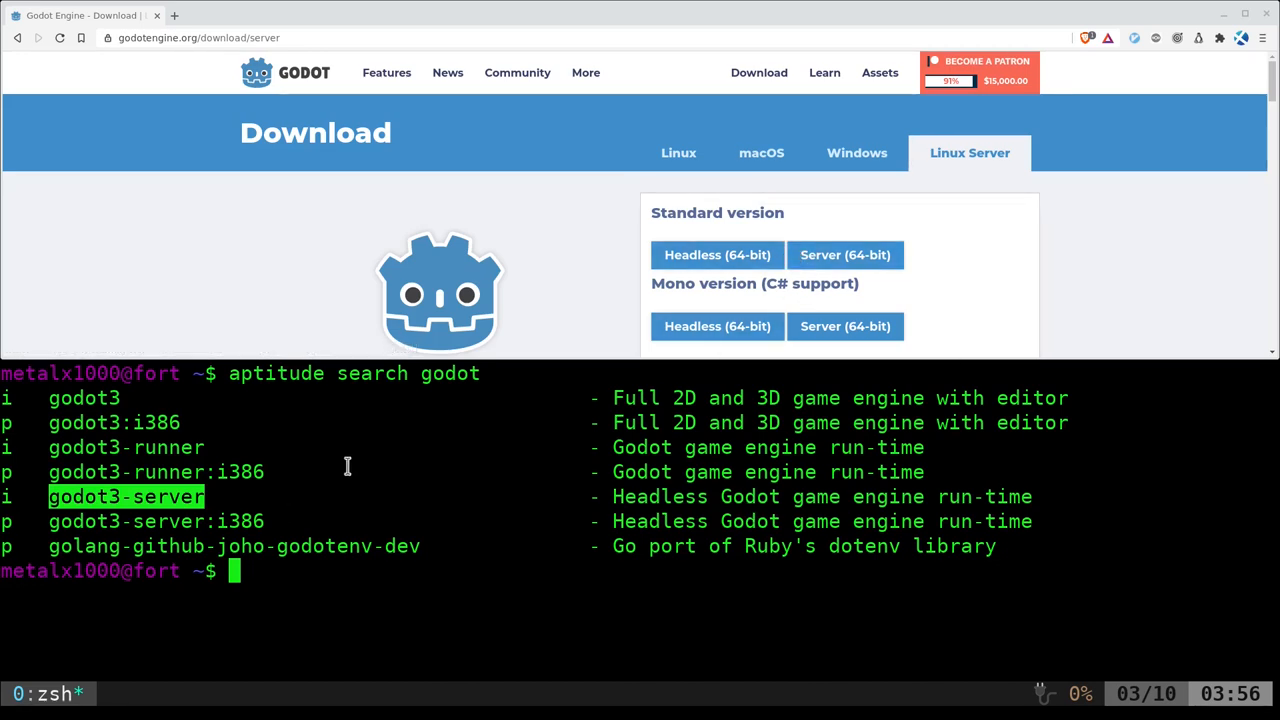
pyautogui.moveTo(335, 556)
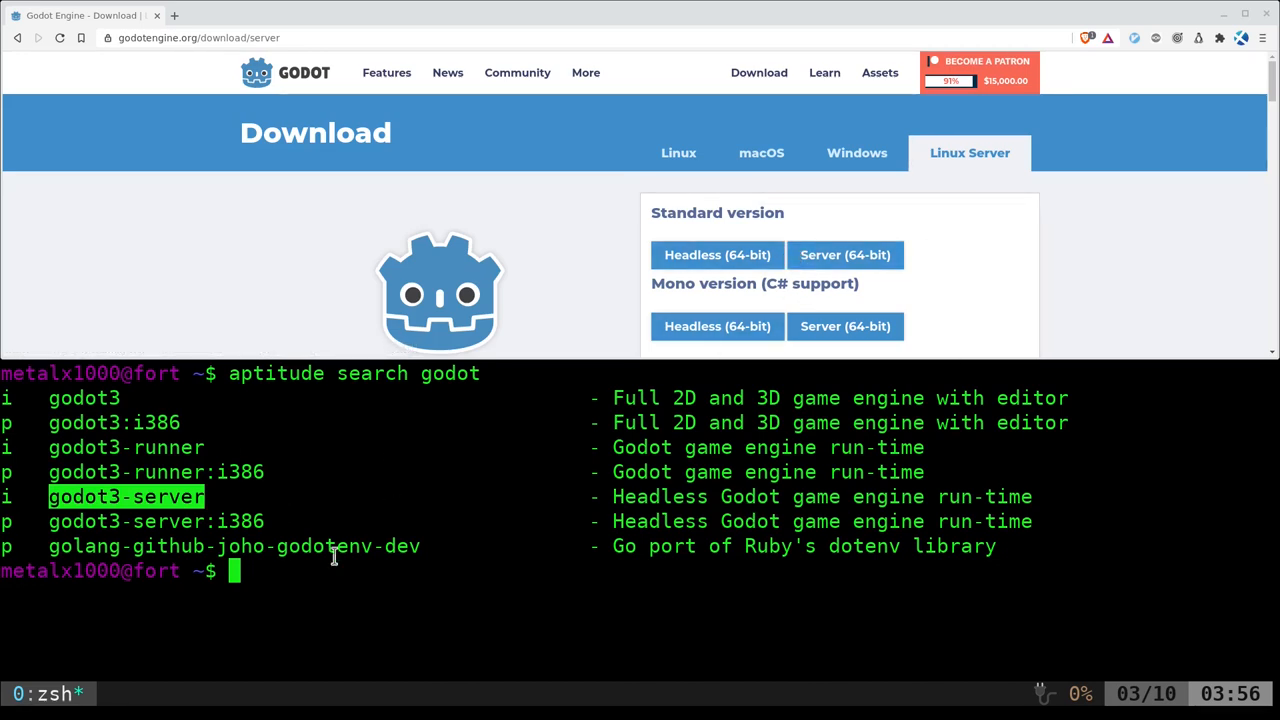
pyautogui.moveTo(543, 446)
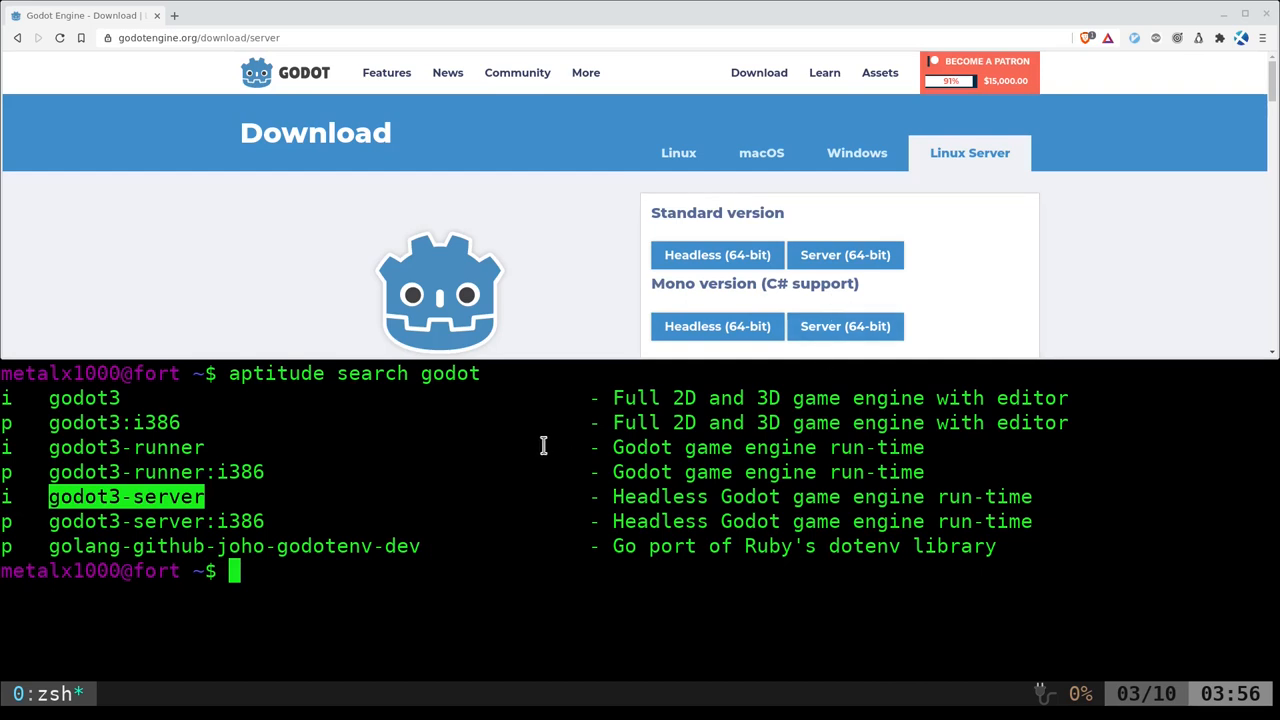
pyautogui.moveTo(497, 455)
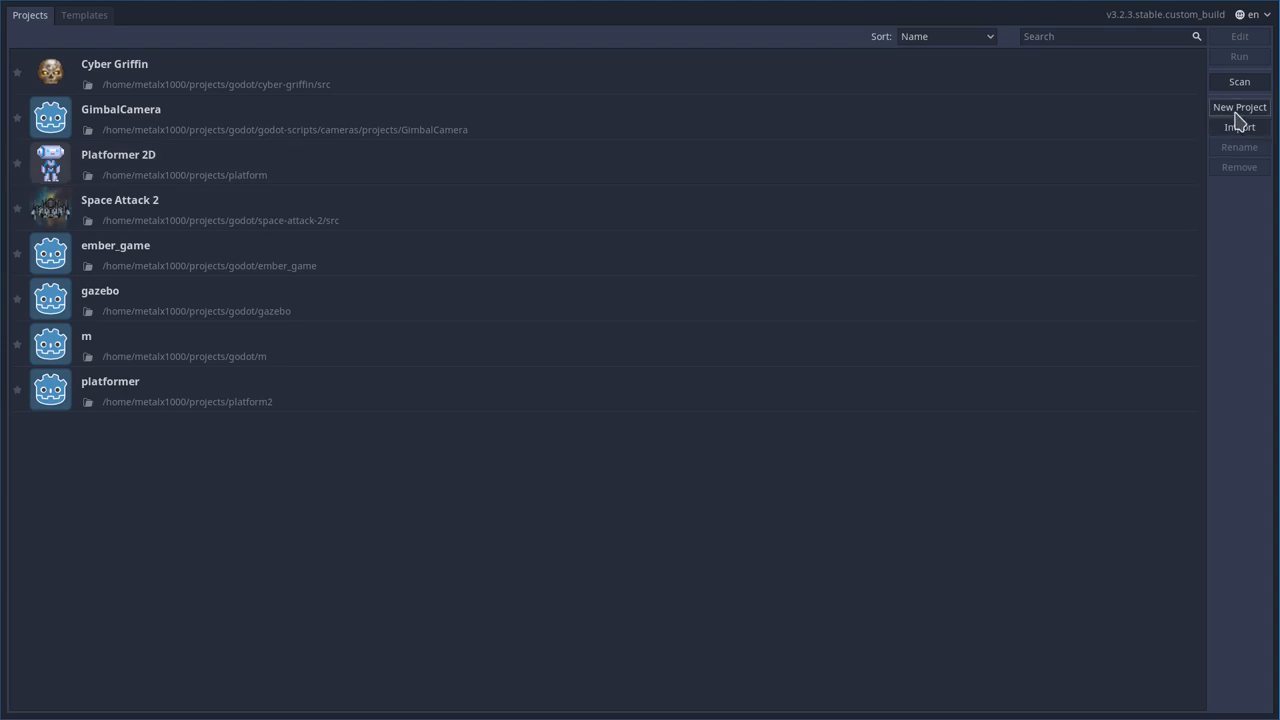
pyautogui.click(1240, 107)
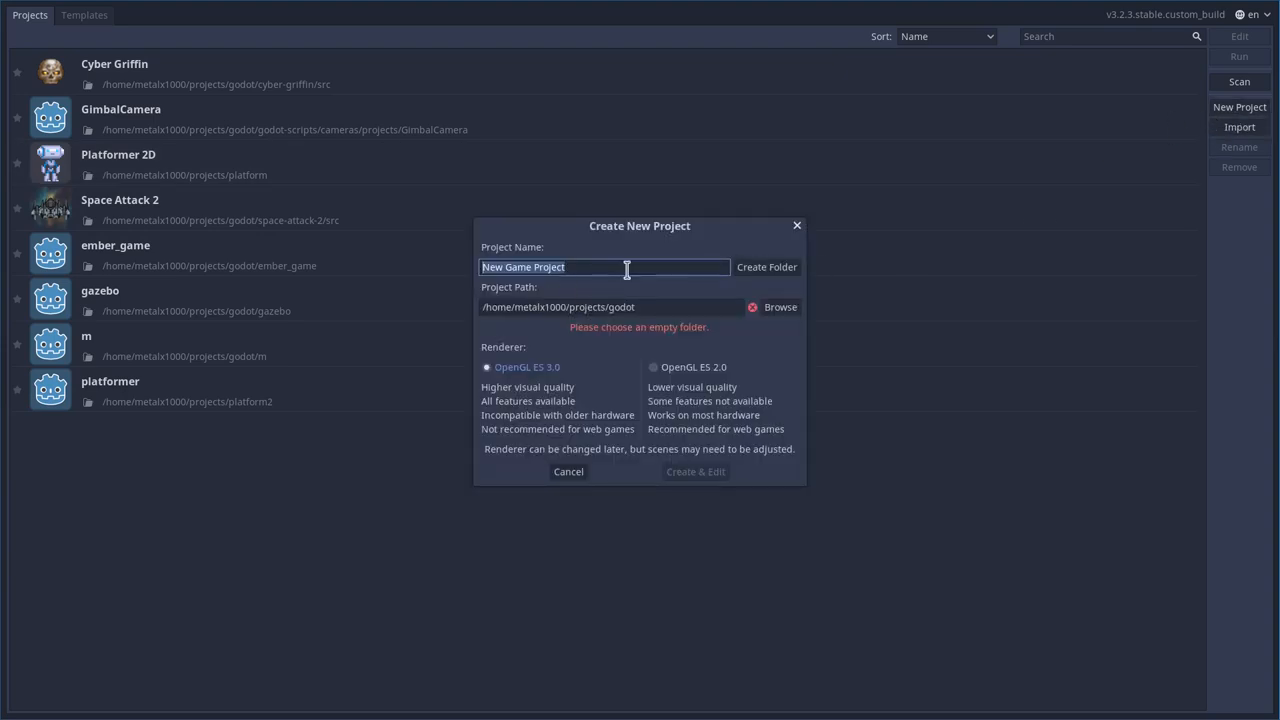
pyautogui.write('tester')
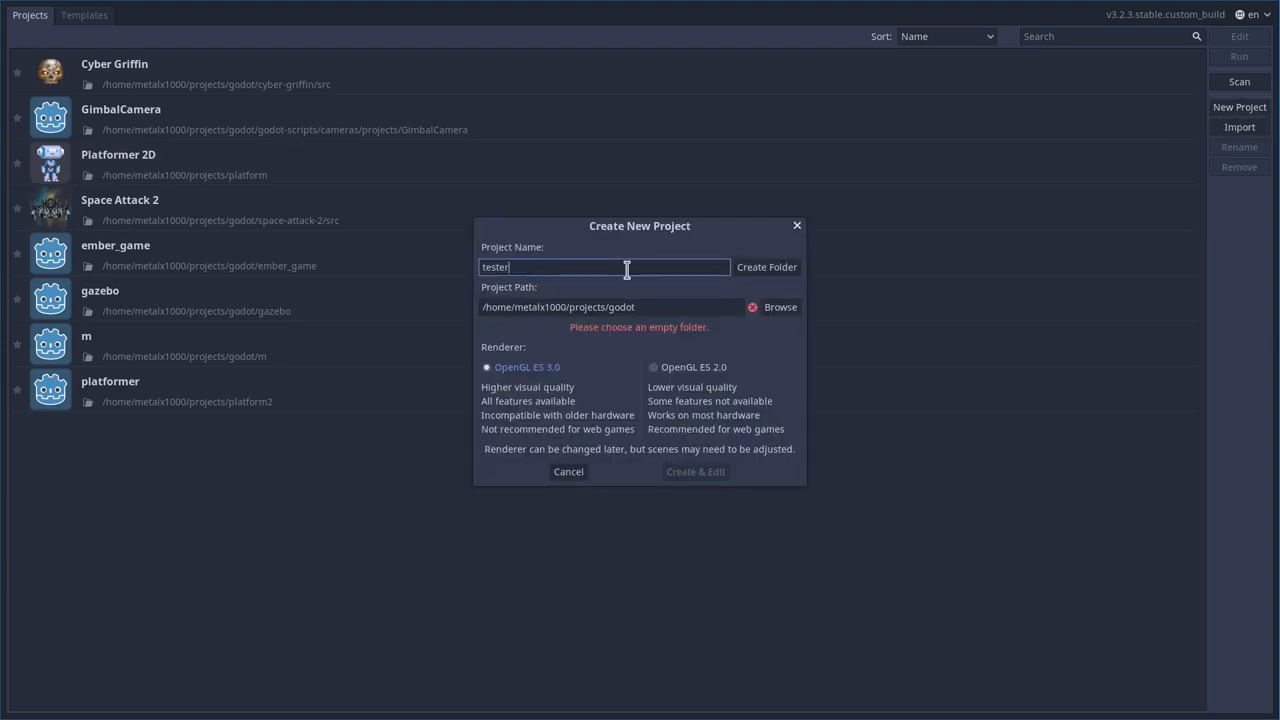
pyautogui.click(766, 267)
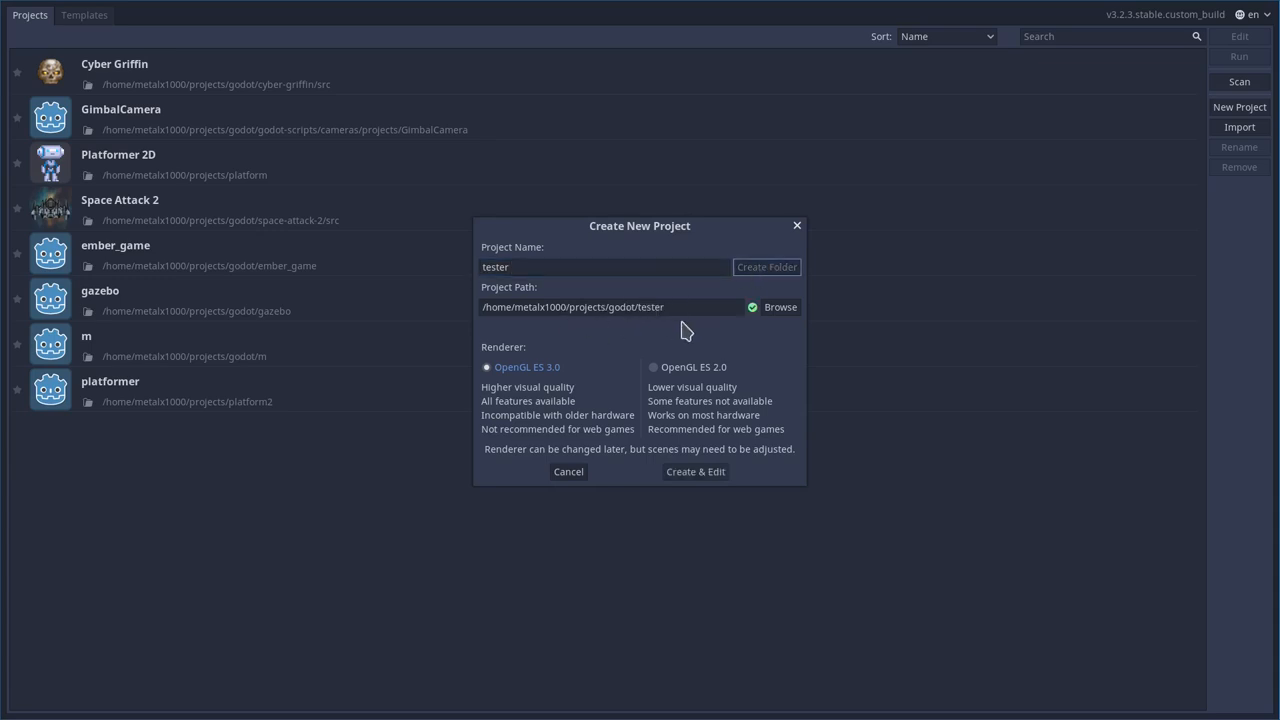
pyautogui.click(695, 471)
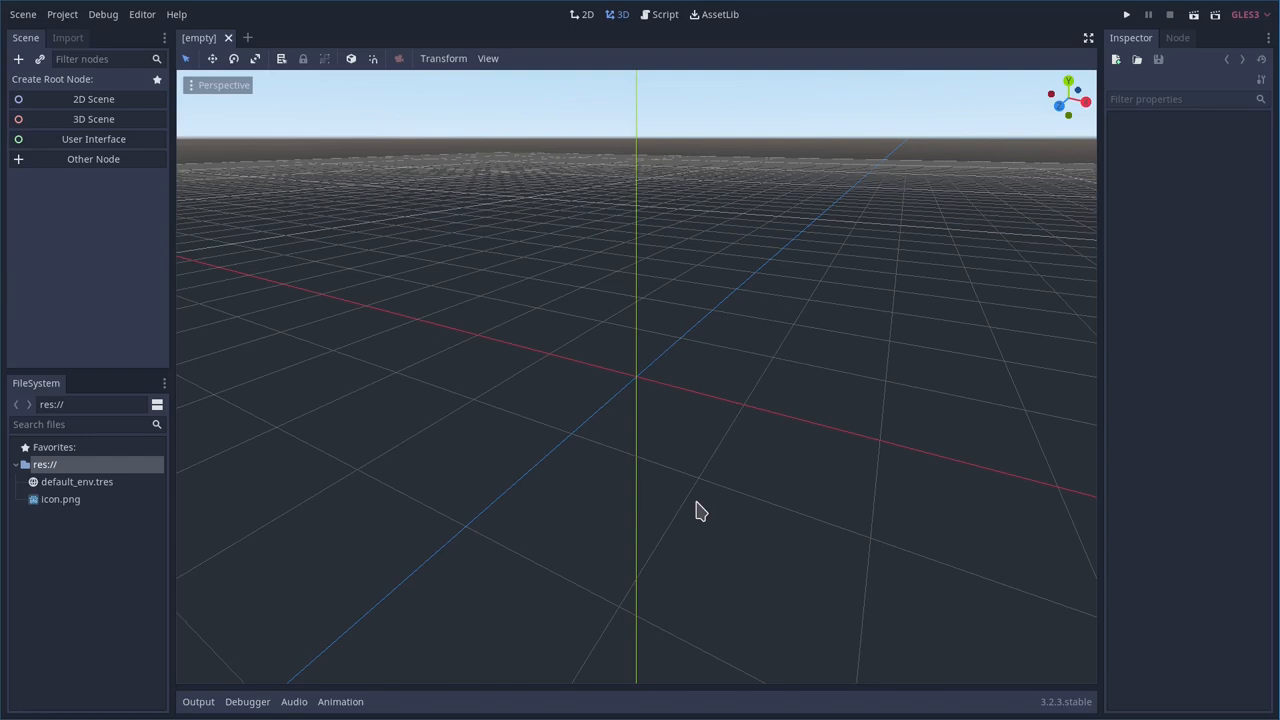
pyautogui.moveTo(255, 265)
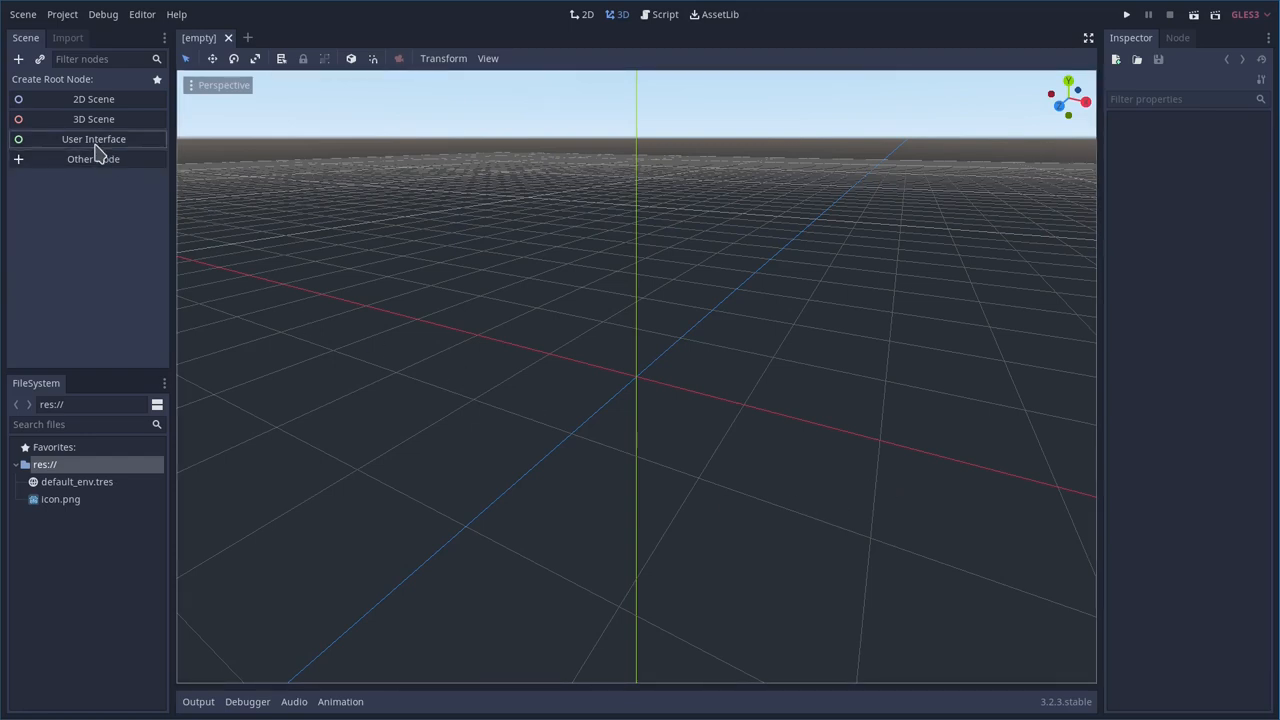
# Start a User Interface scene with a child Label reading 'This is a test'
pyautogui.click(93, 139)
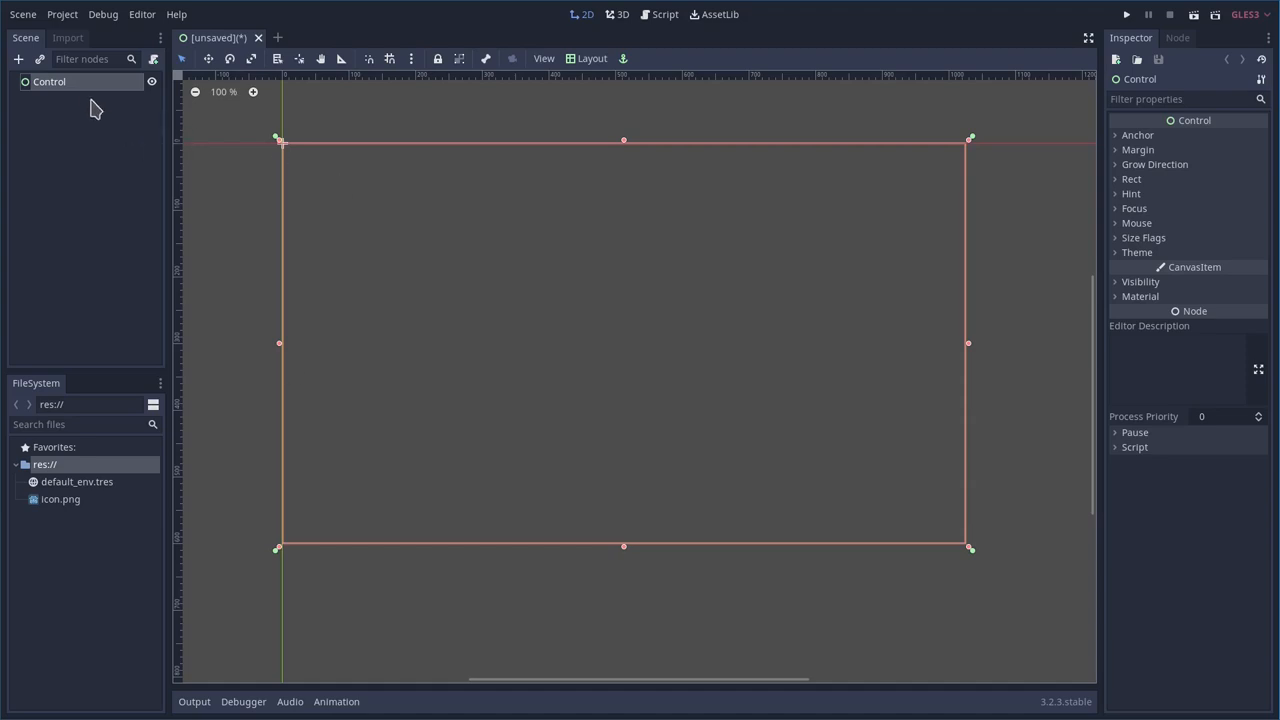
pyautogui.click(18, 58)
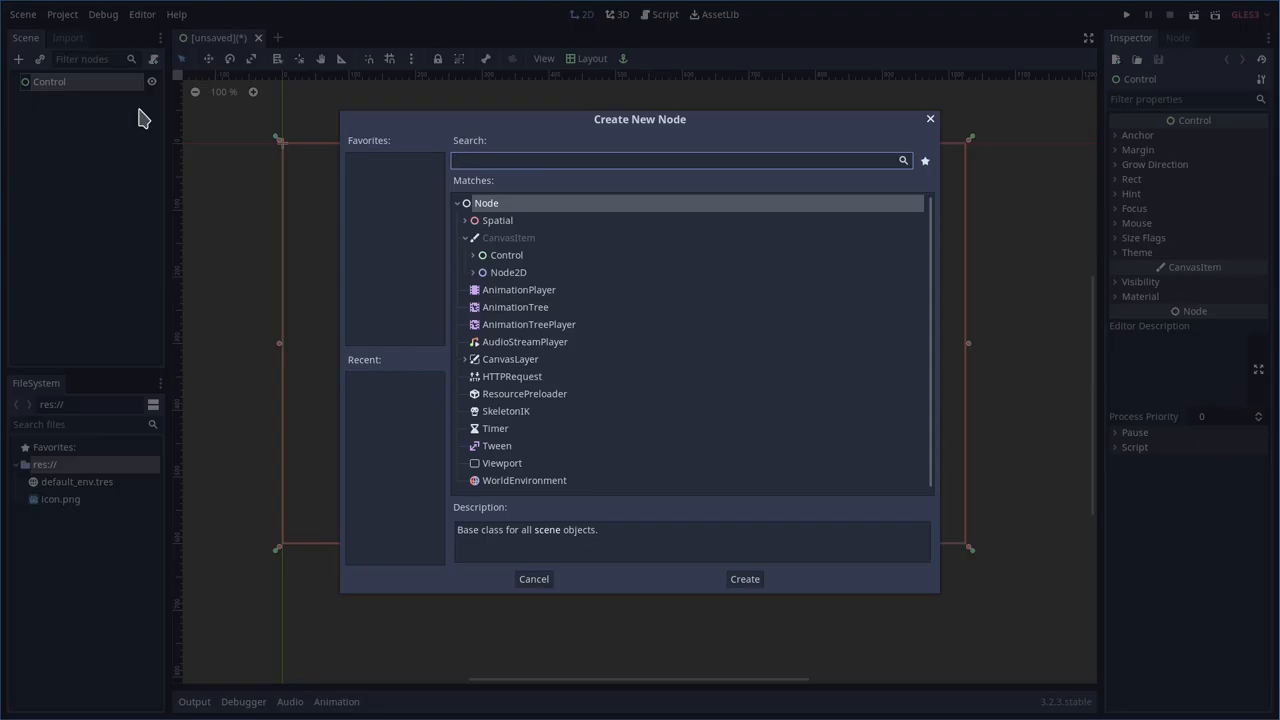
pyautogui.click(744, 578)
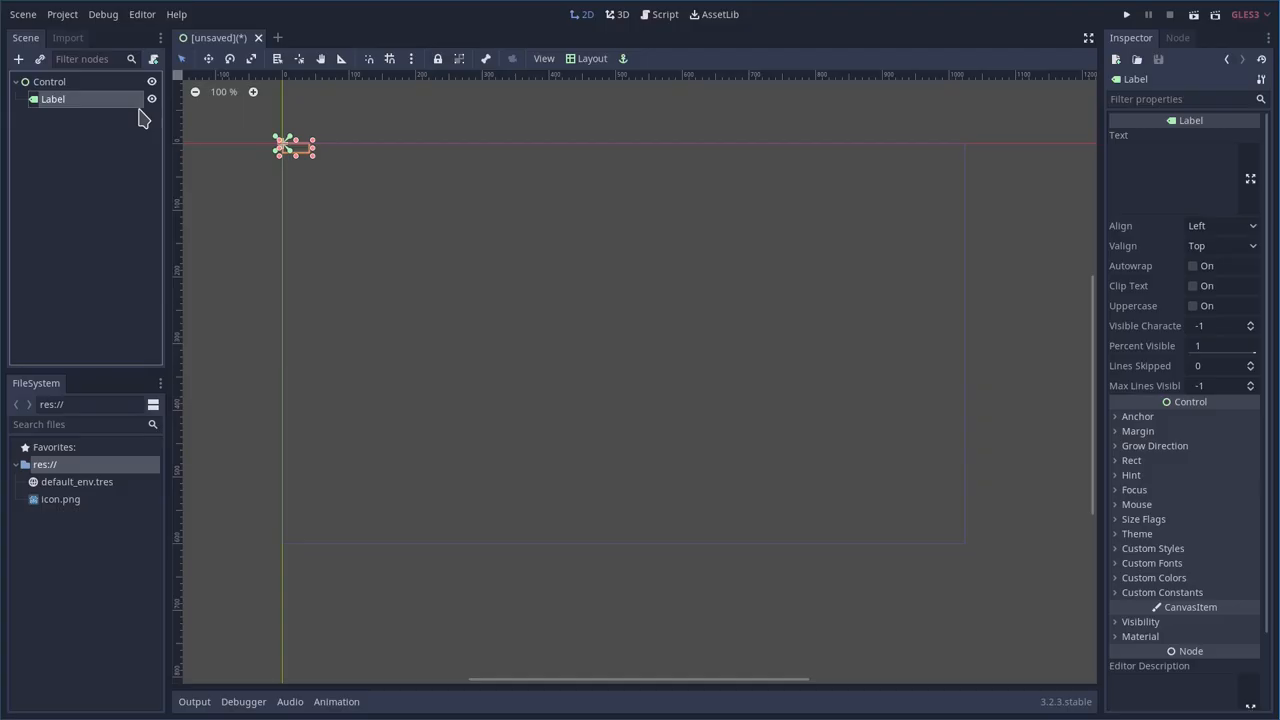
pyautogui.write('This is a test')
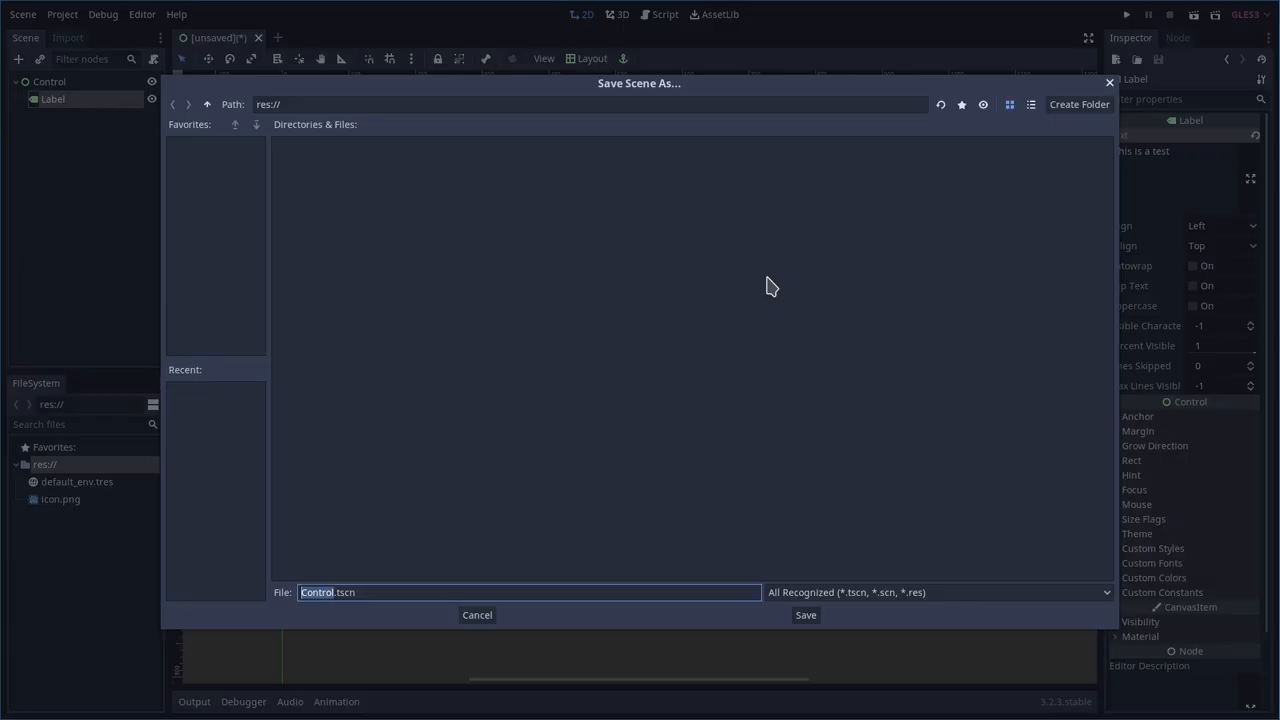
# Save the scene as Control.tscn
pyautogui.click(805, 615)
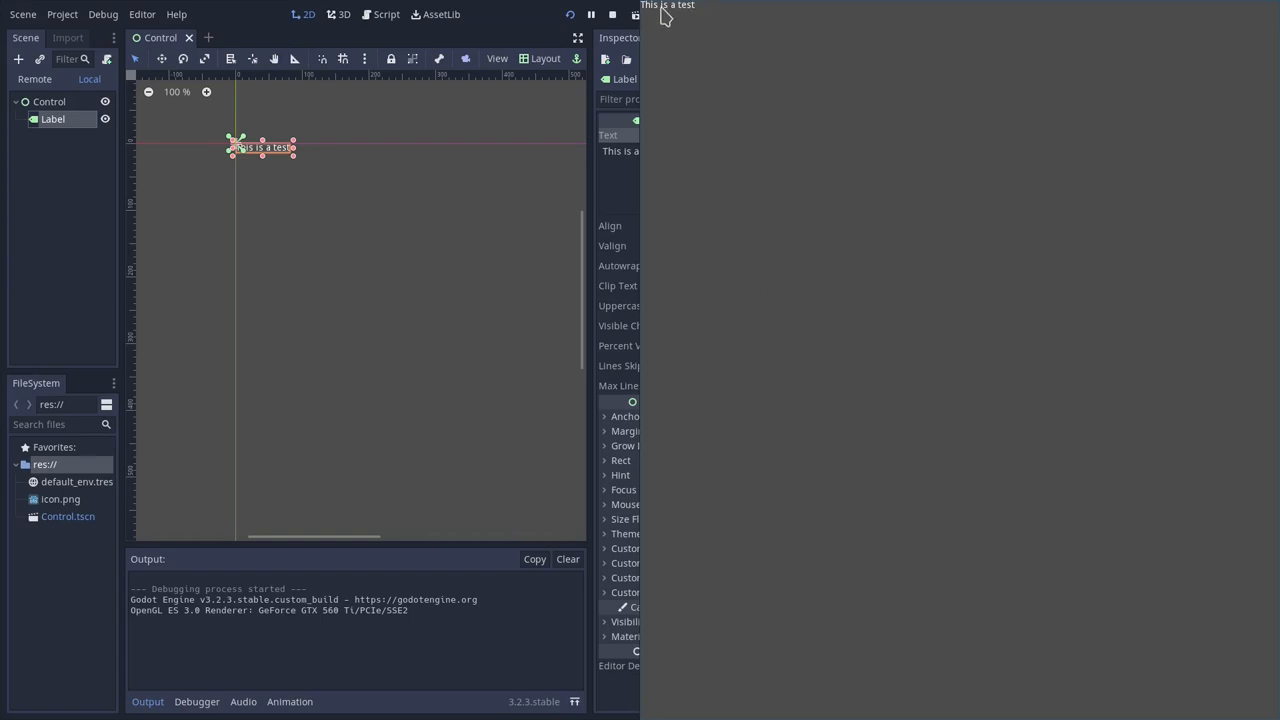
pyautogui.moveTo(905, 371)
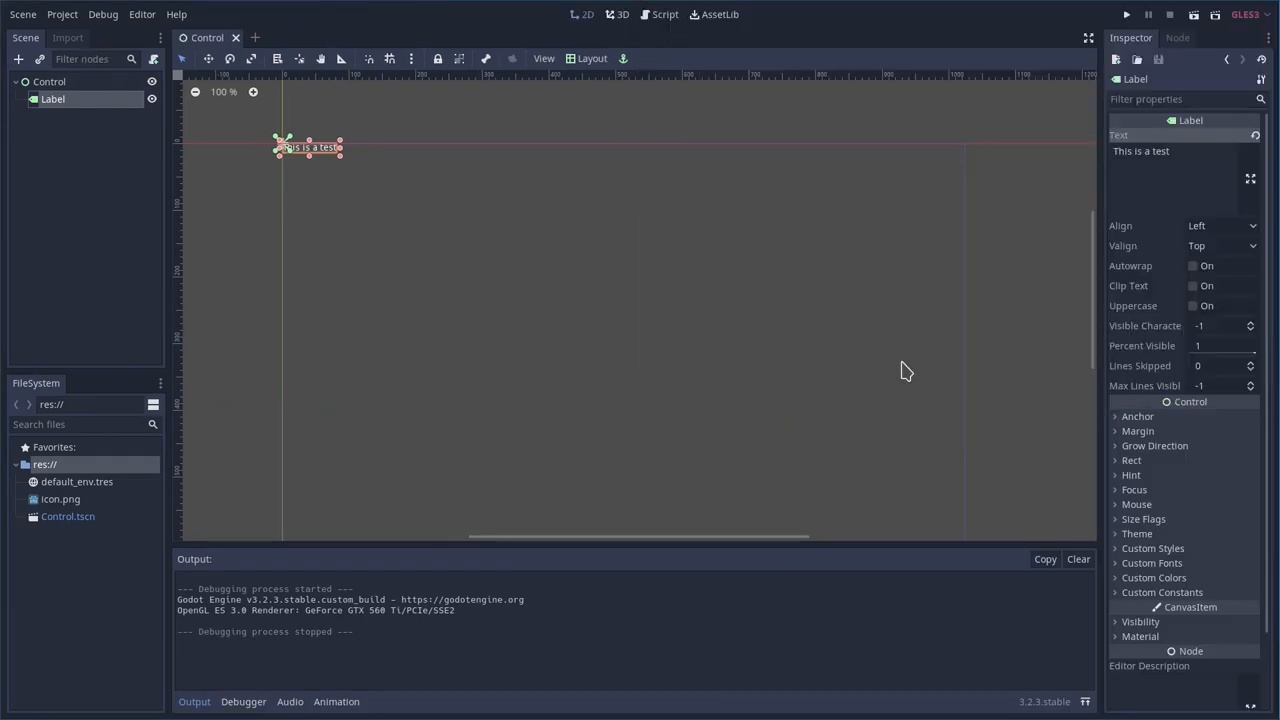
pyautogui.moveTo(770, 330)
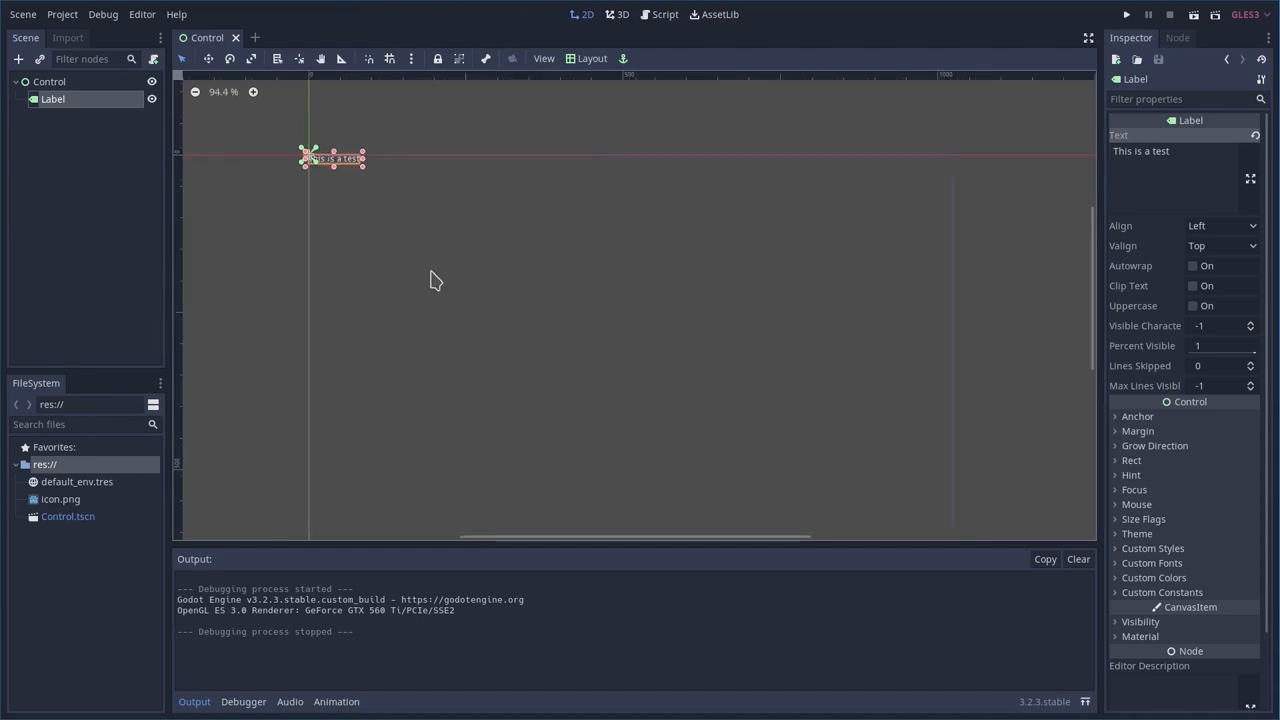
# Add a Linux/X11 preset in the Project Export dialog
pyautogui.click(61, 14)
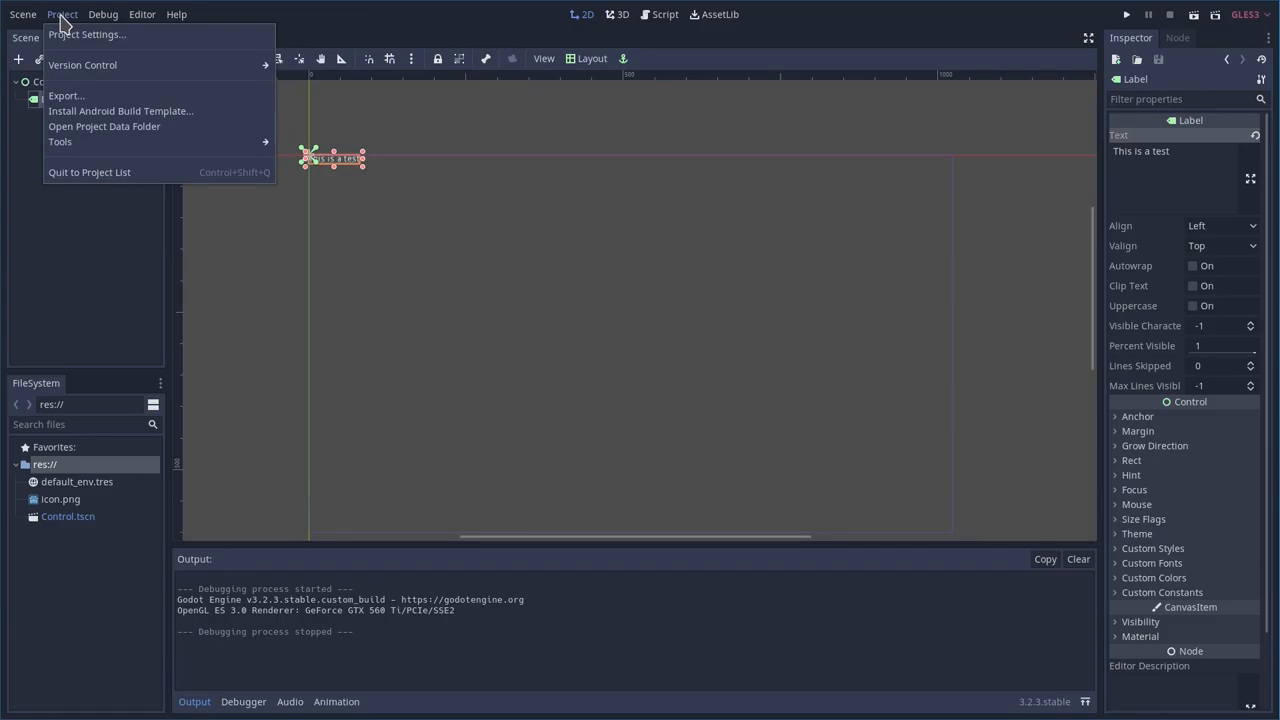
pyautogui.click(65, 96)
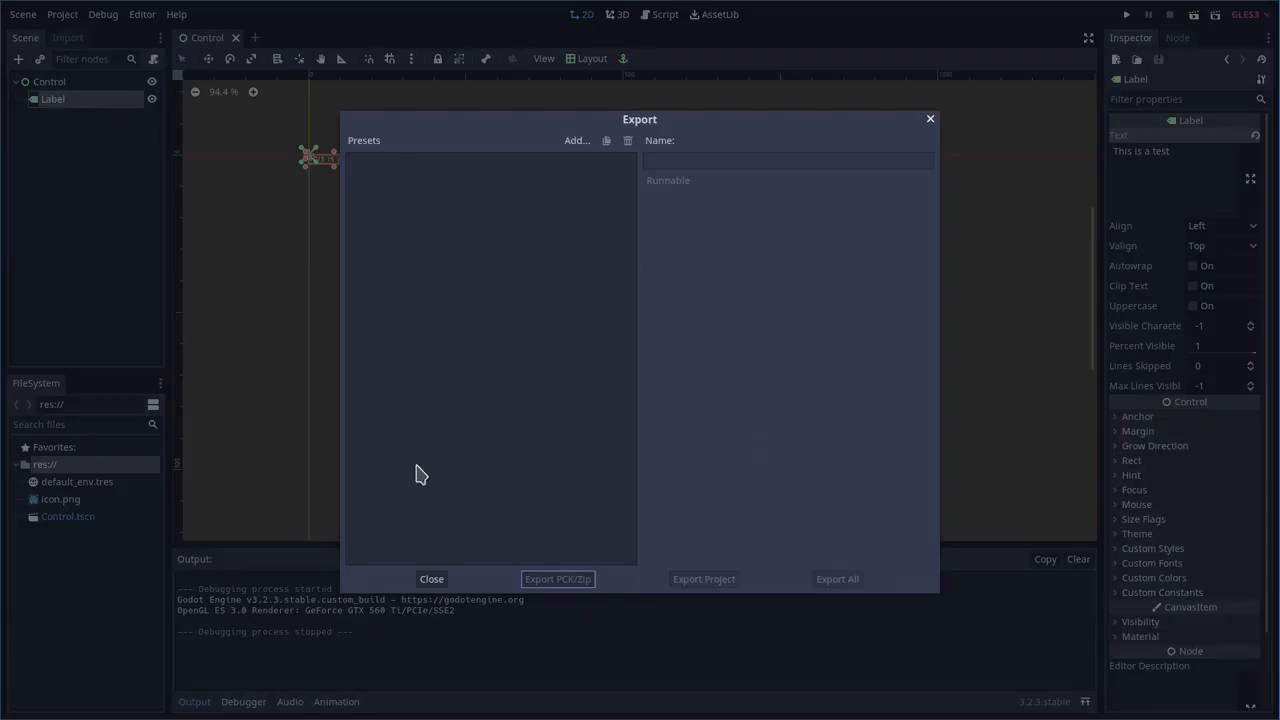
pyautogui.moveTo(597, 326)
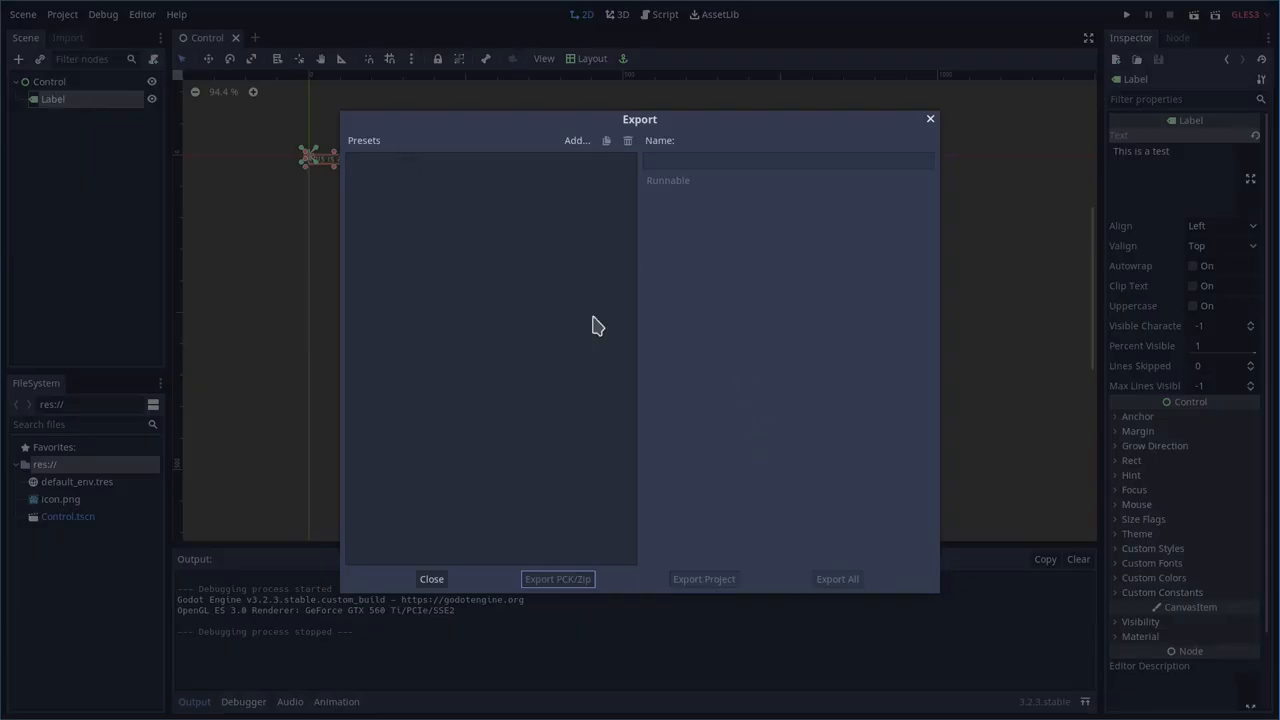
pyautogui.moveTo(596, 261)
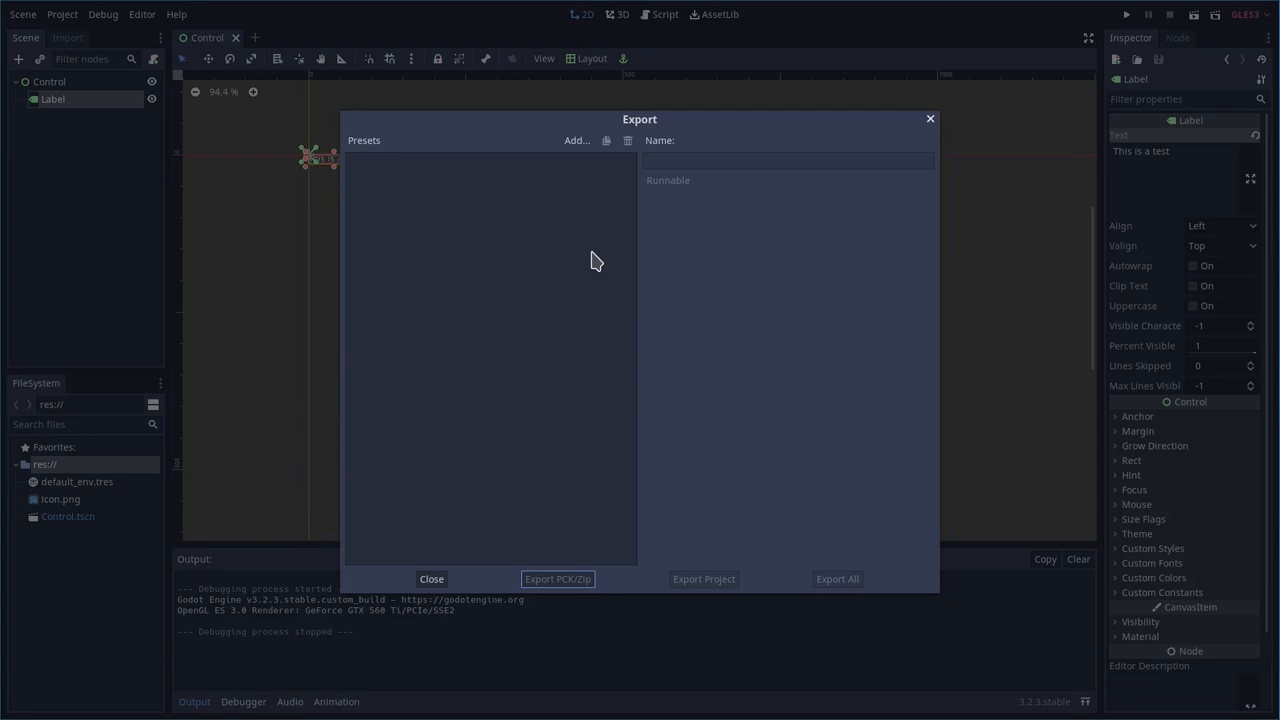
pyautogui.click(577, 140)
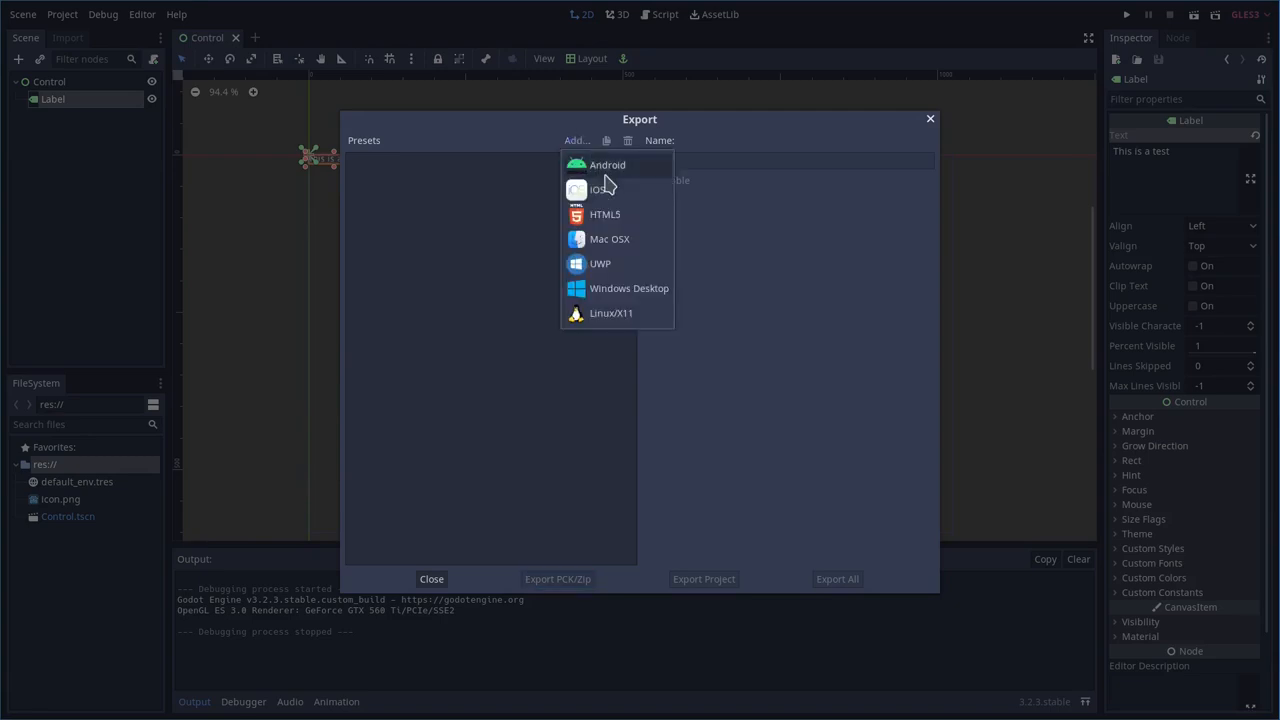
pyautogui.click(611, 313)
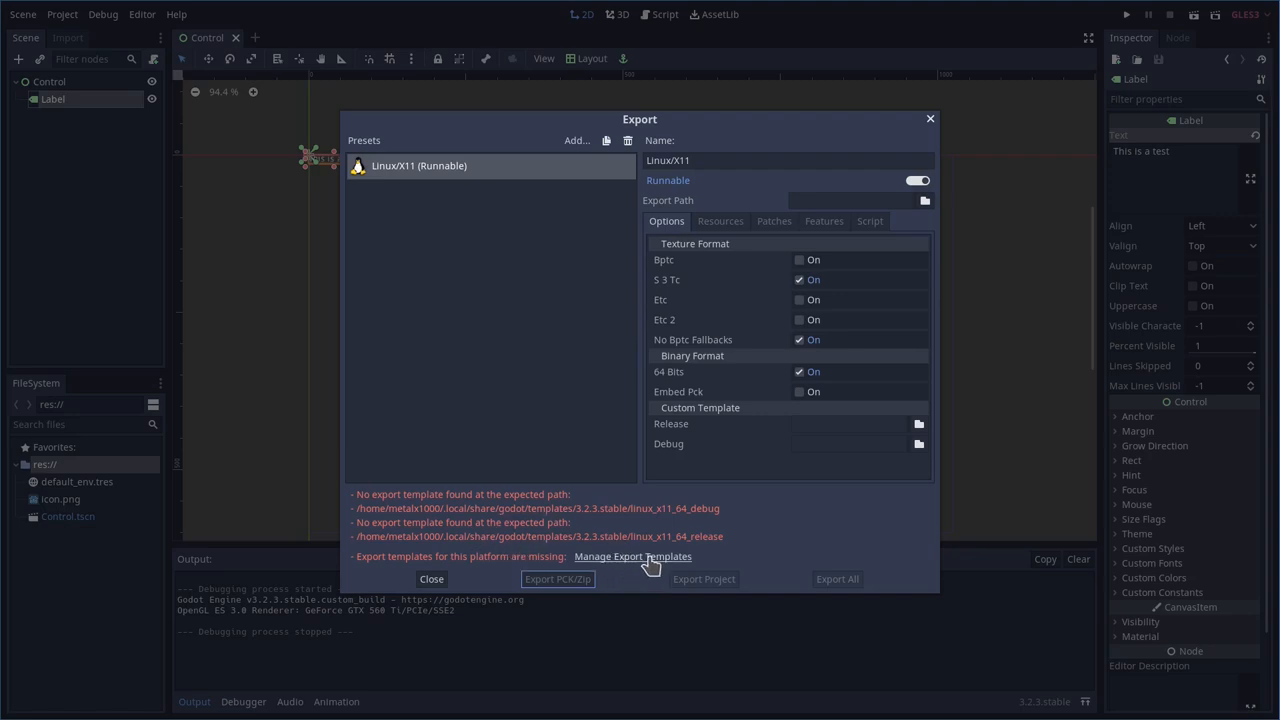
# Download and install the official 3.2.3 export templates, then close the template manager
pyautogui.click(632, 556)
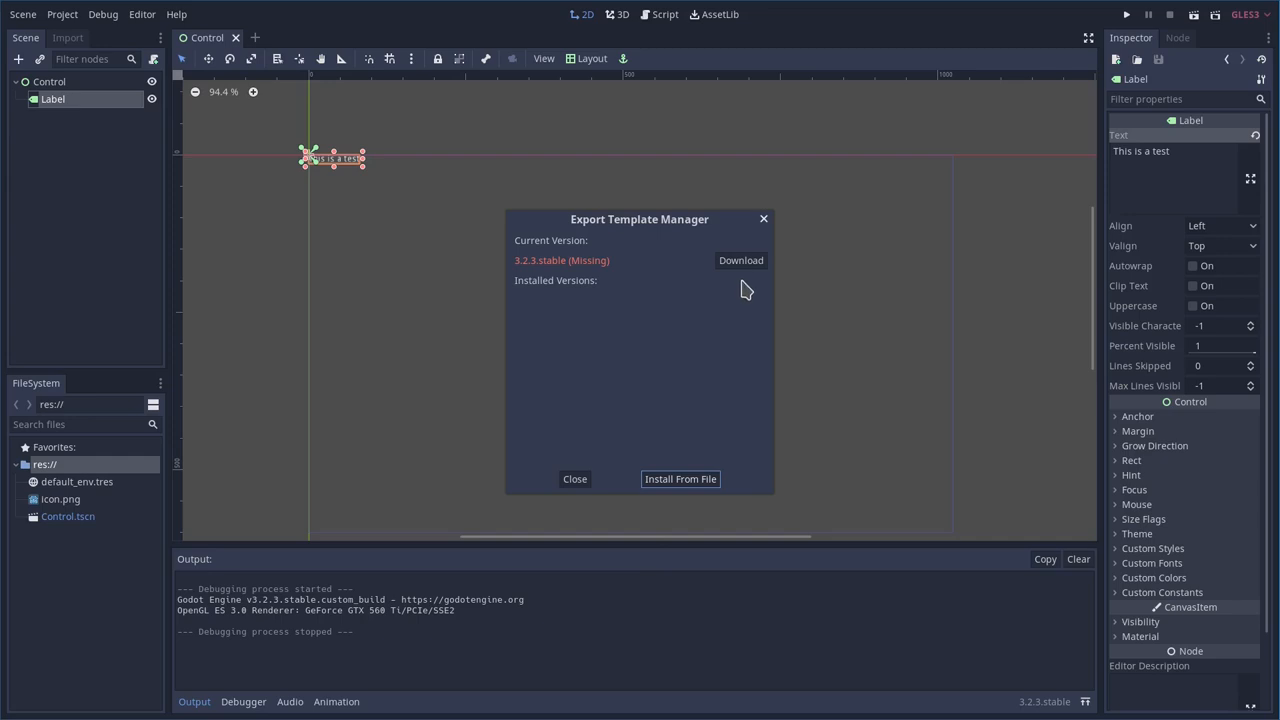
pyautogui.click(741, 260)
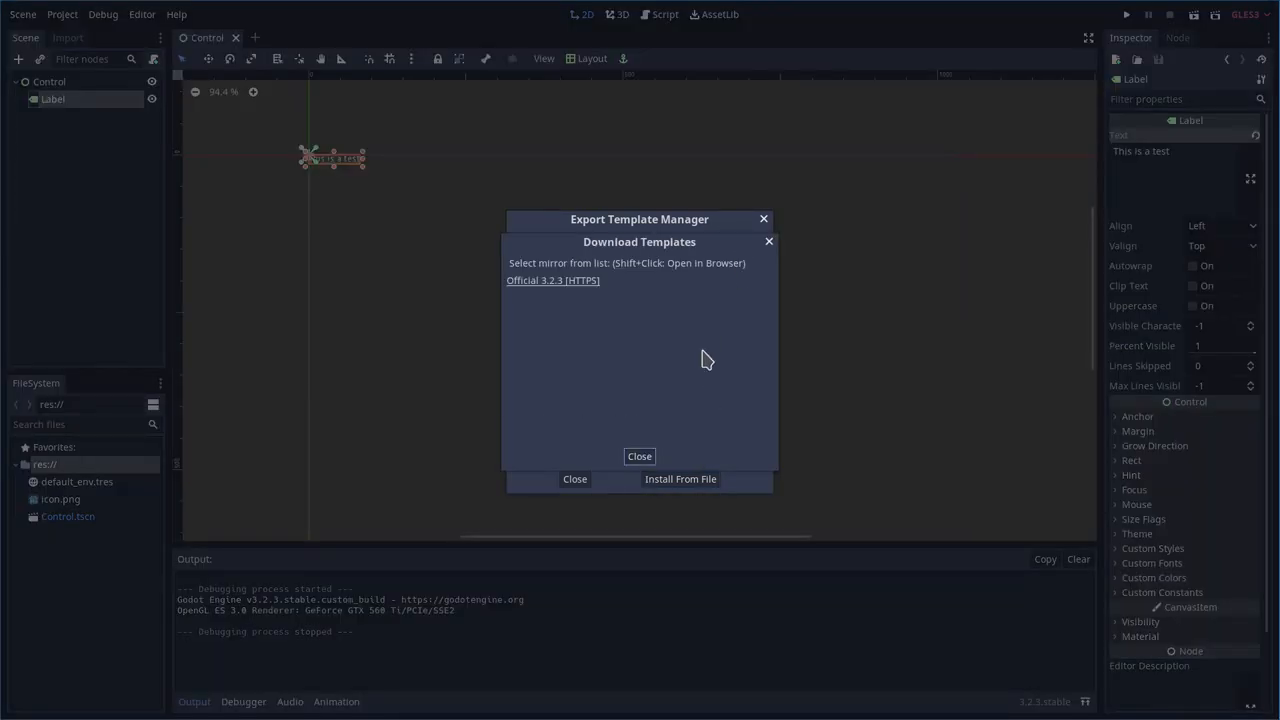
pyautogui.click(552, 280)
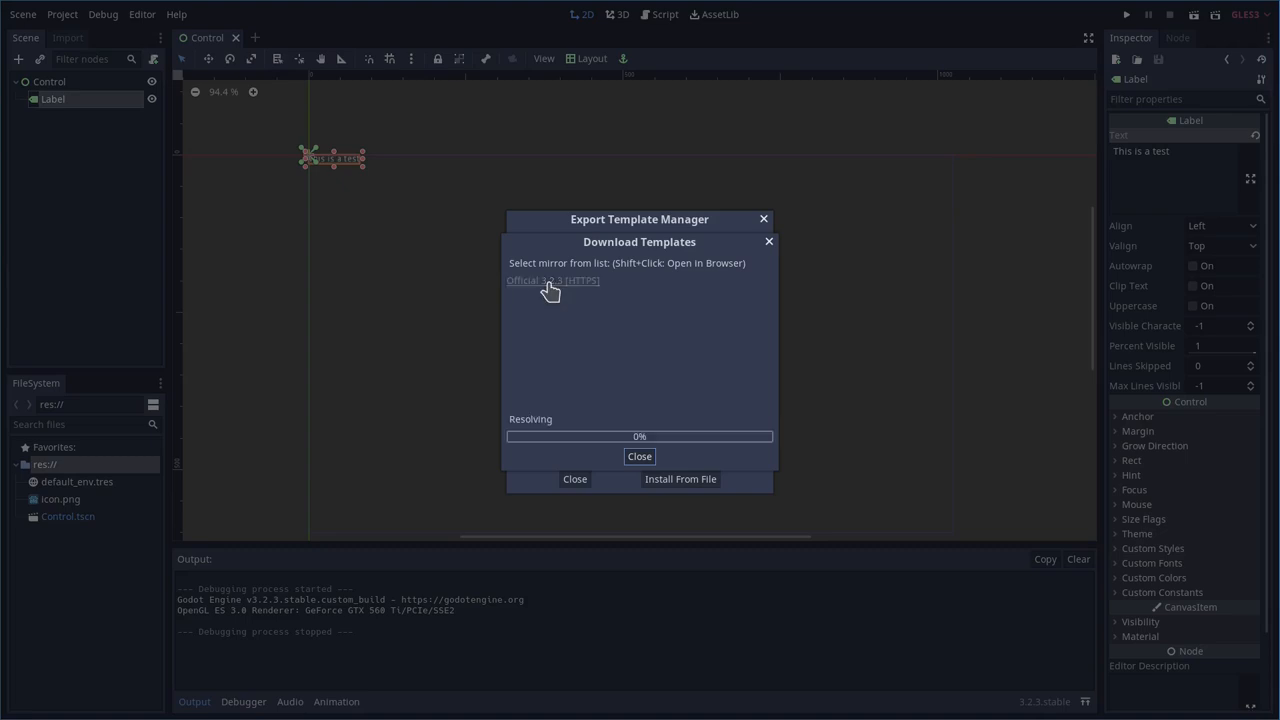
pyautogui.click(552, 280)
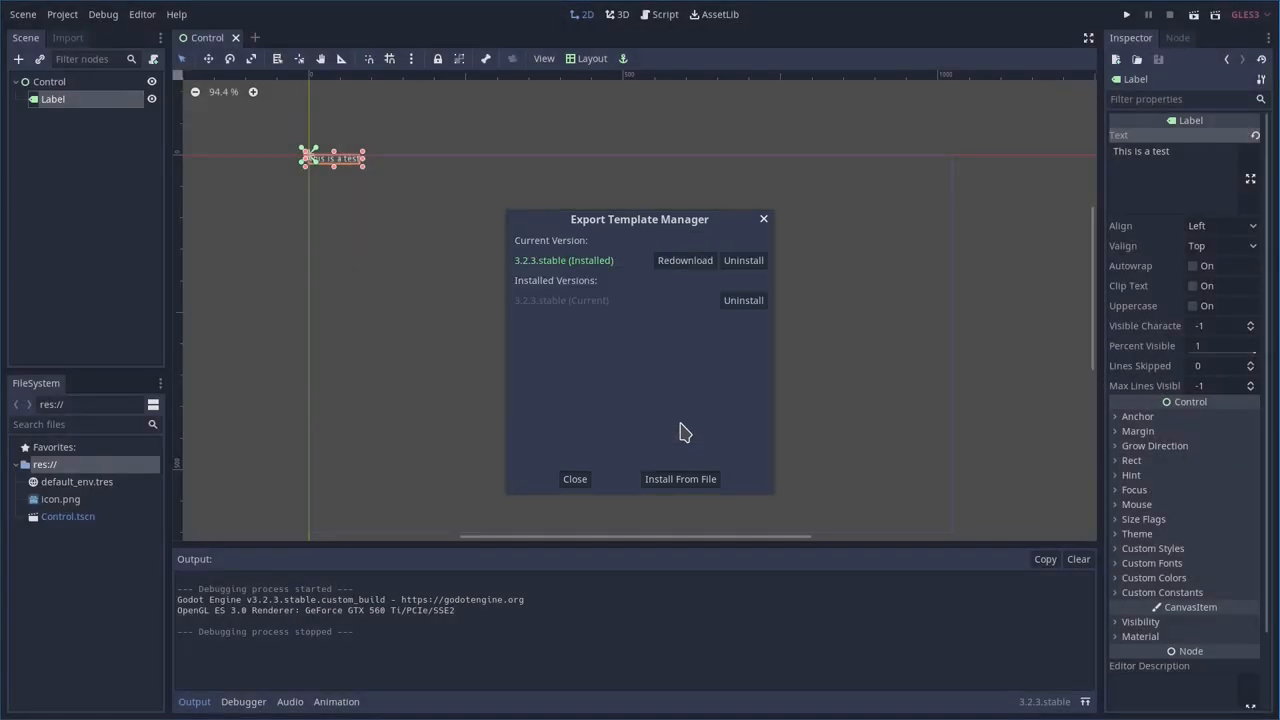
pyautogui.click(575, 479)
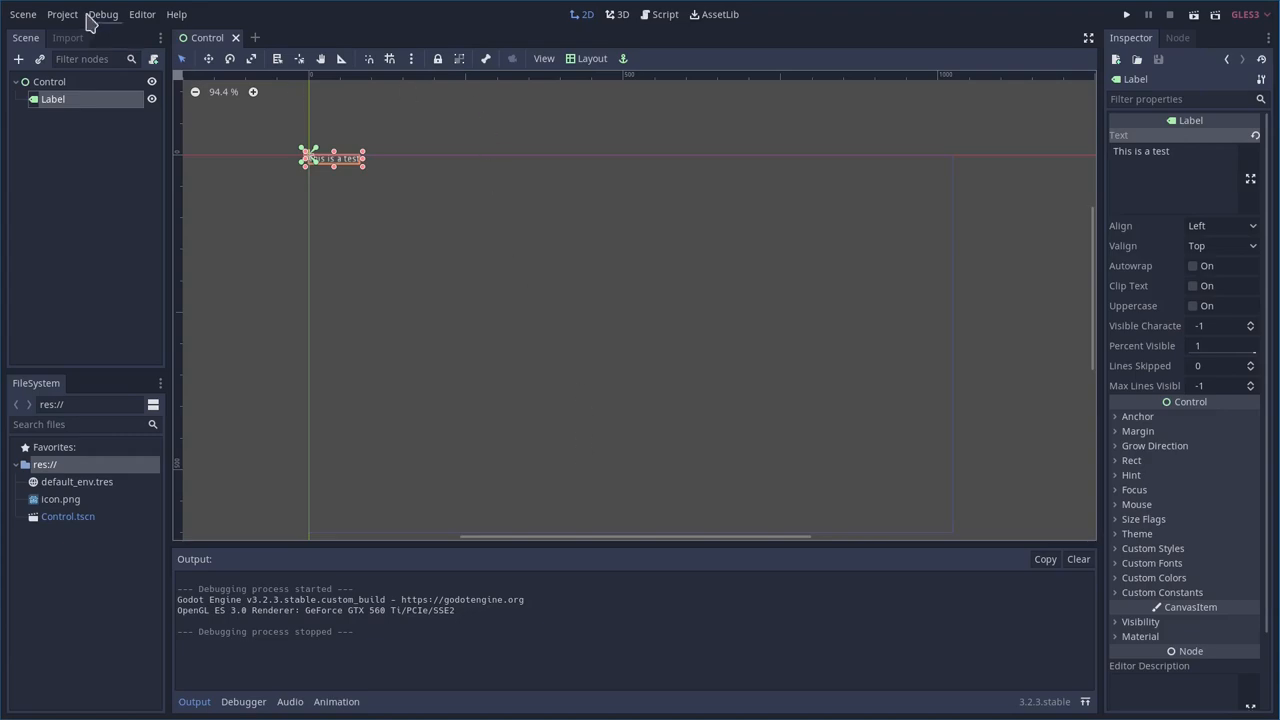
# Set the Linux/X11 export path to bin/MyApp.x86_64 and export the project
pyautogui.click(61, 14)
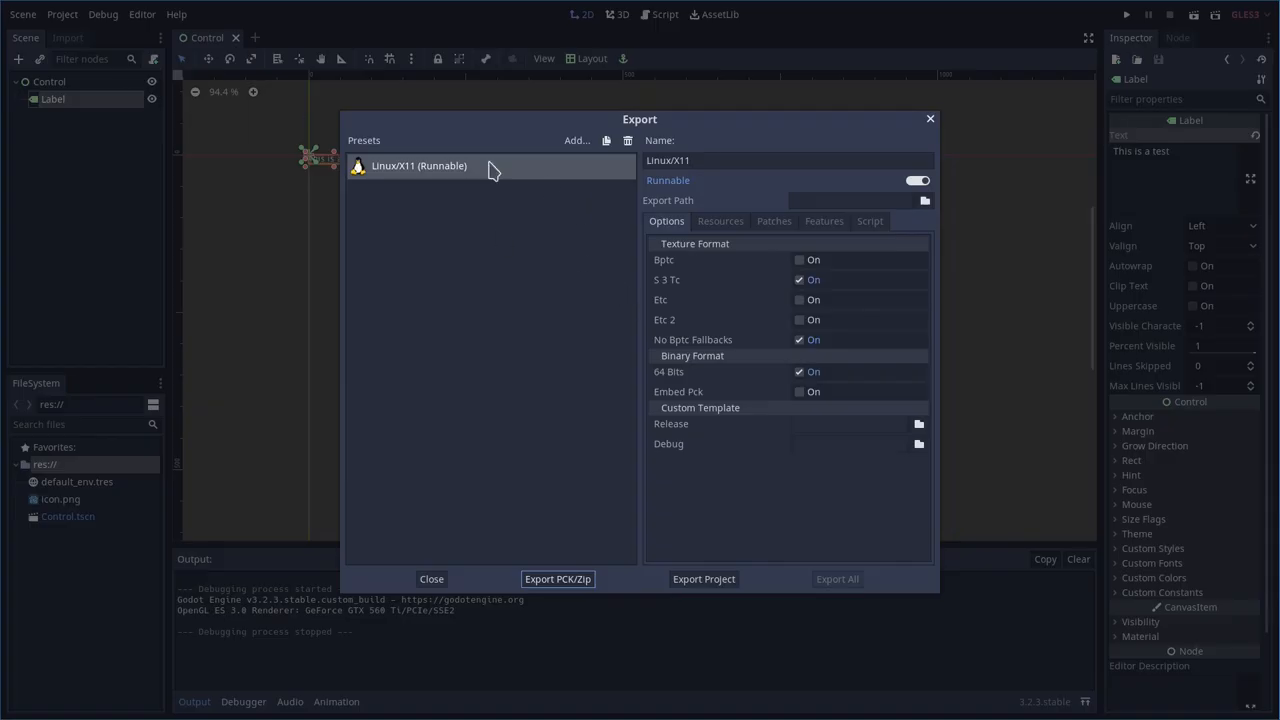
pyautogui.moveTo(460, 360)
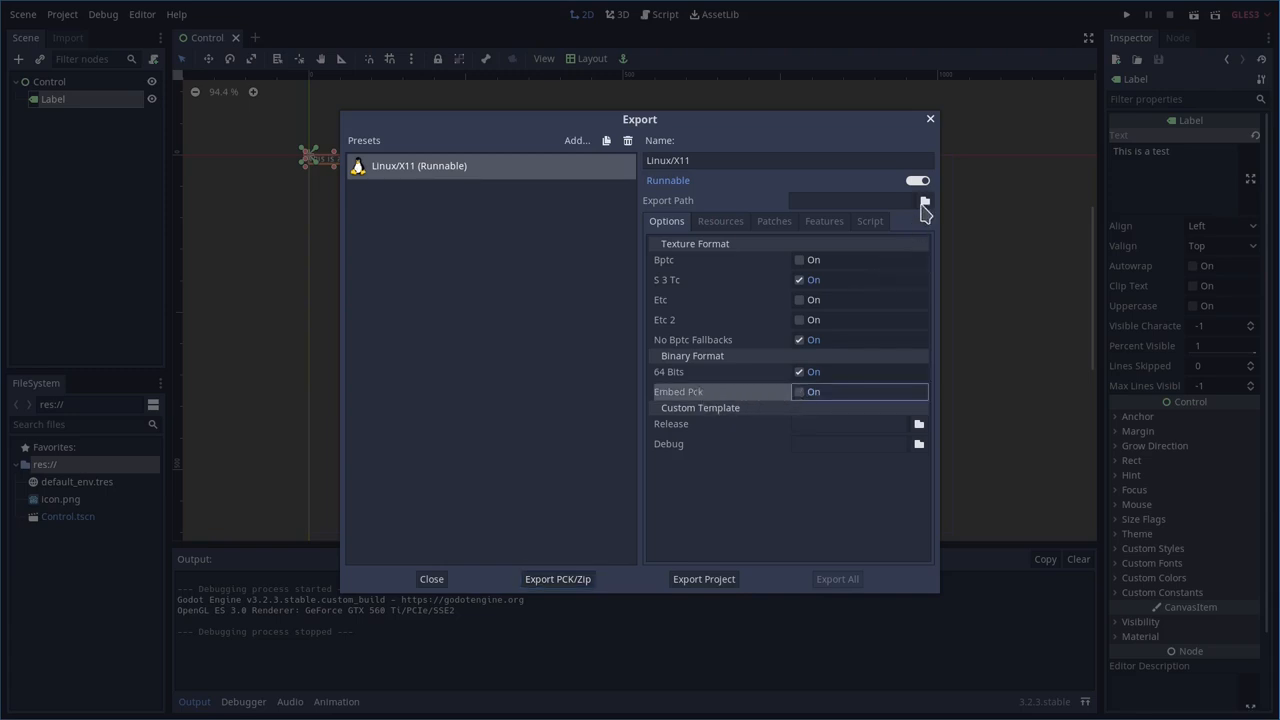
pyautogui.click(921, 204)
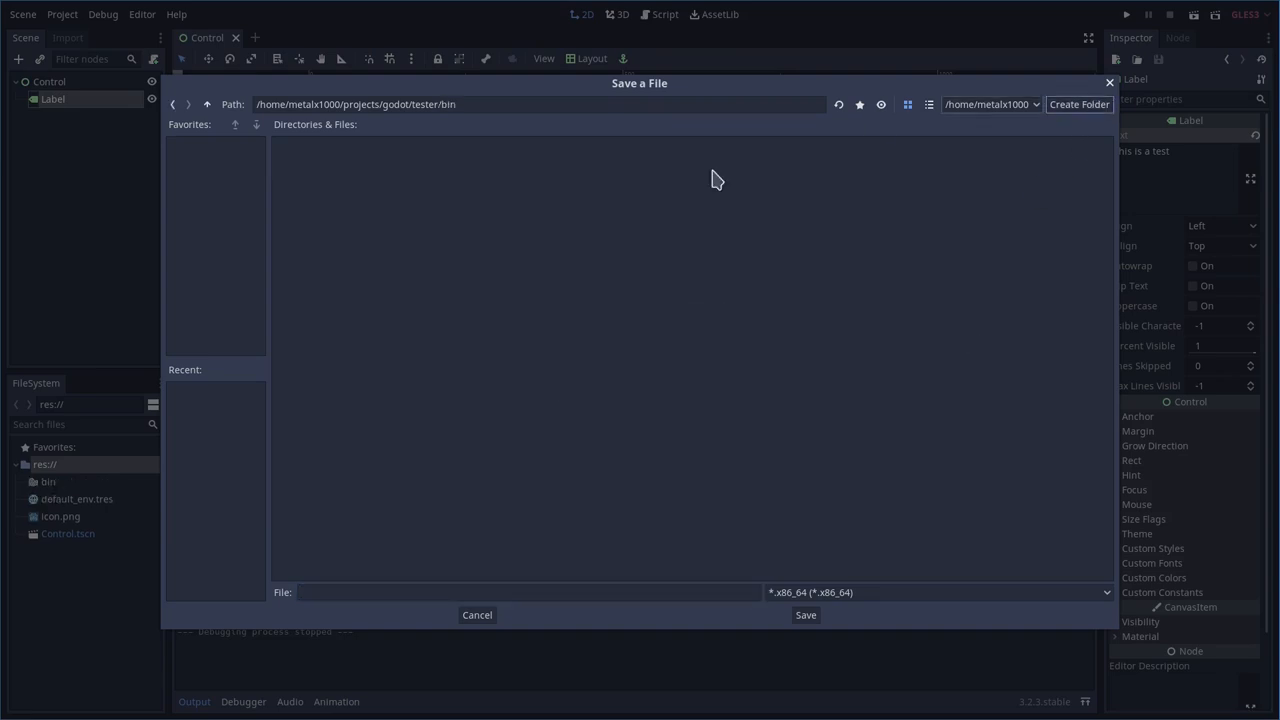
pyautogui.write('M')
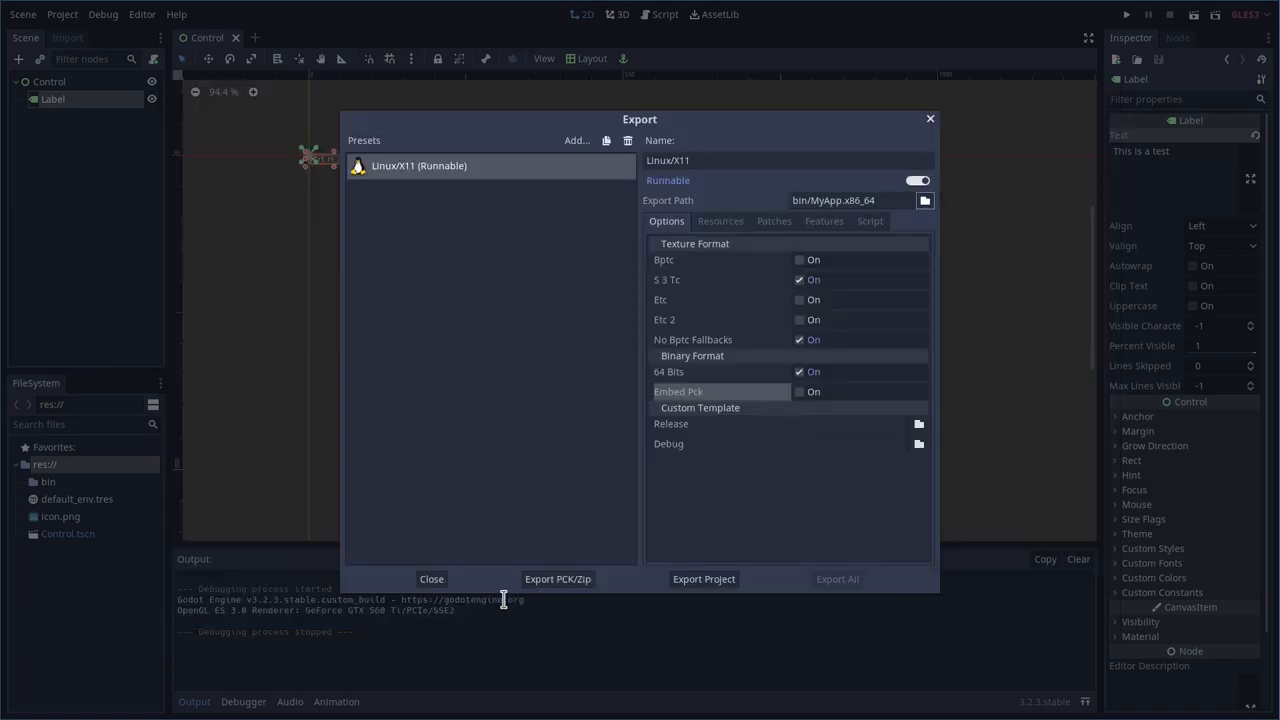
pyautogui.click(703, 578)
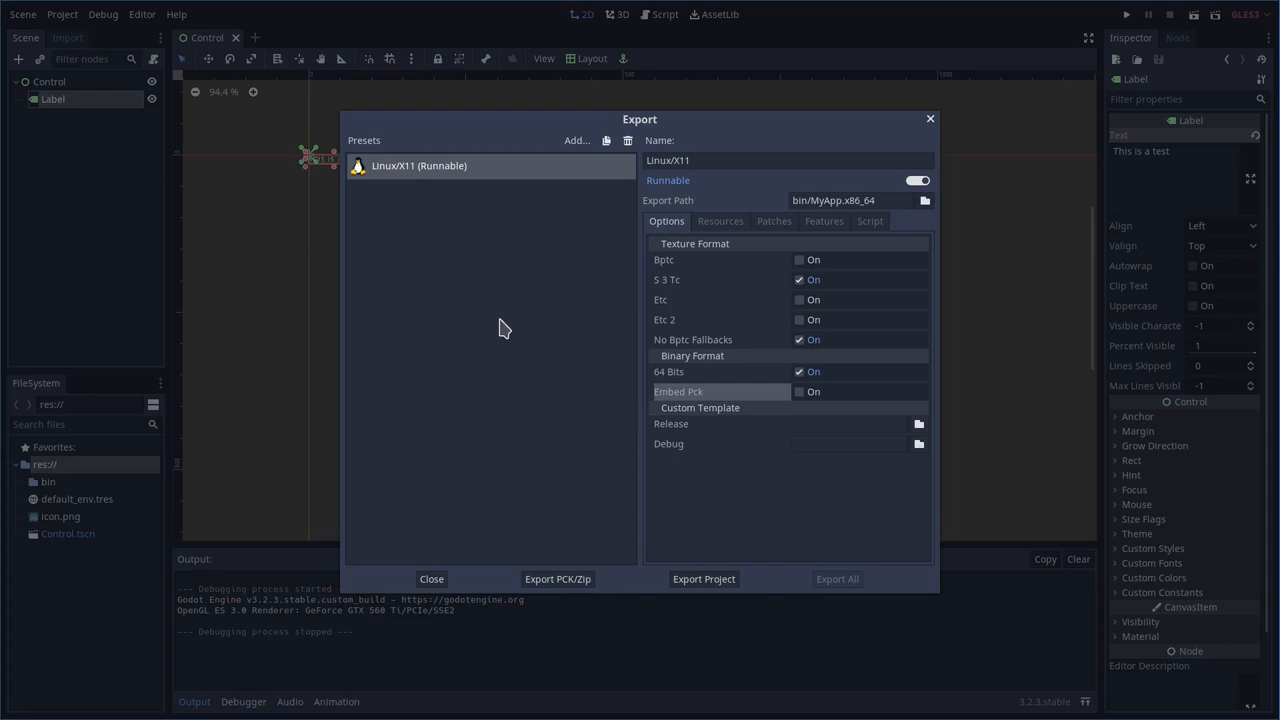
pyautogui.moveTo(590, 271)
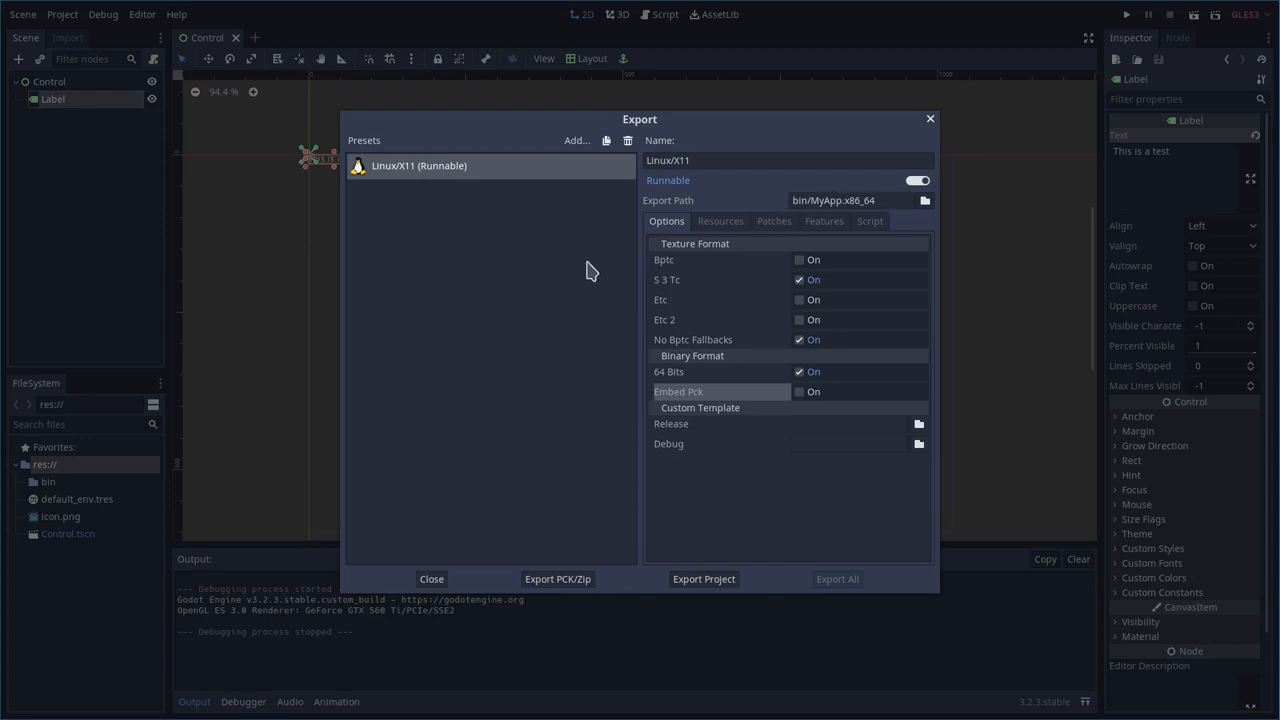
pyautogui.moveTo(545, 317)
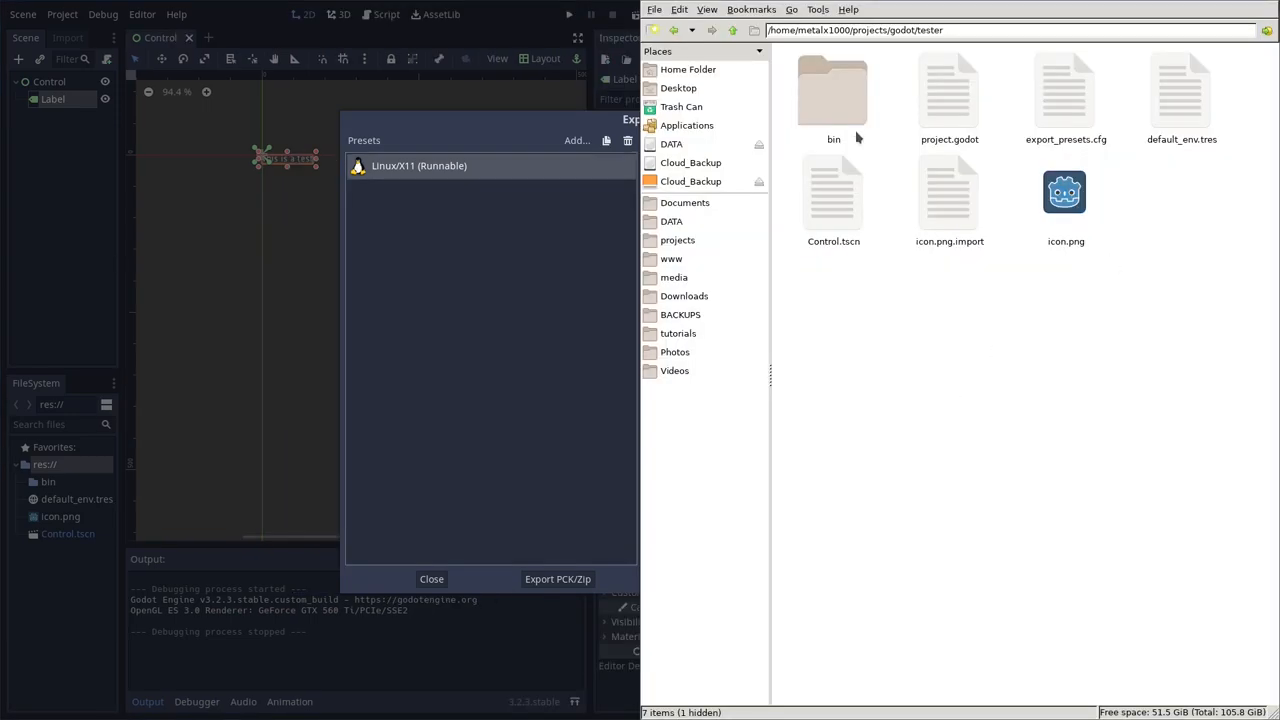
# Open the bin folder and check the size of MyApp.pck beside MyApp.x86_64
pyautogui.doubleClick(833, 88)
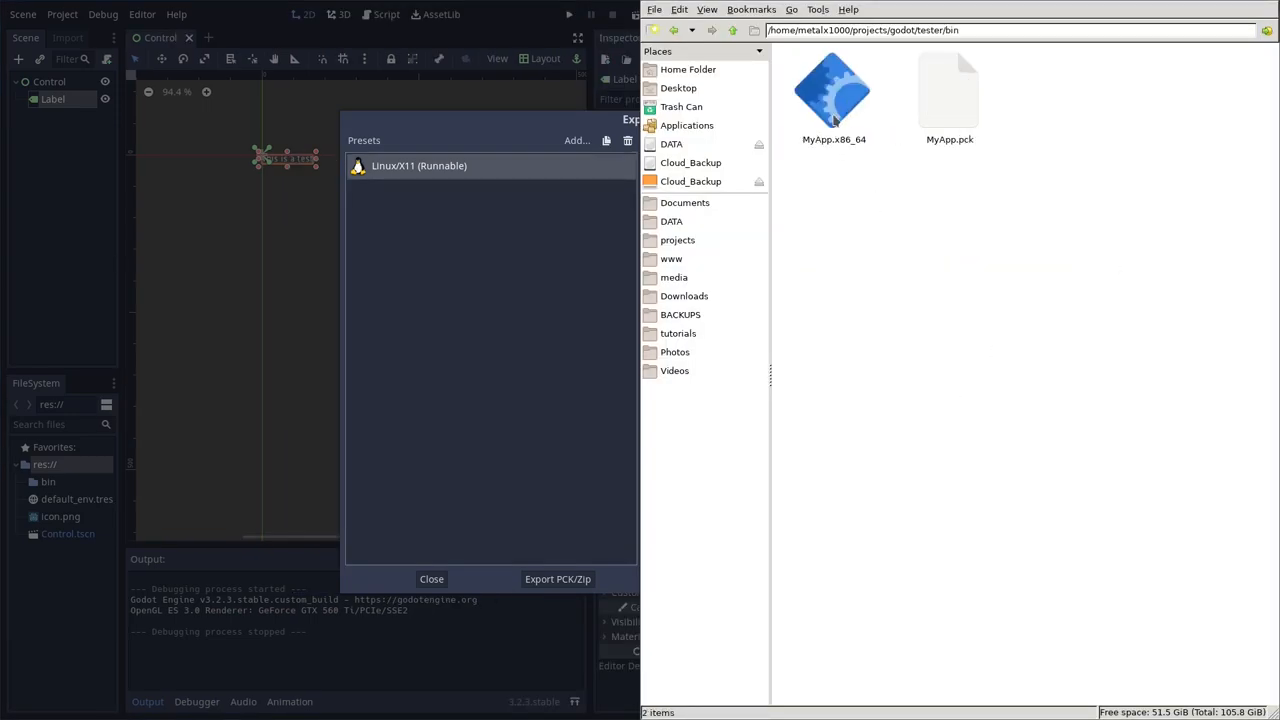
pyautogui.click(833, 90)
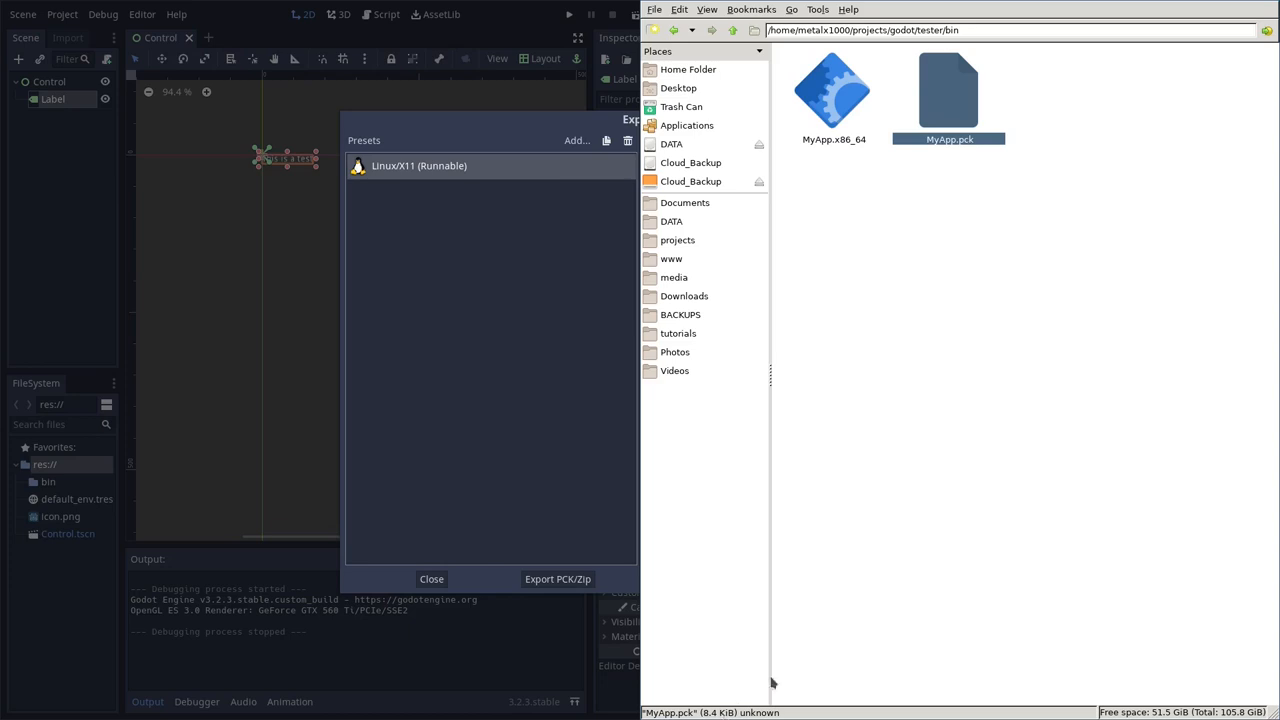
pyautogui.moveTo(996, 410)
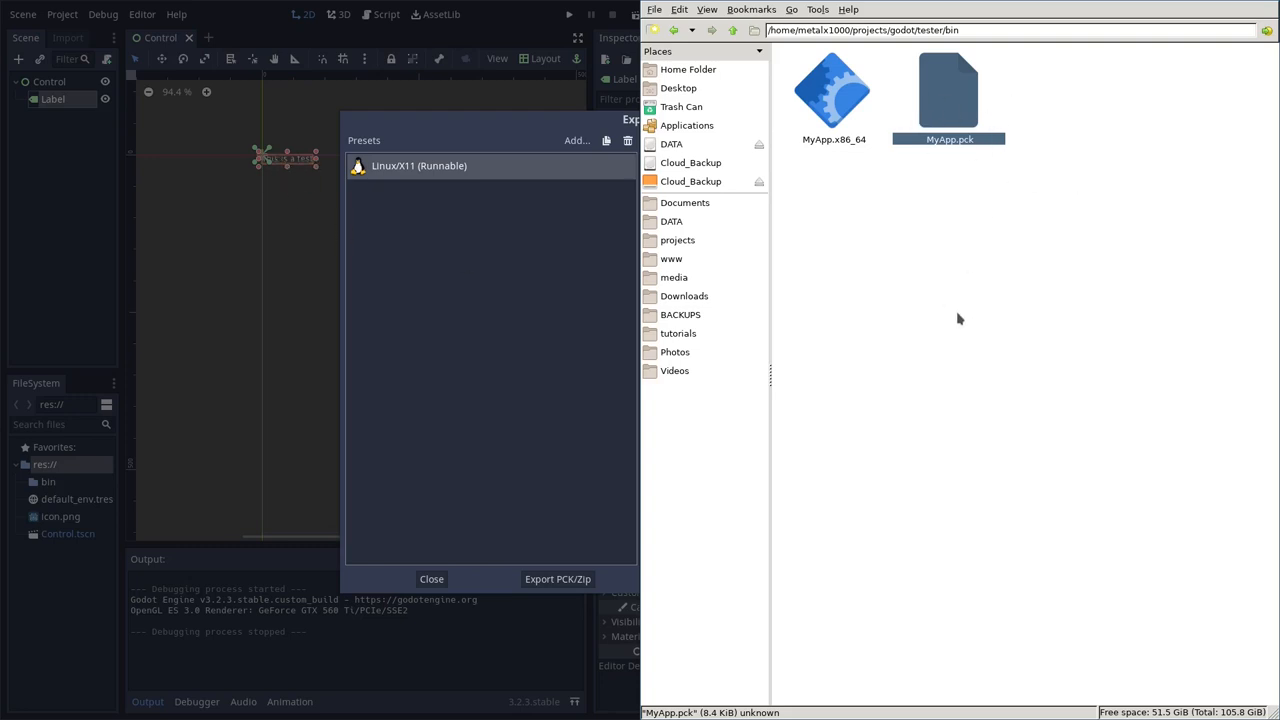
pyautogui.moveTo(958, 322)
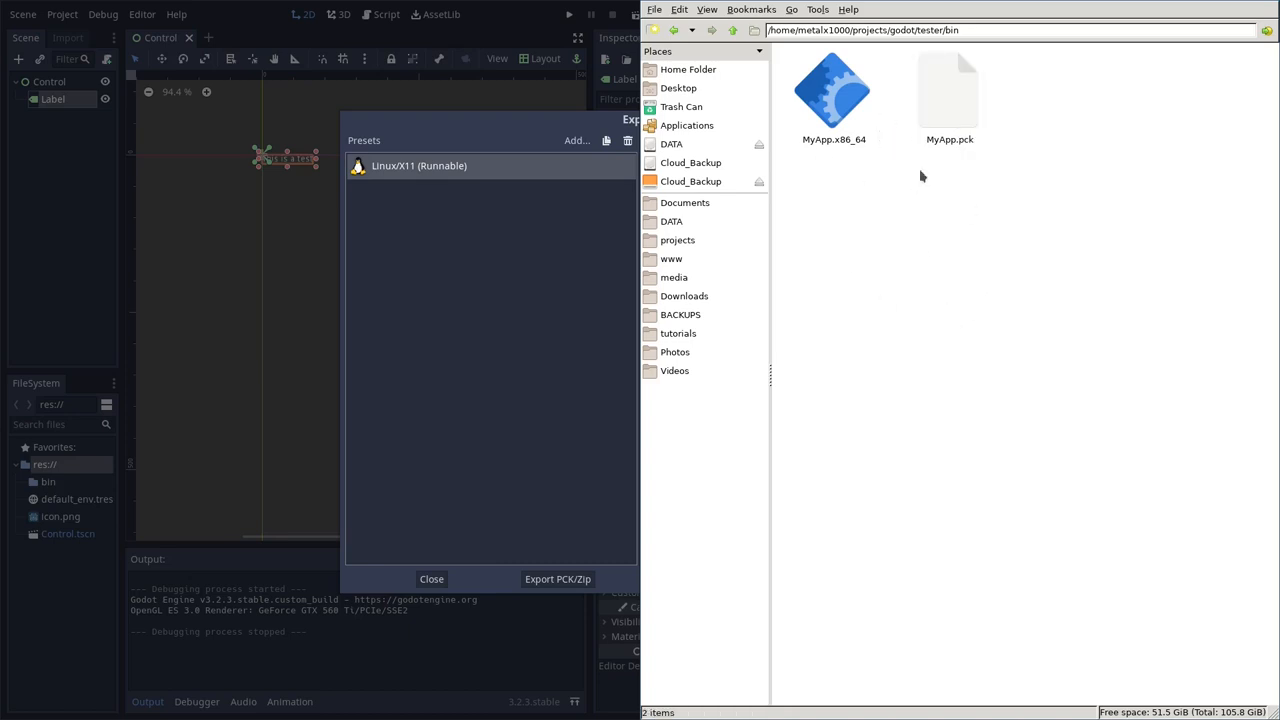
pyautogui.moveTo(641, 190)
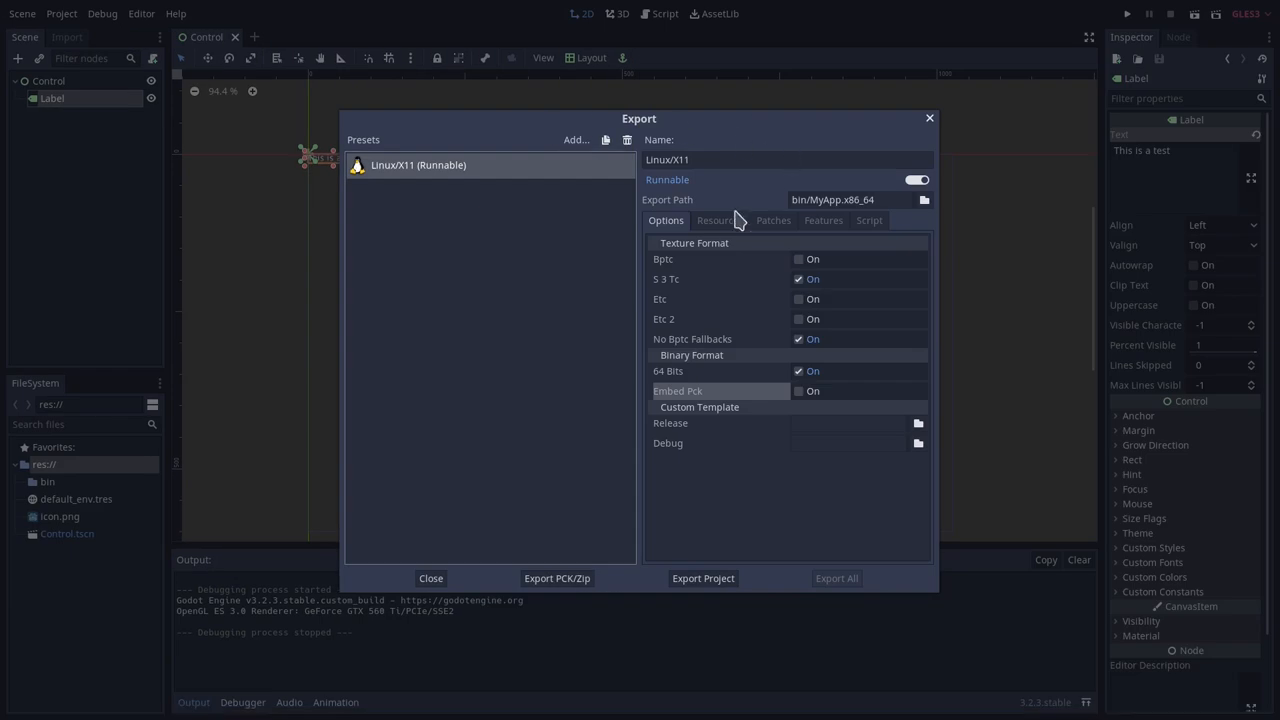
pyautogui.moveTo(577, 152)
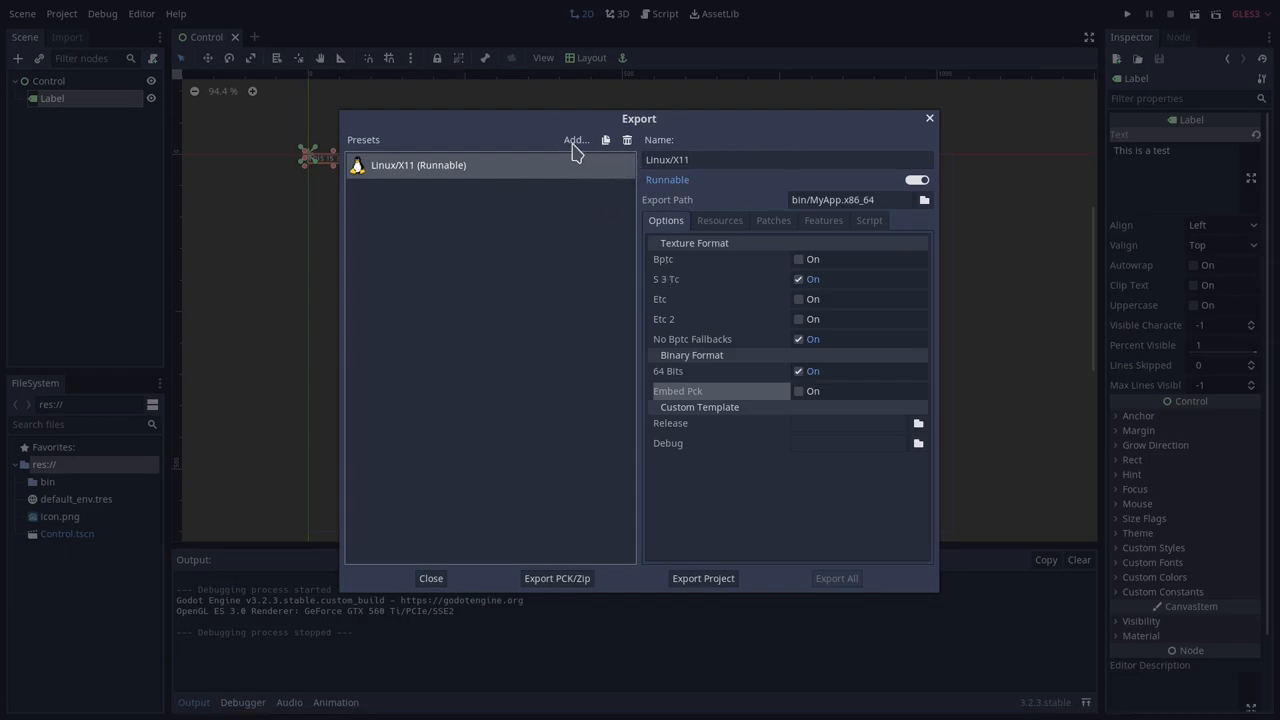
# Add an HTML5 preset exporting to bin/html/MyApp.html, creating the html folder
pyautogui.click(576, 140)
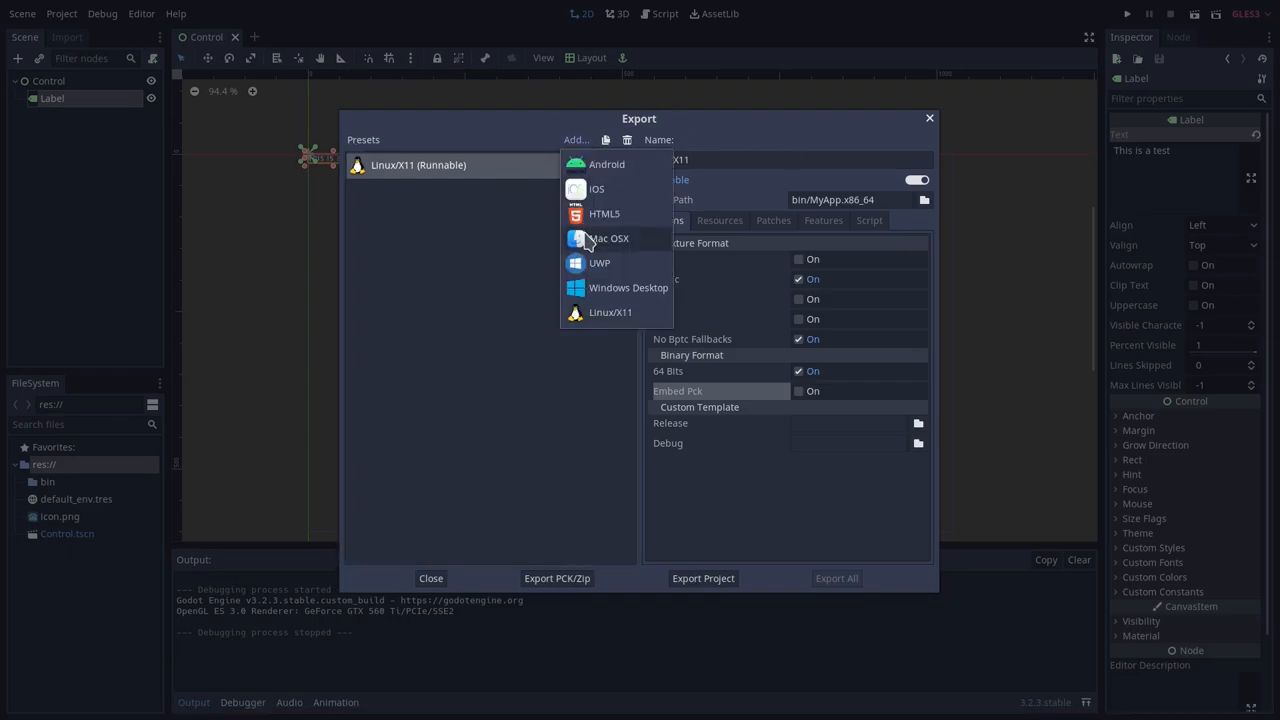
pyautogui.click(604, 213)
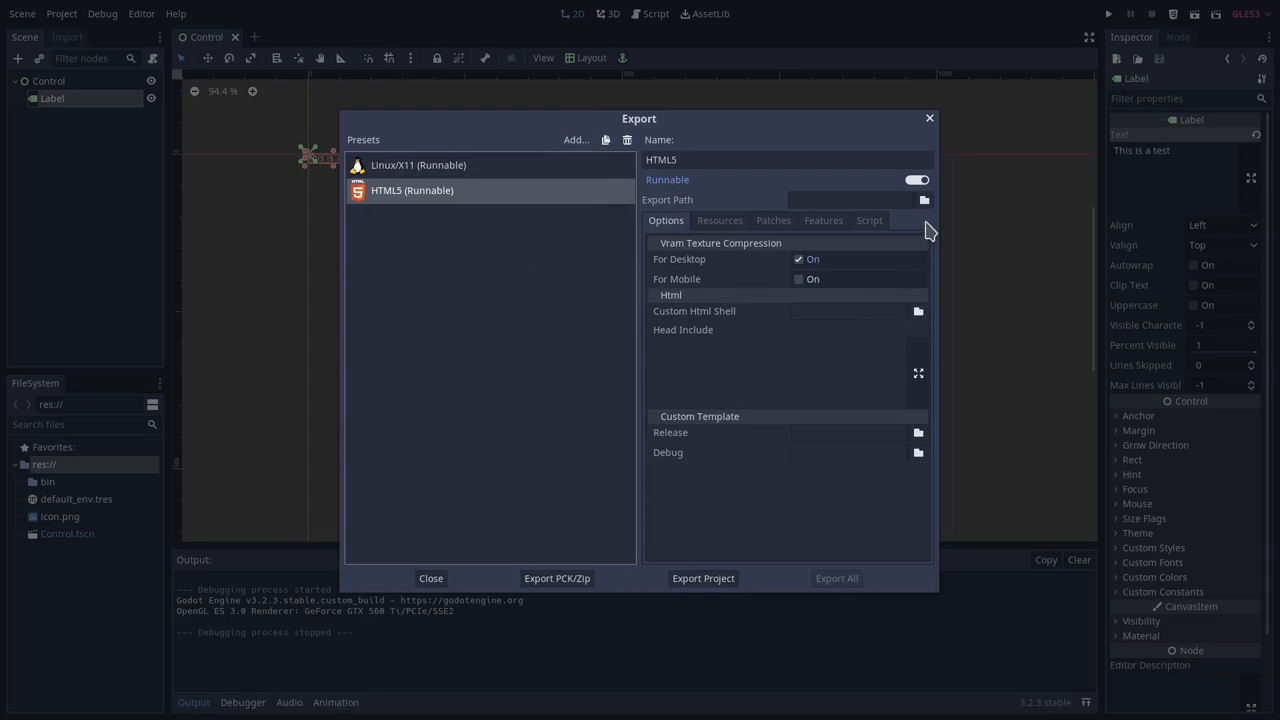
pyautogui.click(702, 578)
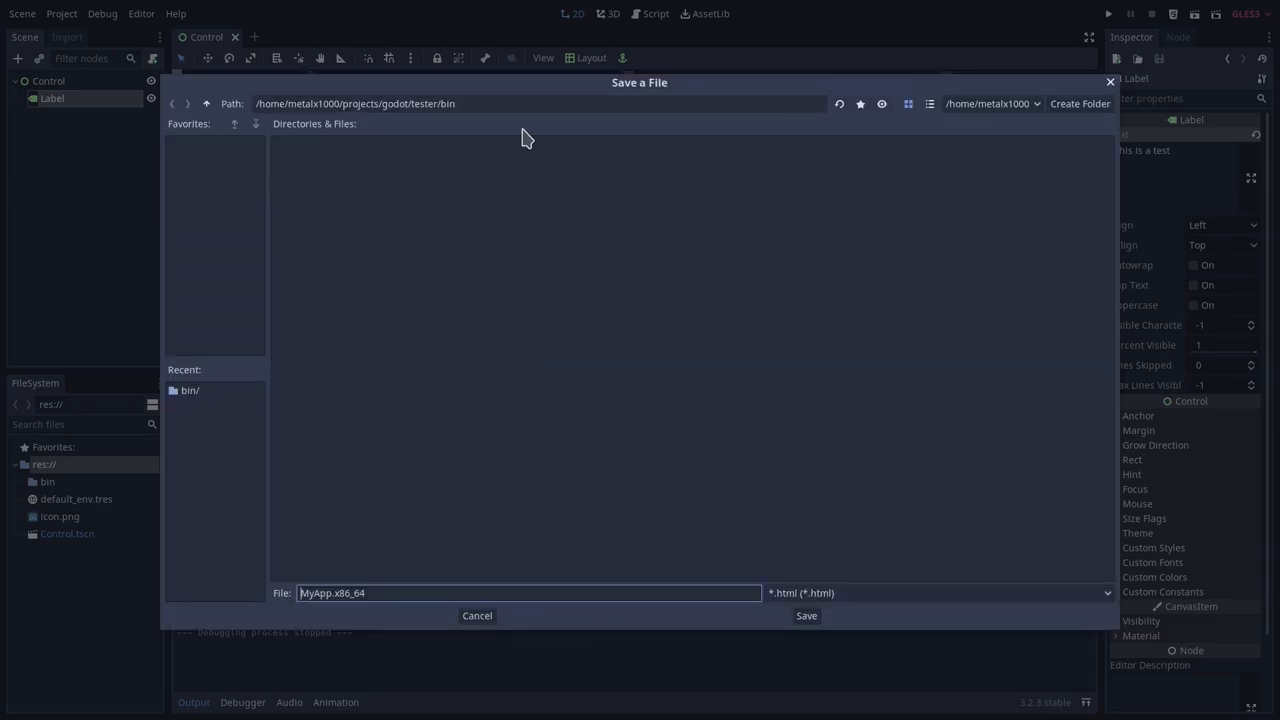
pyautogui.click(1080, 103)
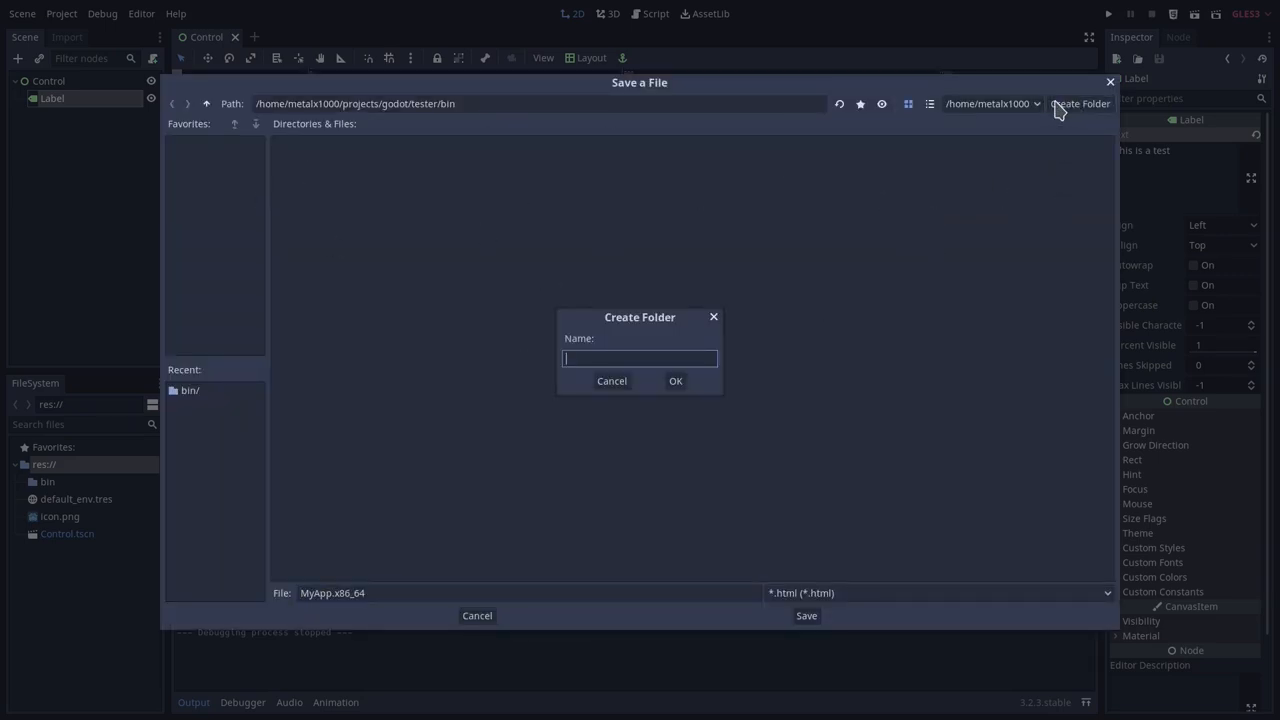
pyautogui.write('html')
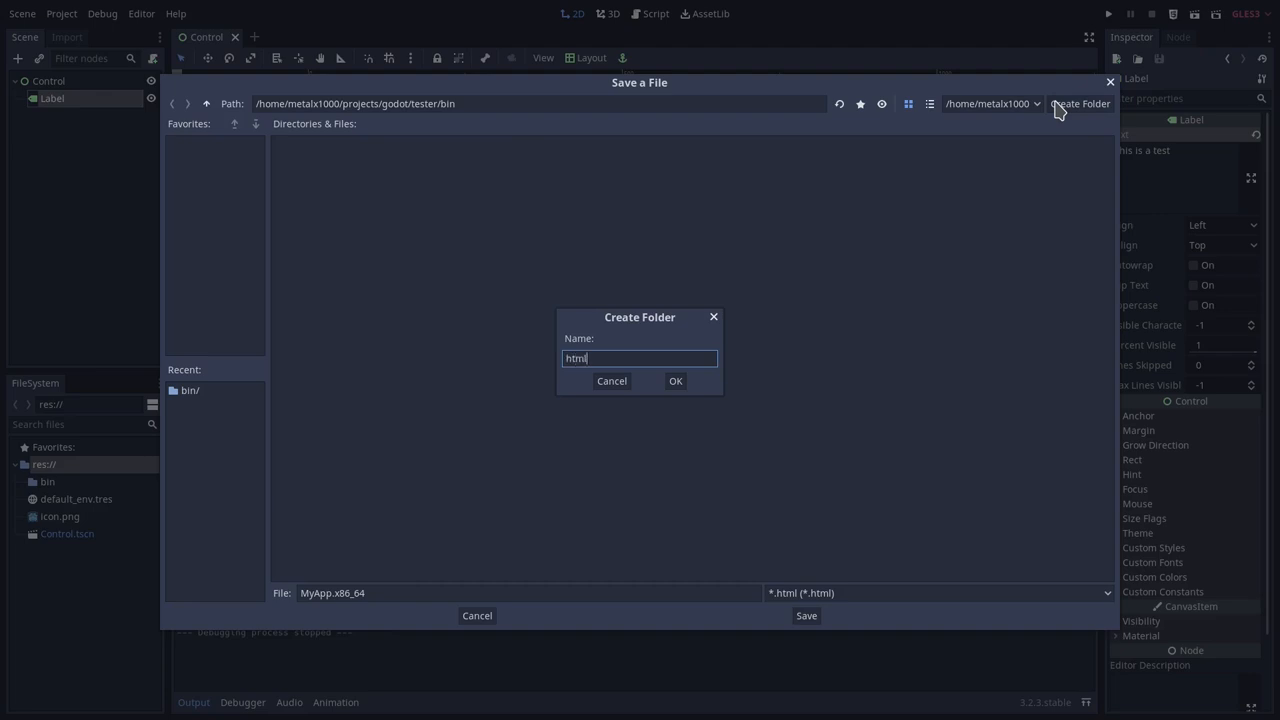
pyautogui.click(675, 381)
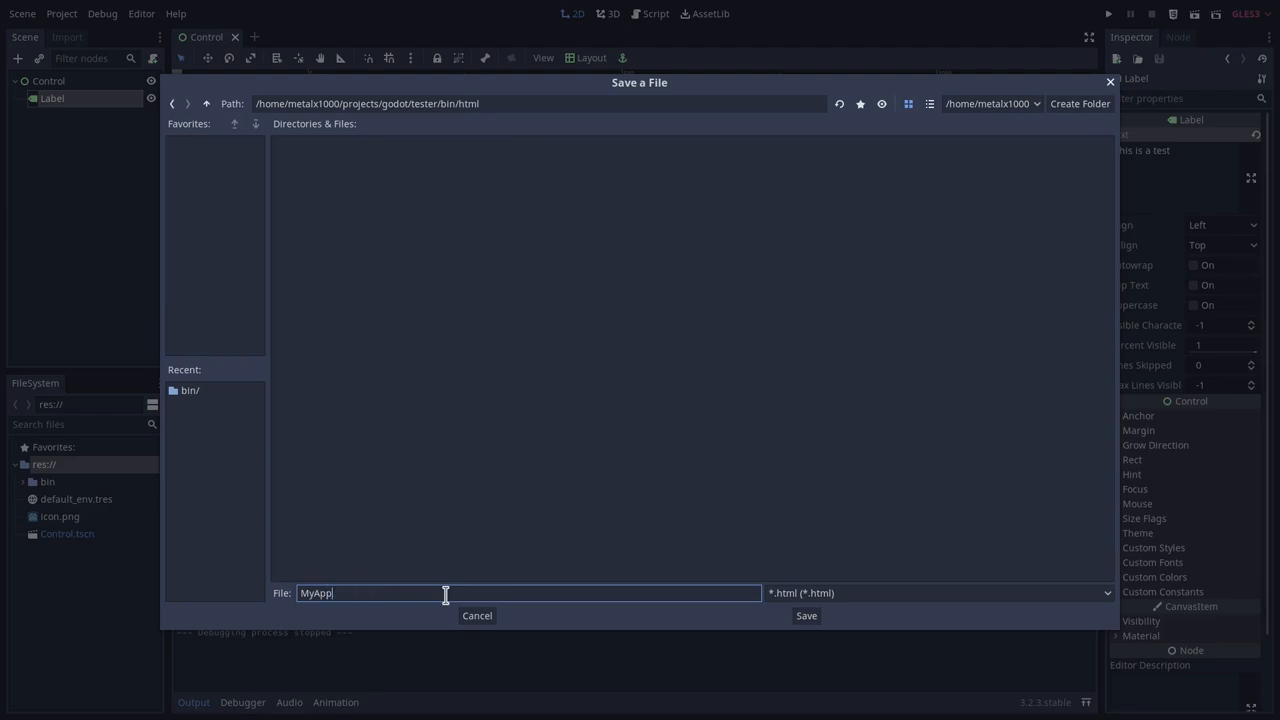
pyautogui.click(806, 615)
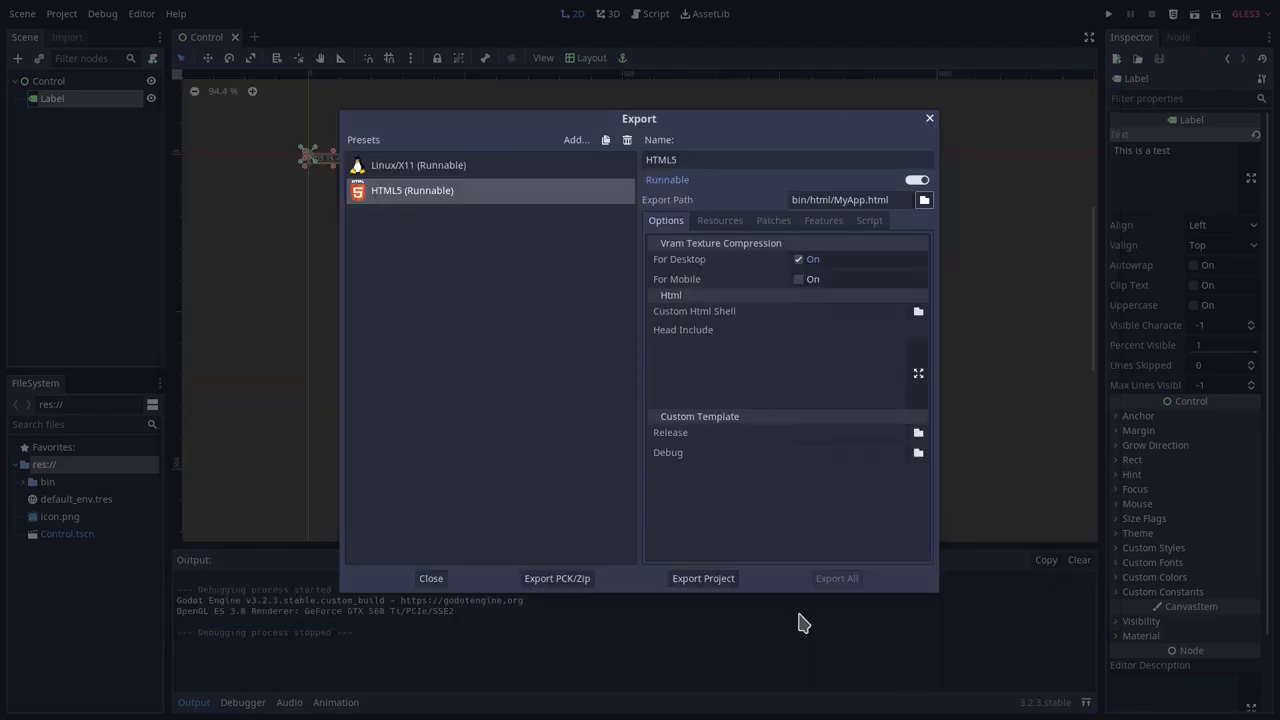
# Export the HTML5 preset, saving it as MyApp.html in bin/html
pyautogui.click(703, 578)
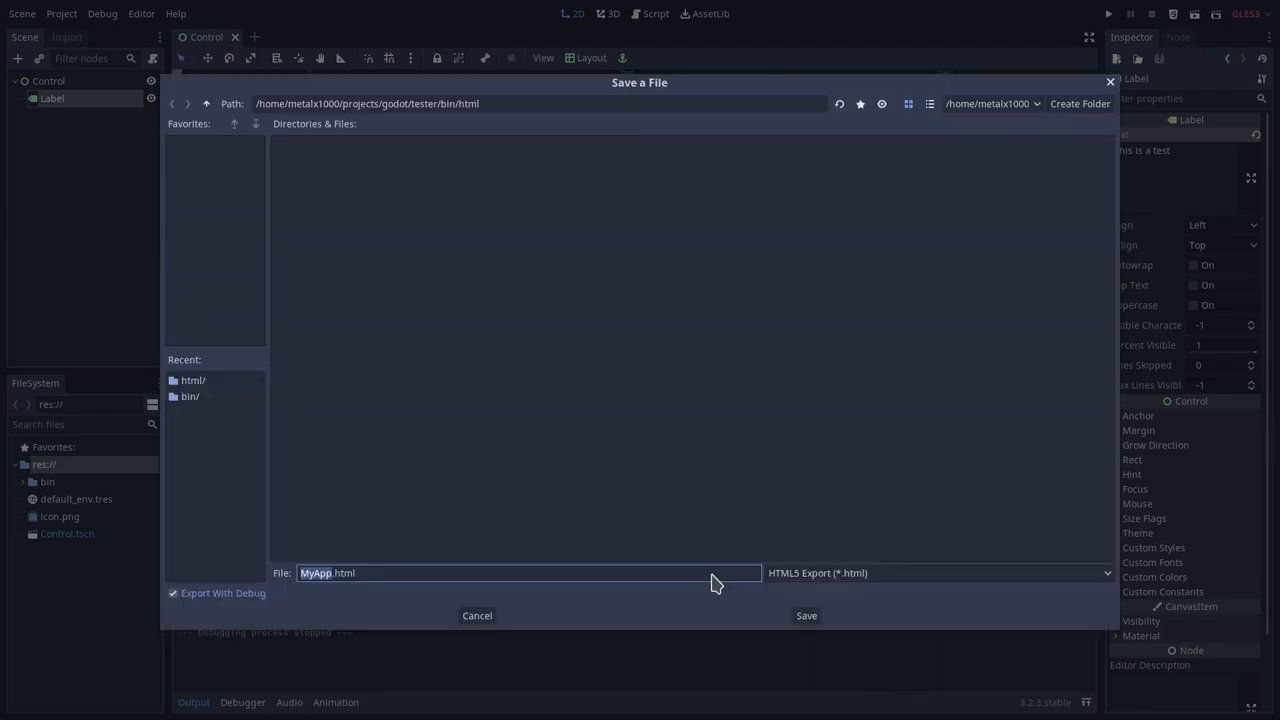
pyautogui.click(806, 615)
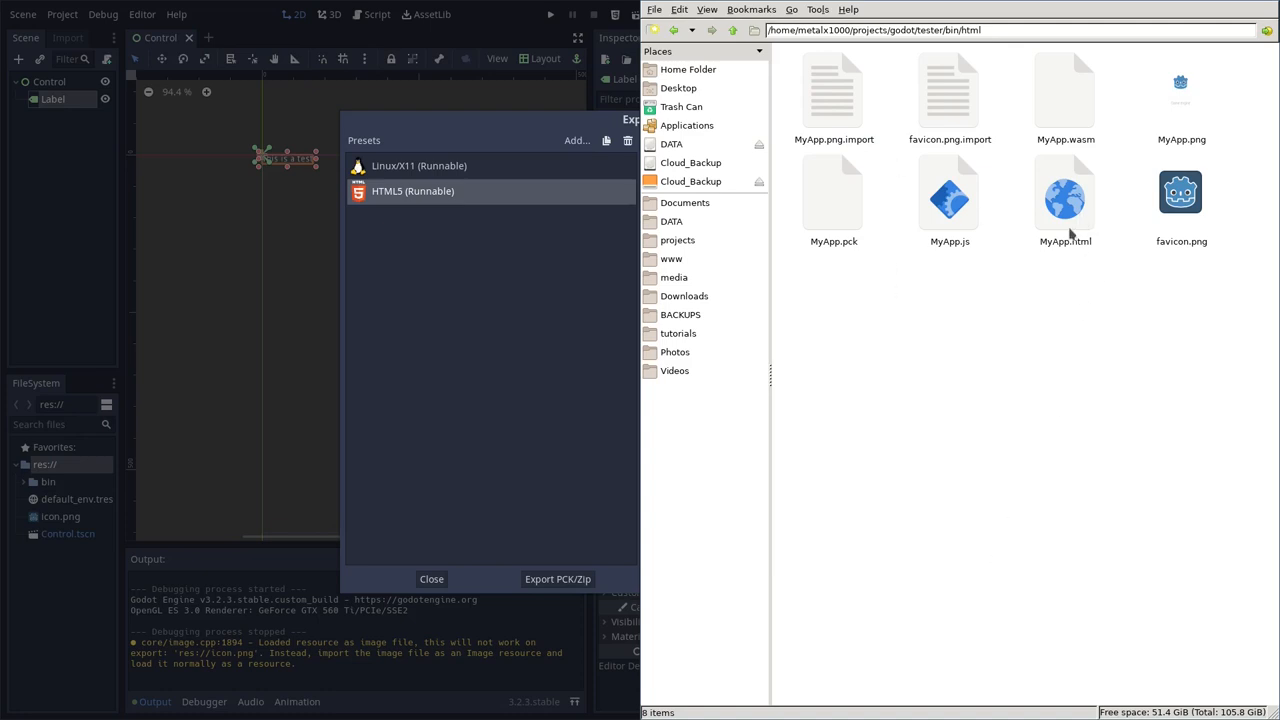
pyautogui.moveTo(1065, 210)
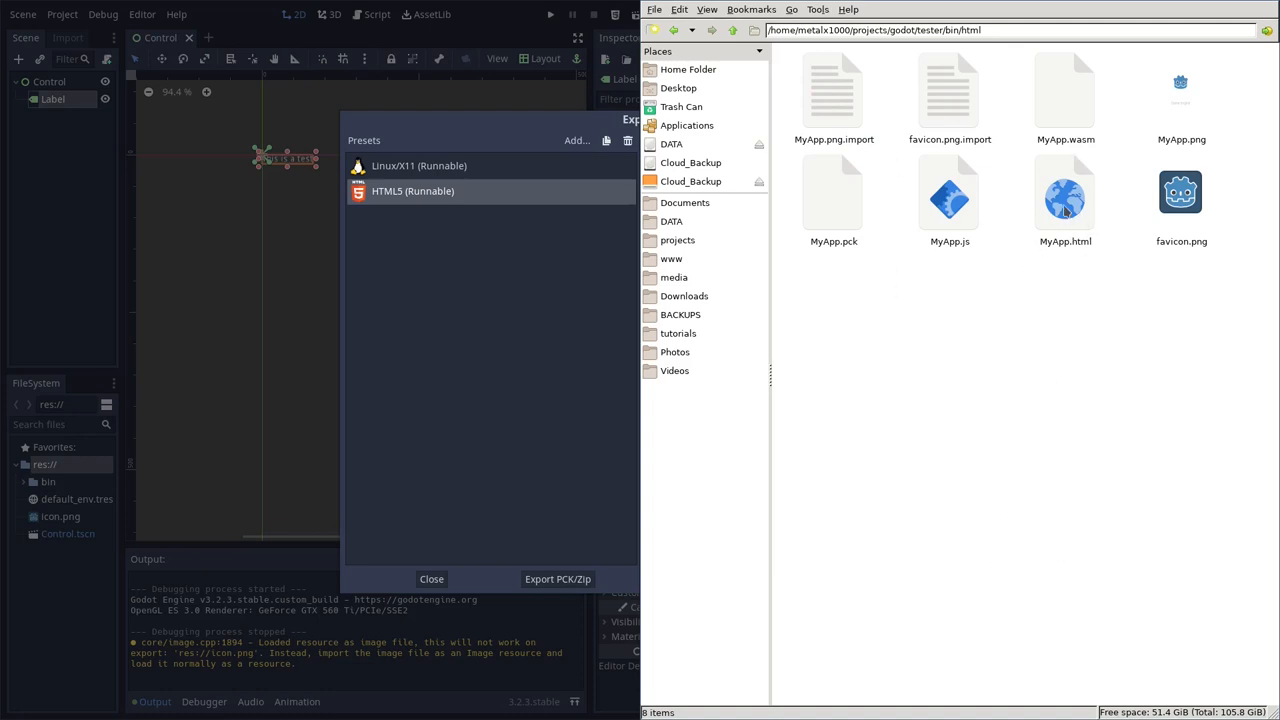
pyautogui.moveTo(898, 277)
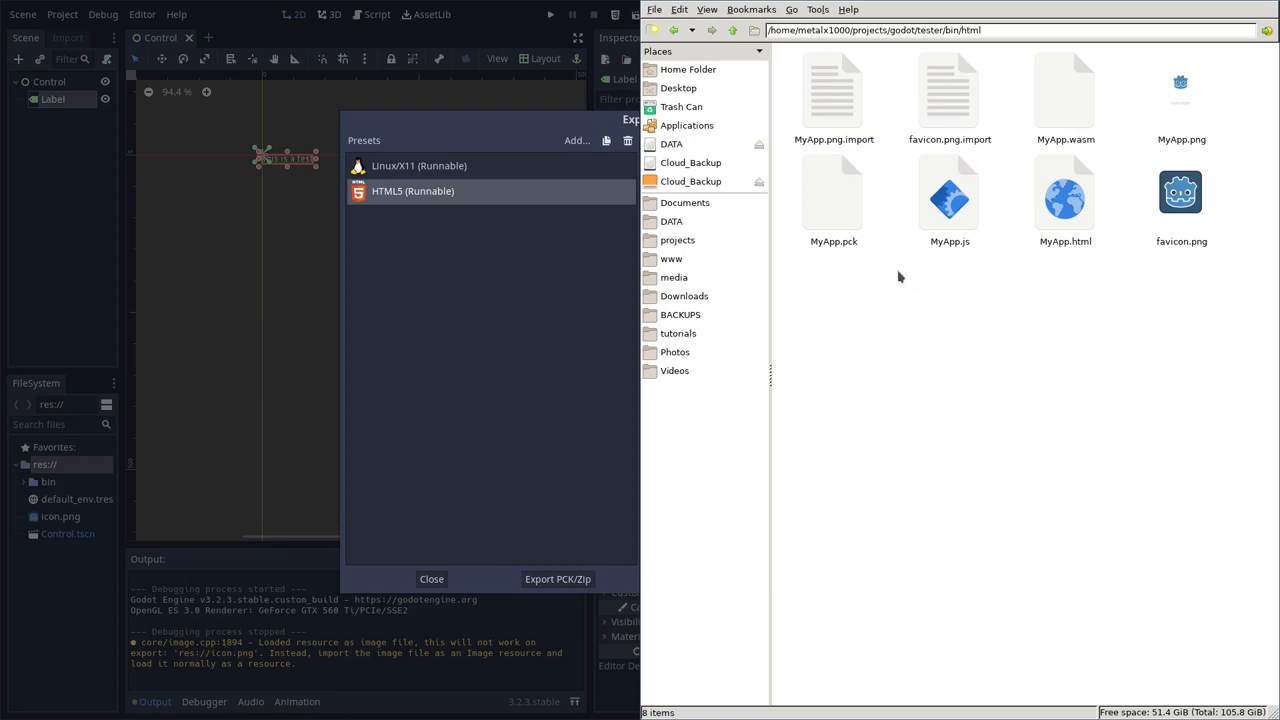
# Check the HTML5 MyApp.pck size (8.4 KiB) and go up to bin
pyautogui.click(833, 195)
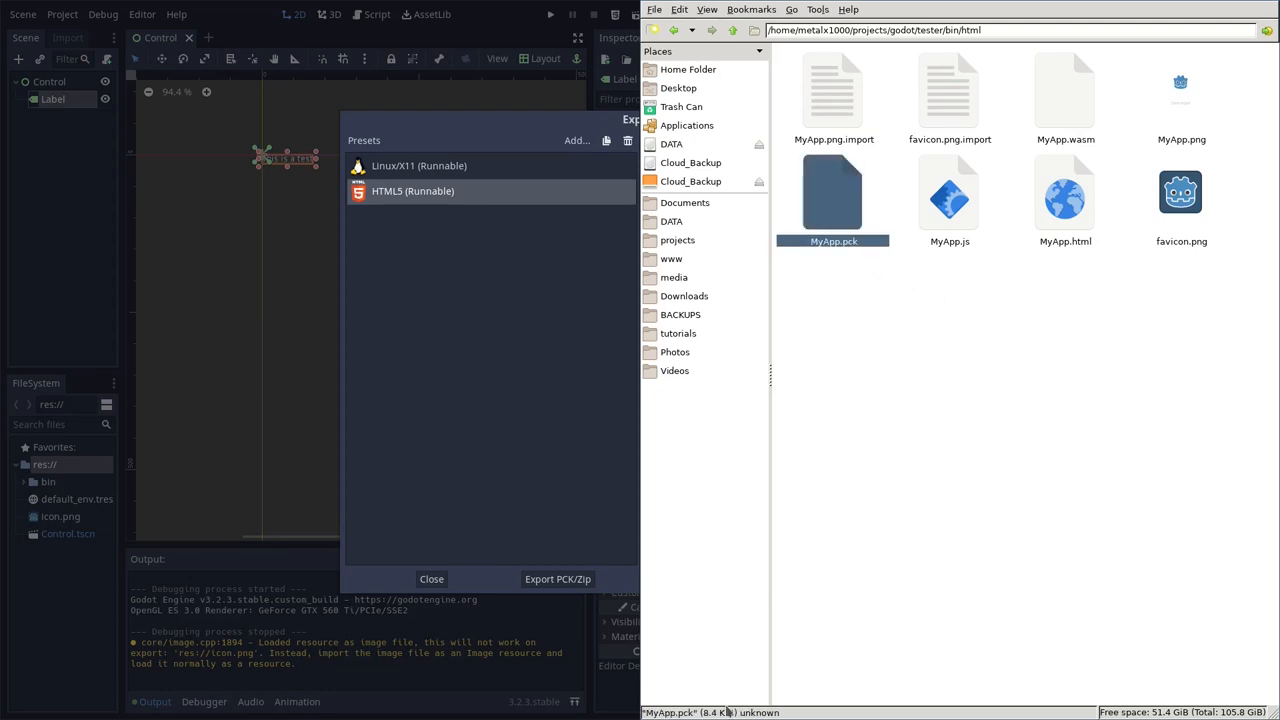
pyautogui.moveTo(884, 433)
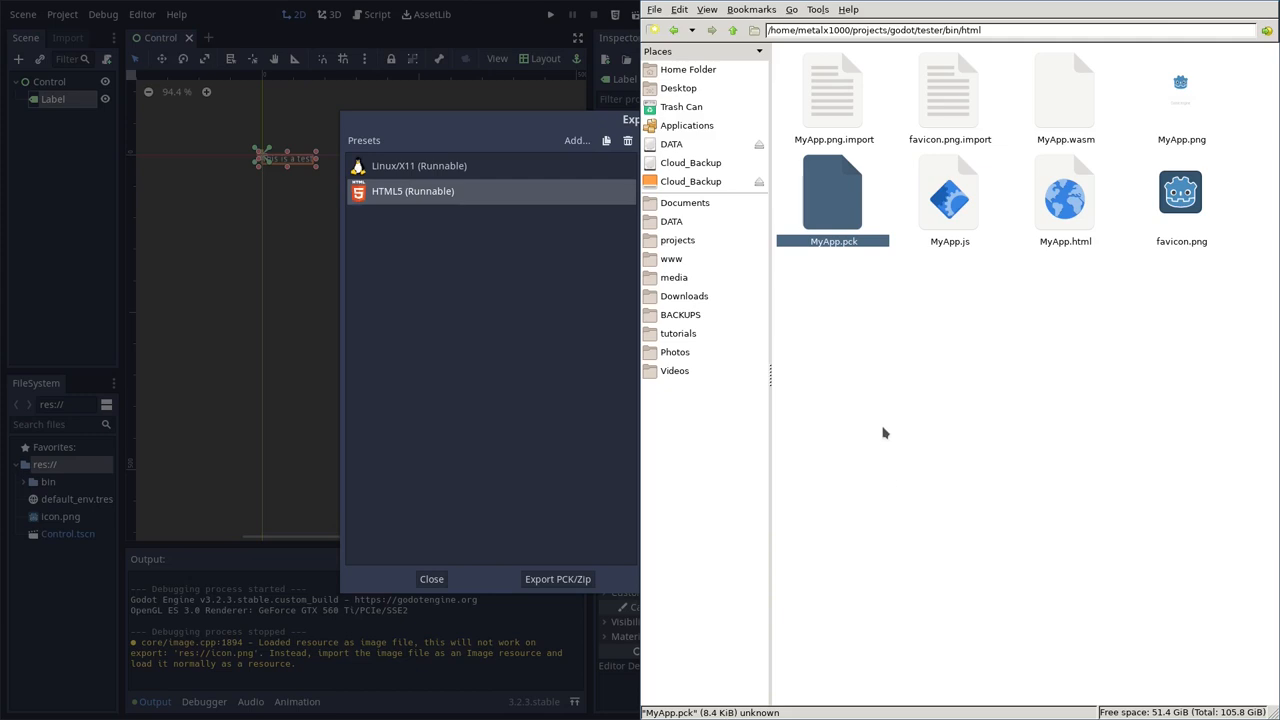
pyautogui.moveTo(833, 195)
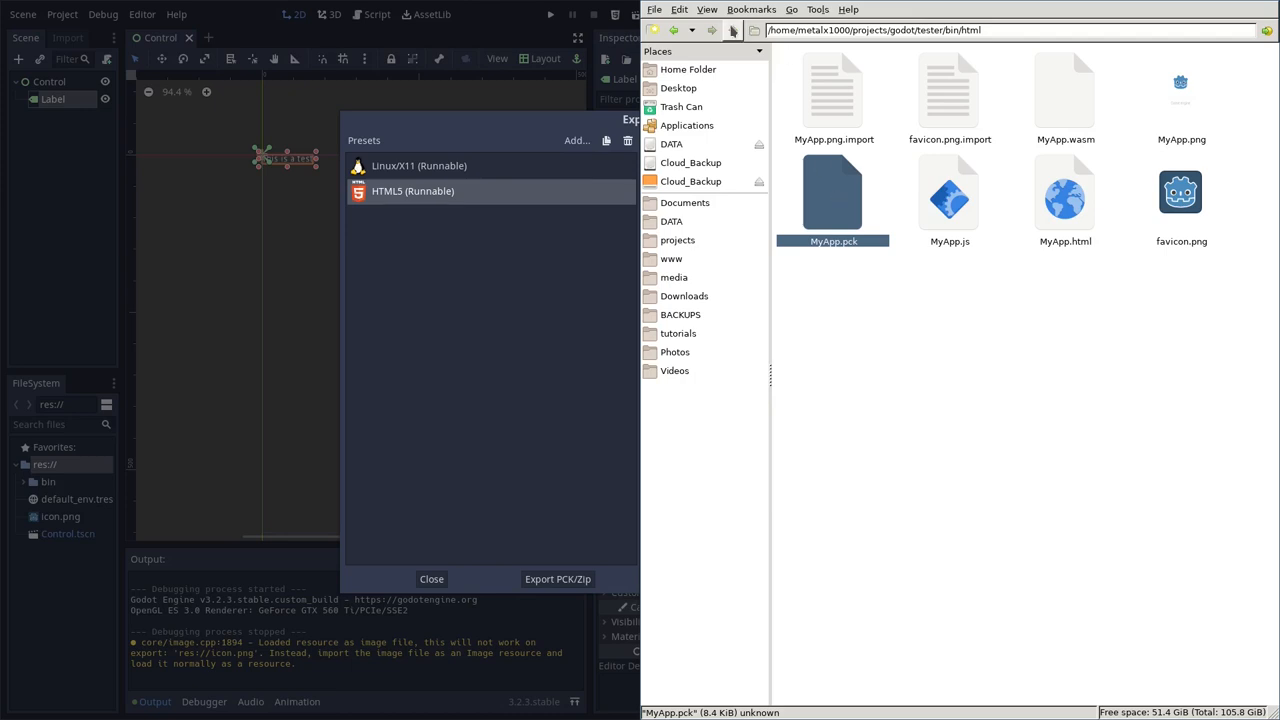
pyautogui.moveTo(733, 30)
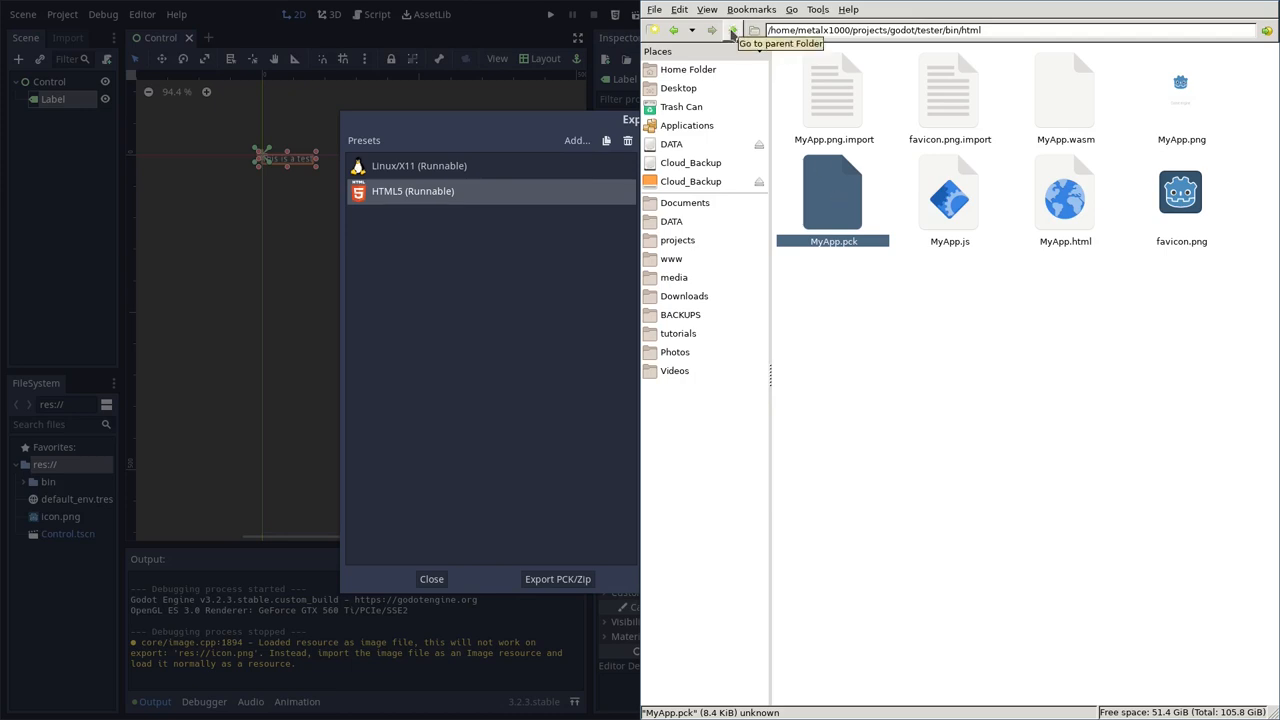
pyautogui.click(732, 30)
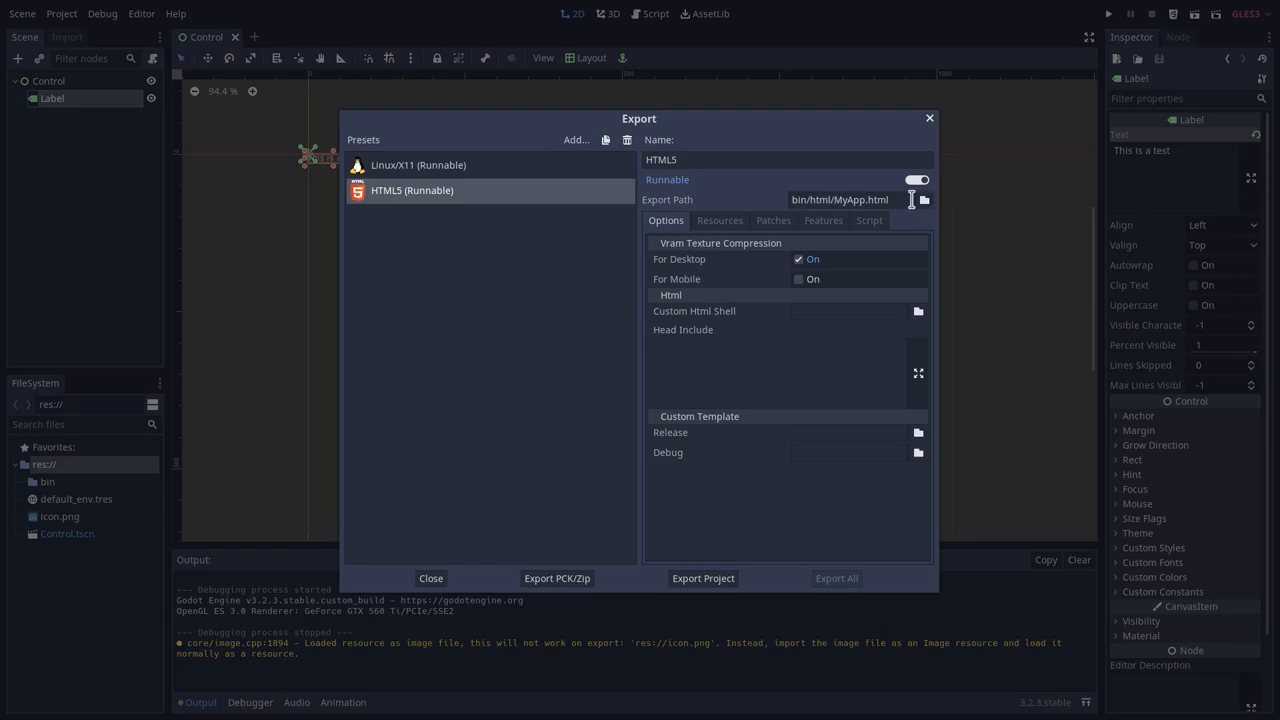
# Set the HTML5 preset's export path to bin/MyApp.html in the tester project and export it
pyautogui.click(923, 199)
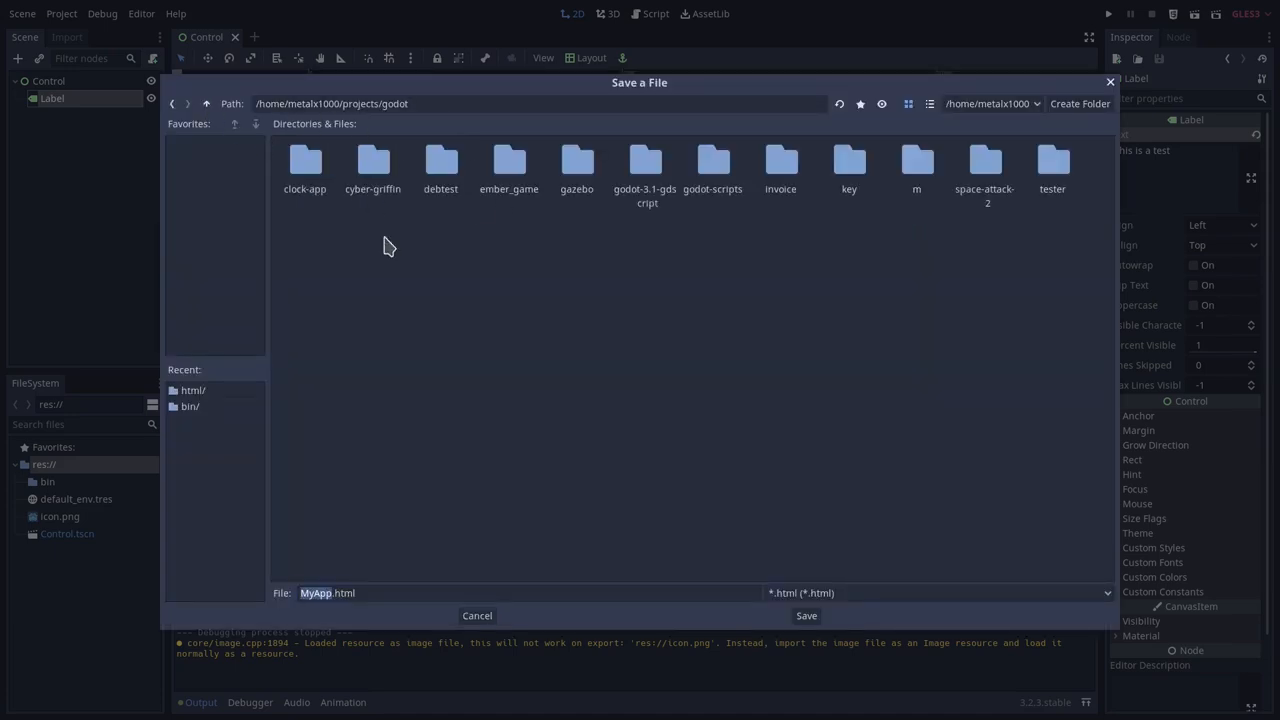
pyautogui.moveTo(1030, 170)
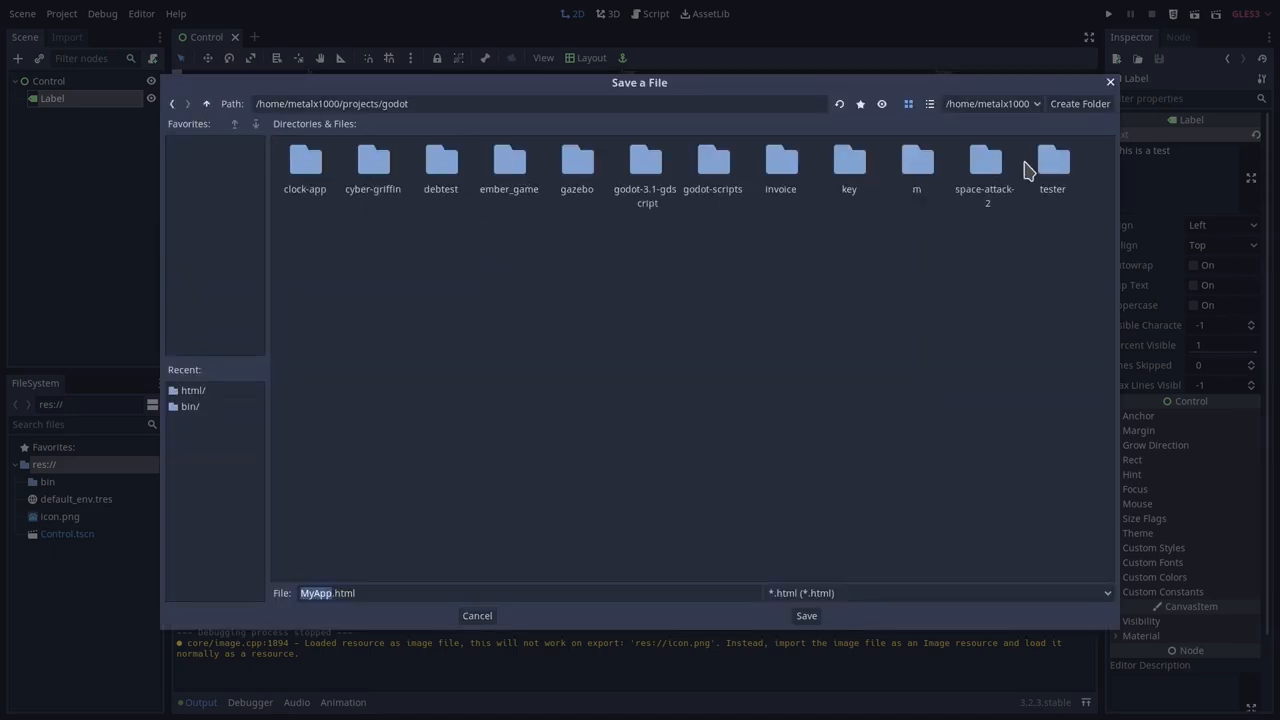
pyautogui.doubleClick(1052, 160)
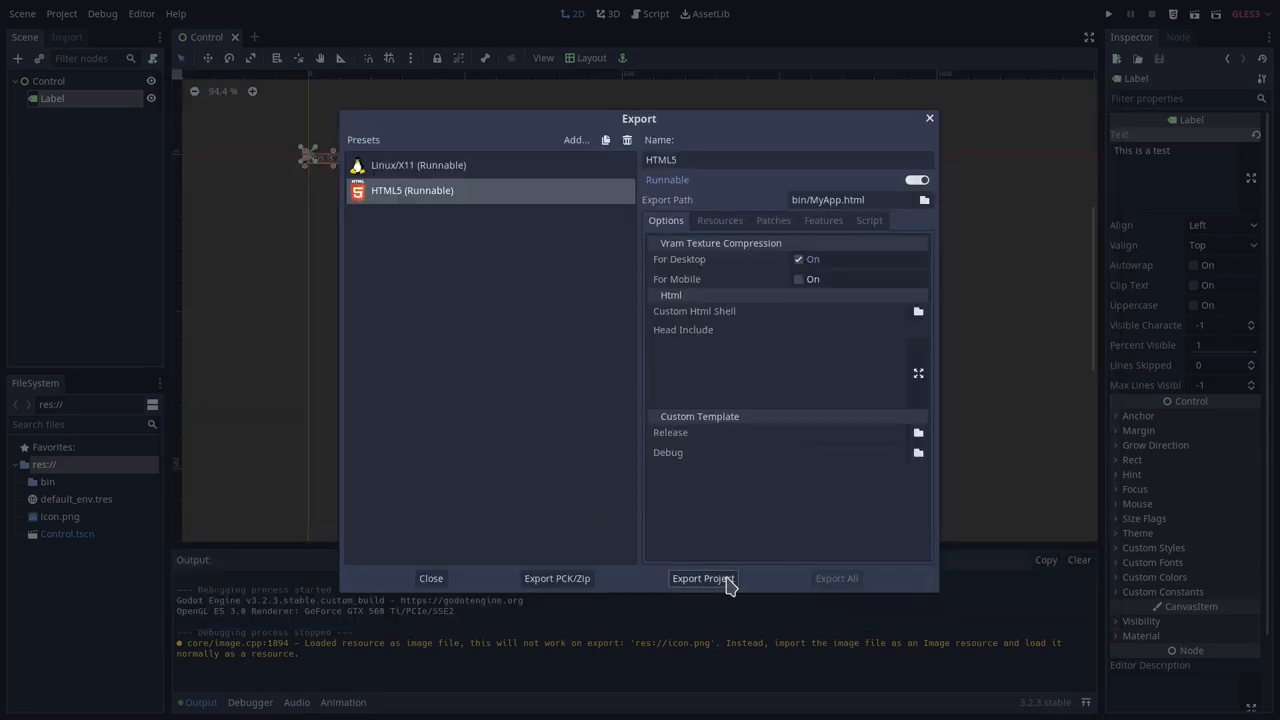
pyautogui.click(702, 578)
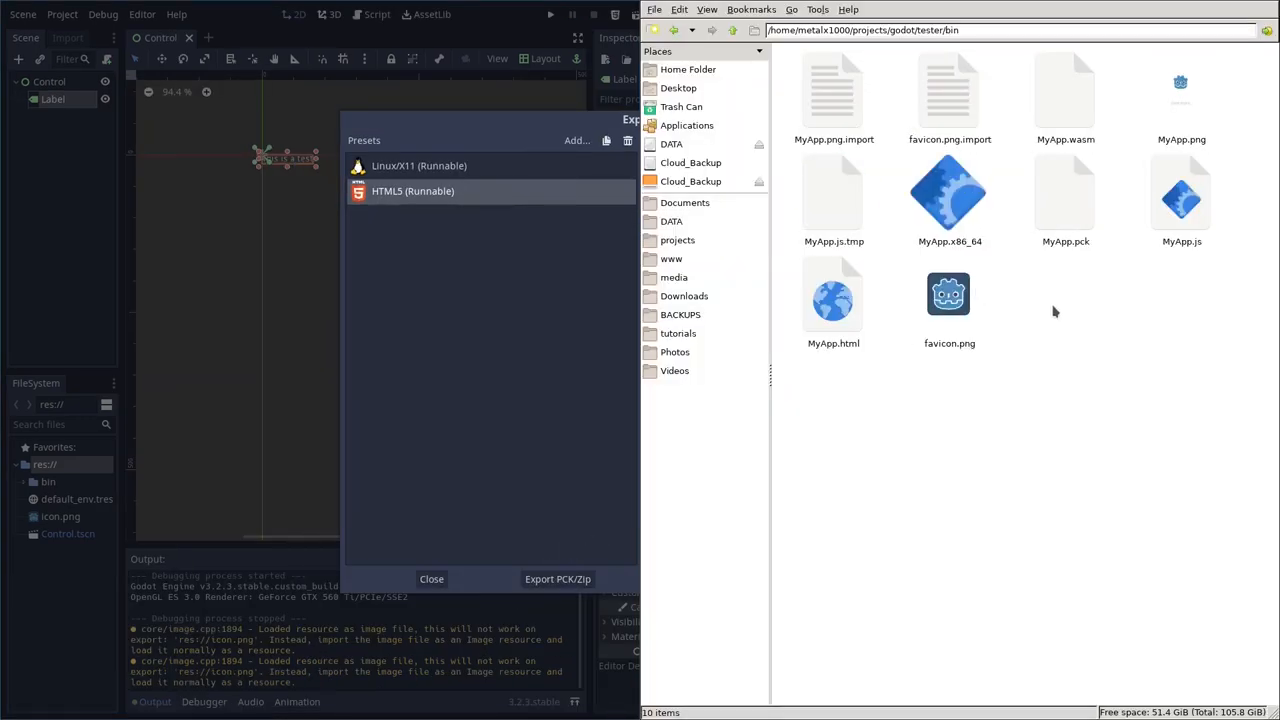
pyautogui.click(948, 193)
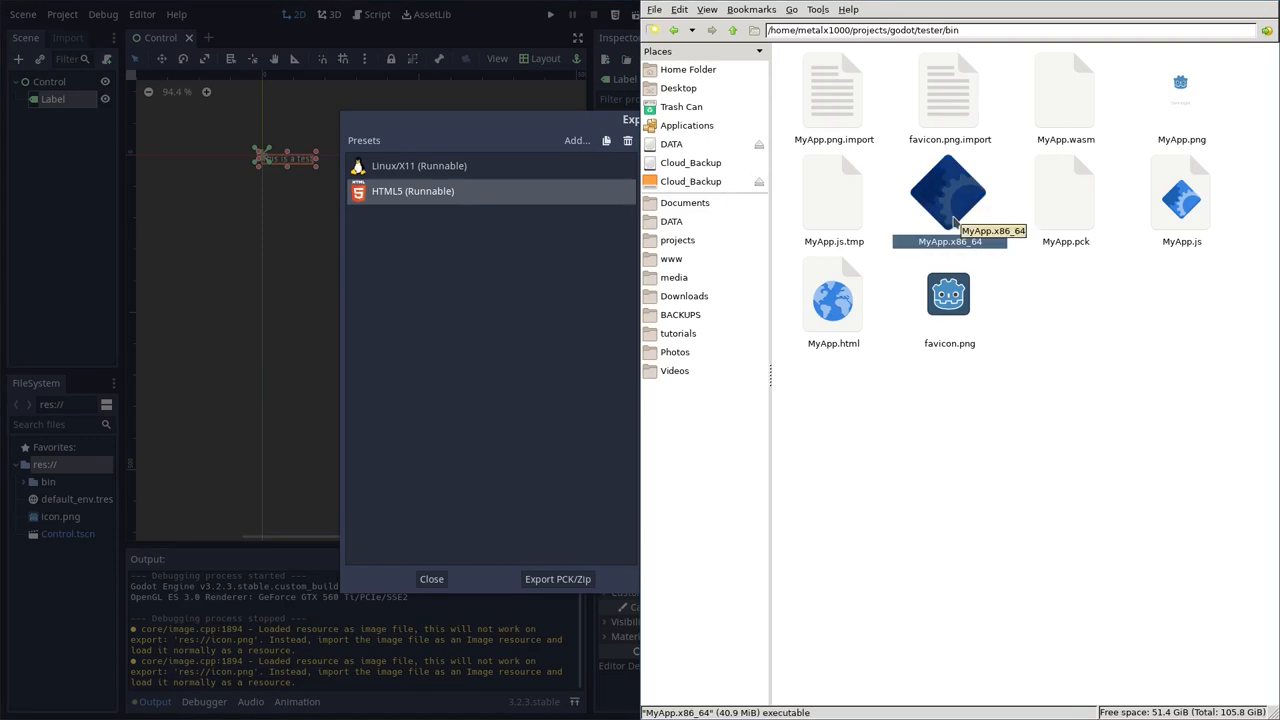
pyautogui.click(833, 295)
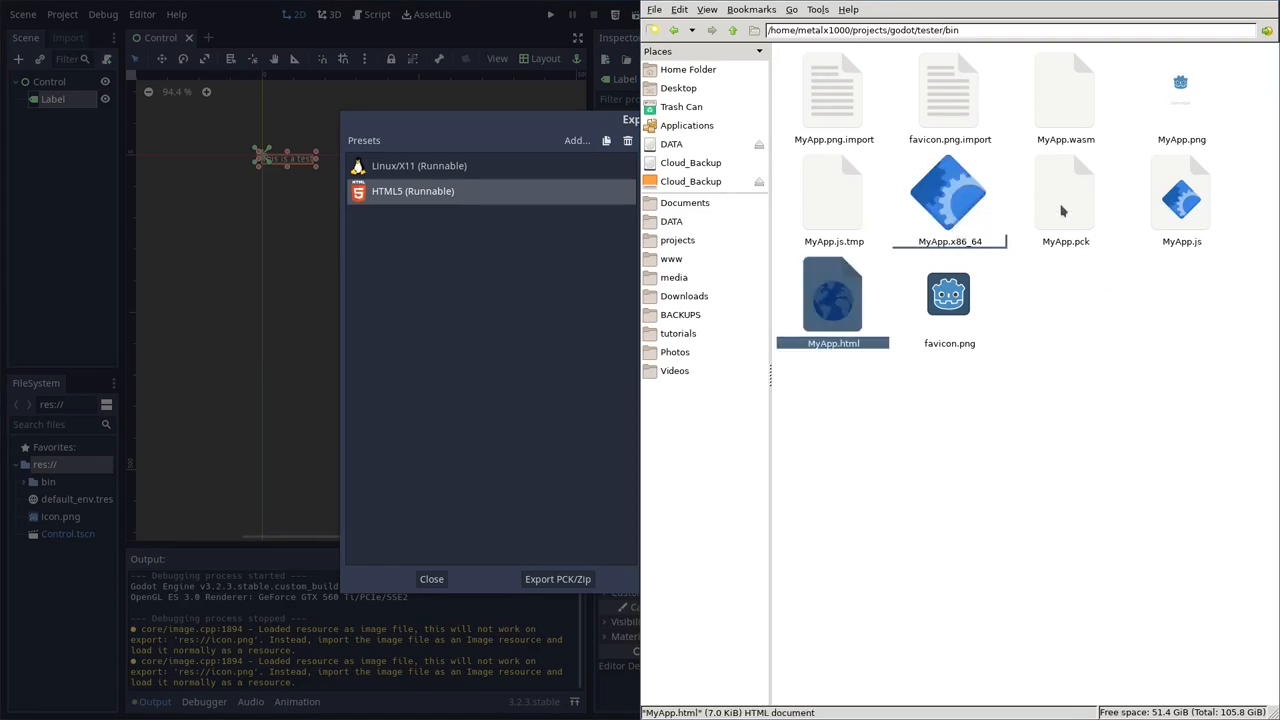
pyautogui.click(1065, 195)
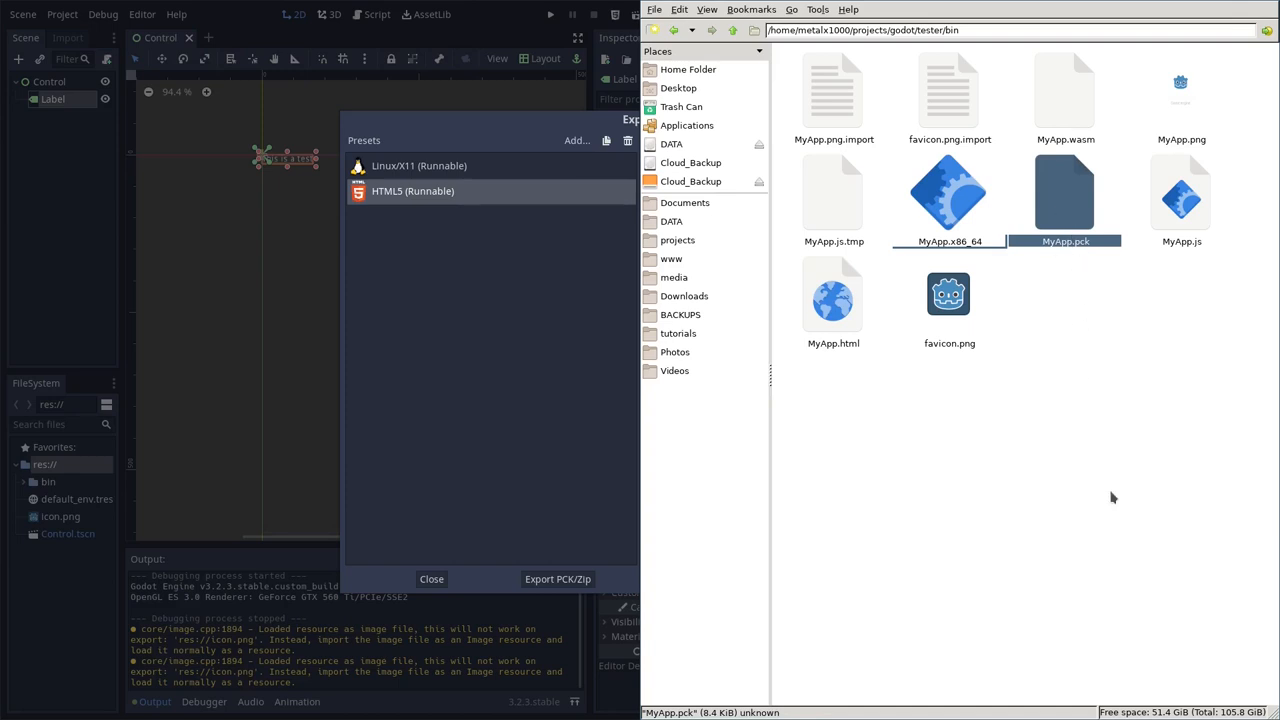
pyautogui.moveTo(450, 150)
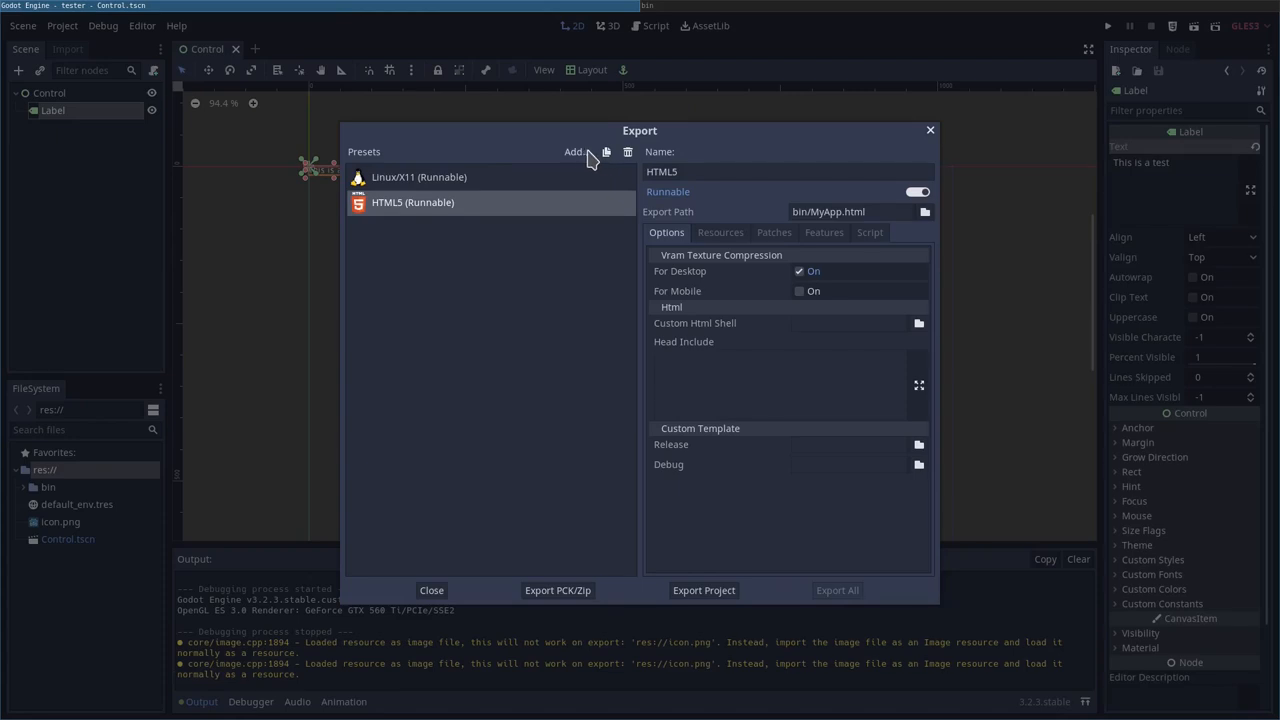
# Add an Android preset from the Export dialog's platform list
pyautogui.click(575, 151)
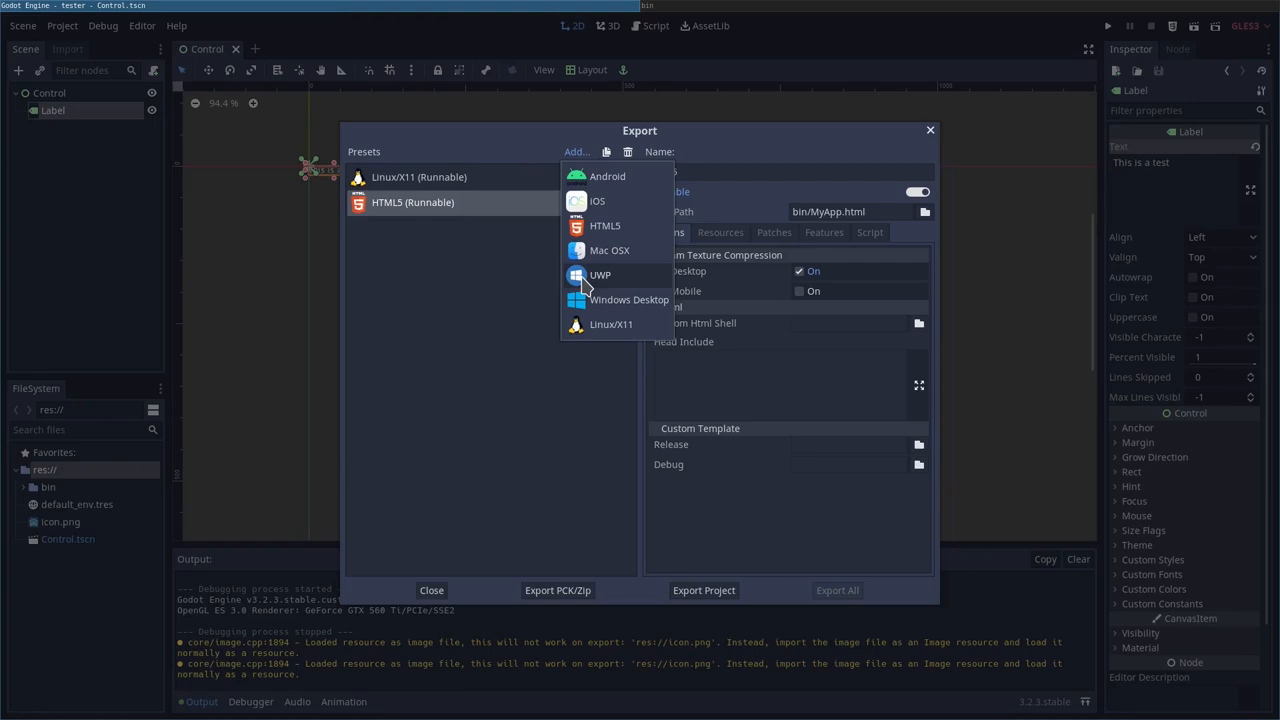
pyautogui.moveTo(605, 250)
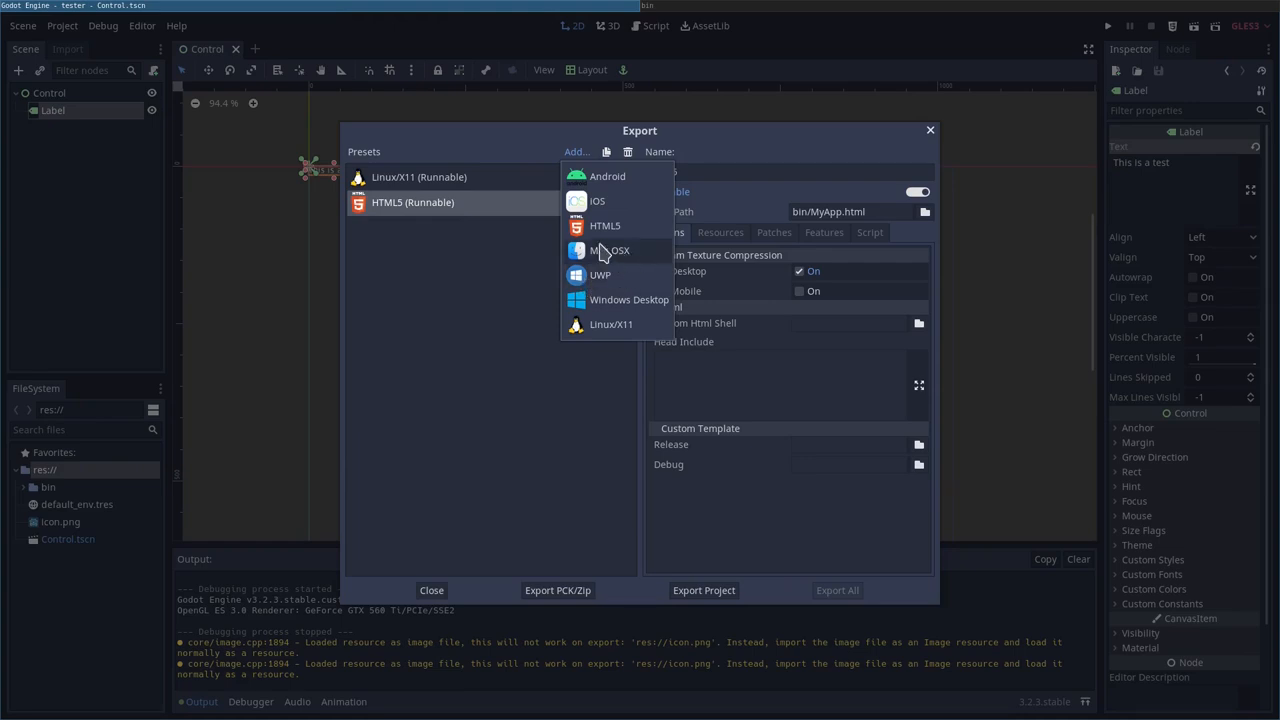
pyautogui.moveTo(607, 176)
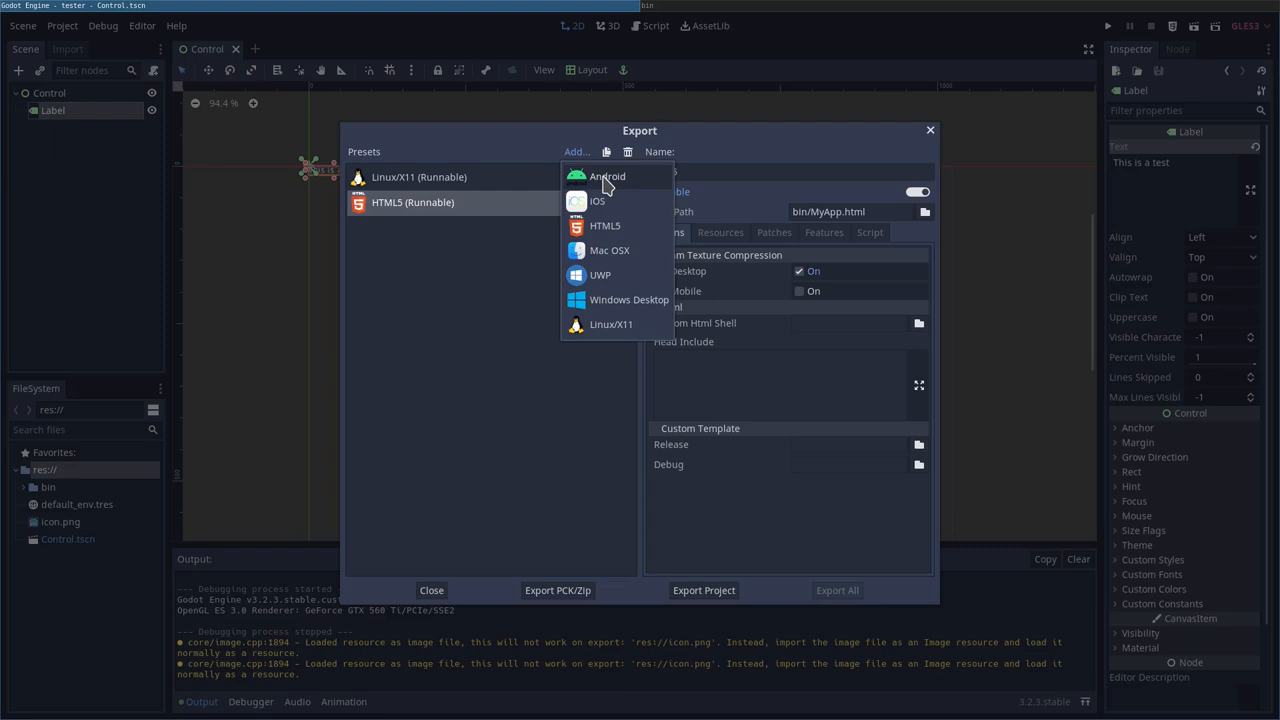
pyautogui.click(606, 176)
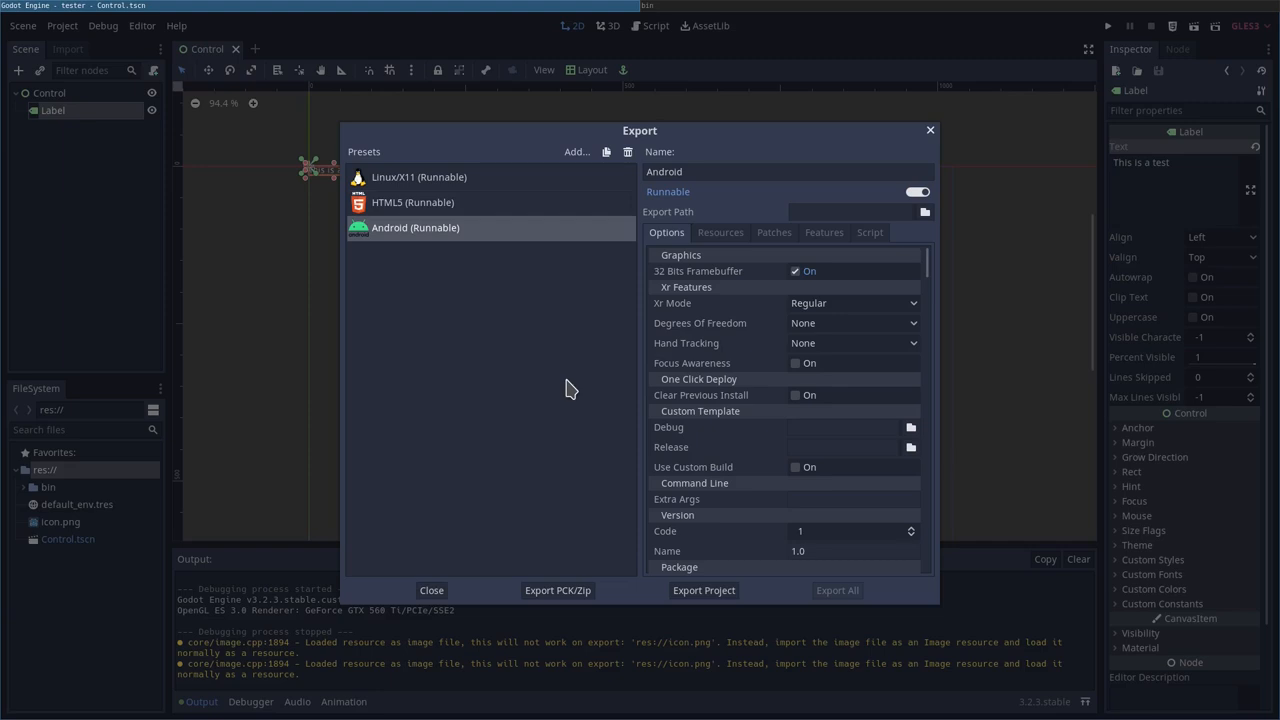
pyautogui.moveTo(562, 378)
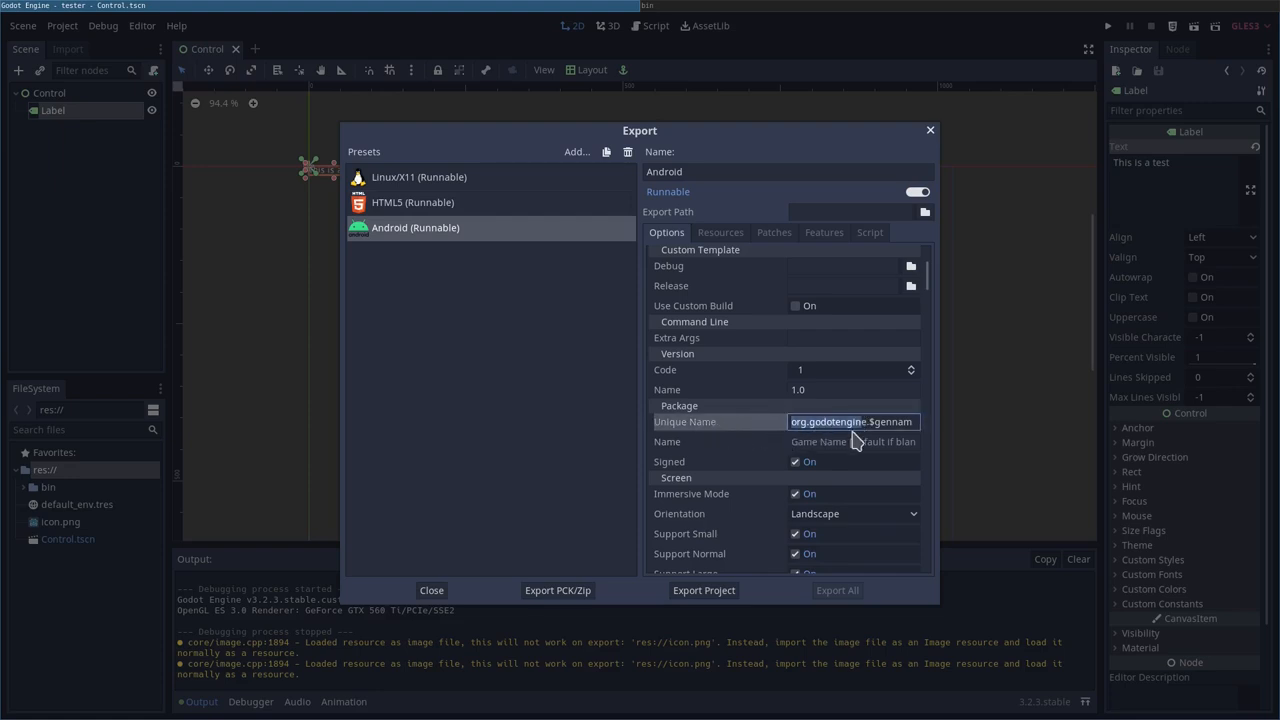
# Inspect the Android package unique name, then delete the Android preset
pyautogui.click(500, 388)
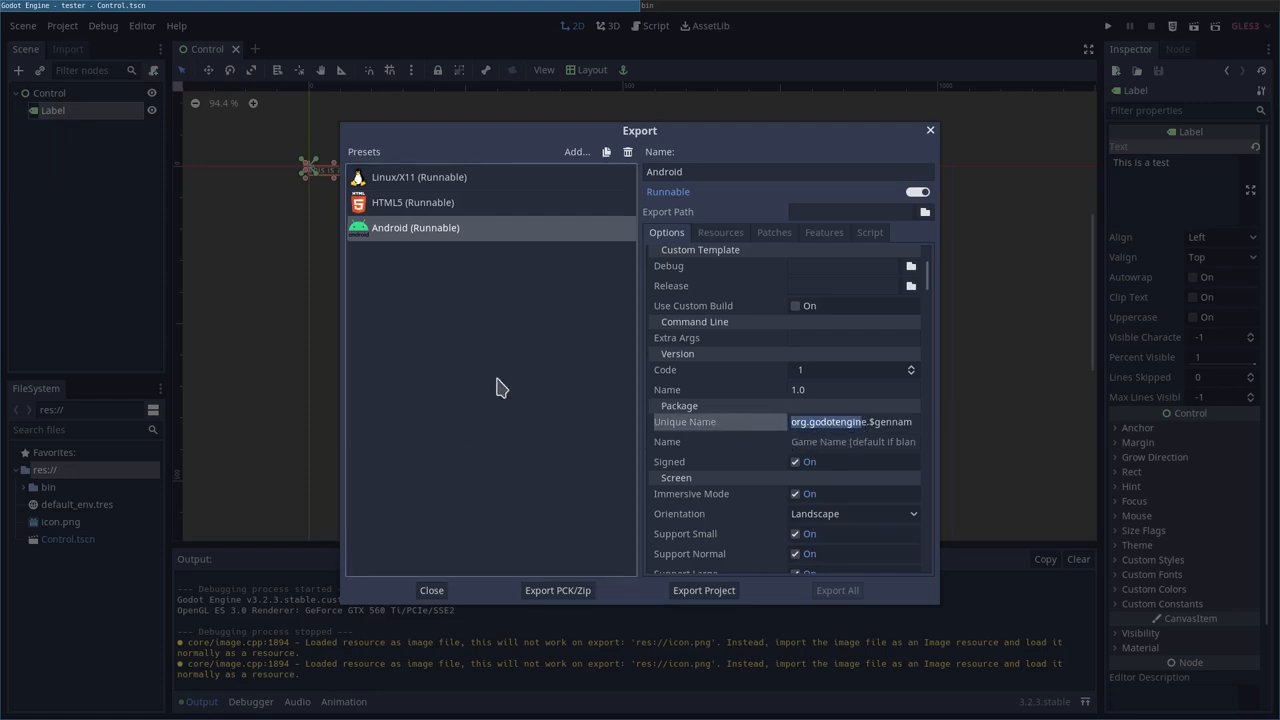
pyautogui.moveTo(500, 395)
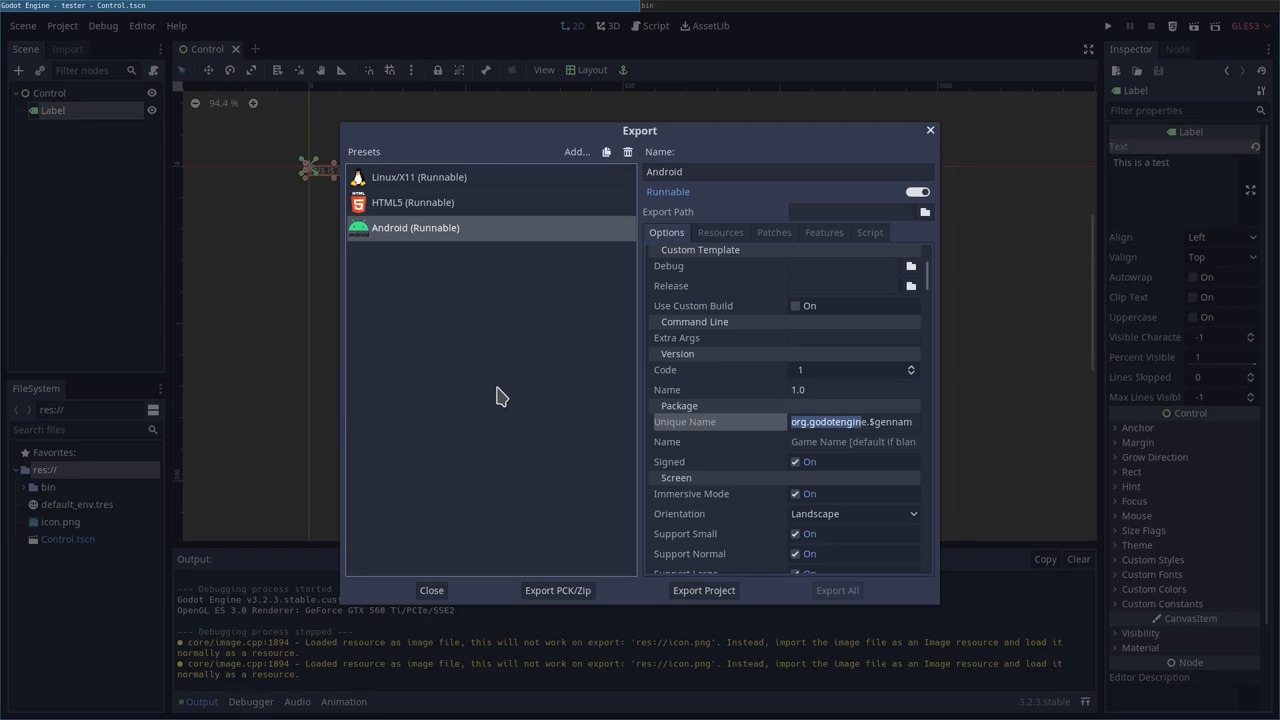
pyautogui.moveTo(742, 499)
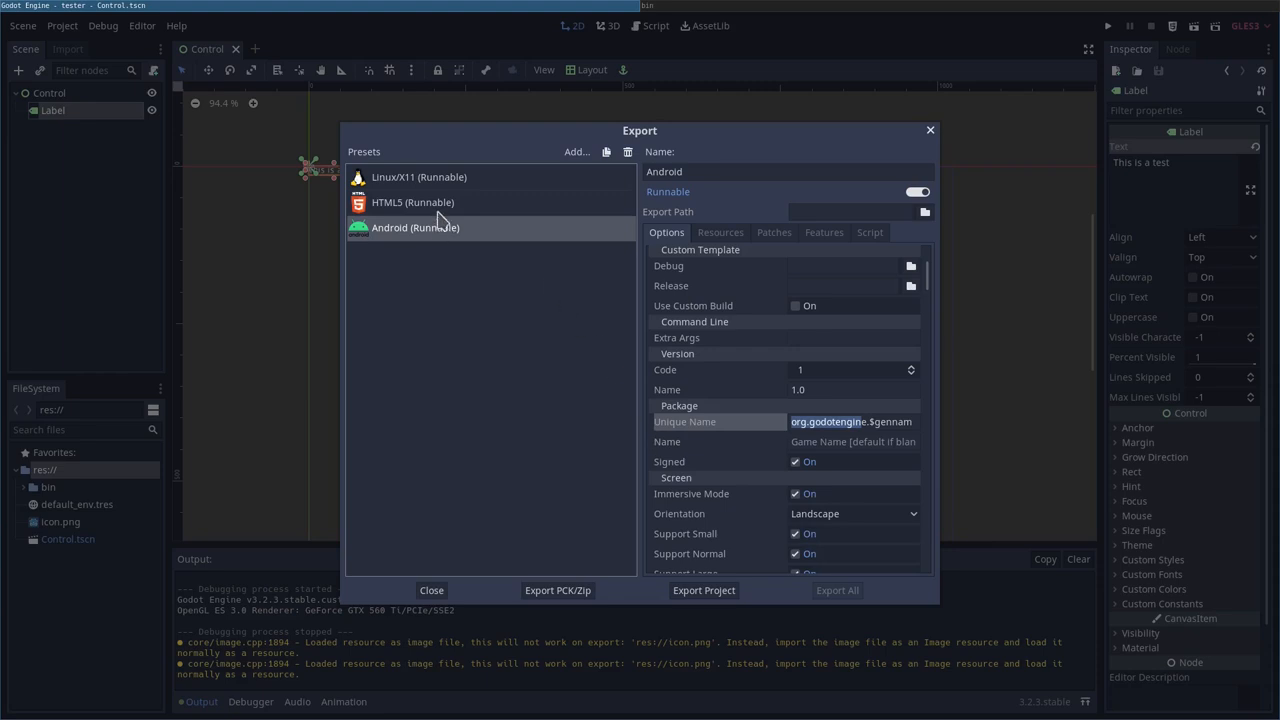
pyautogui.moveTo(655, 155)
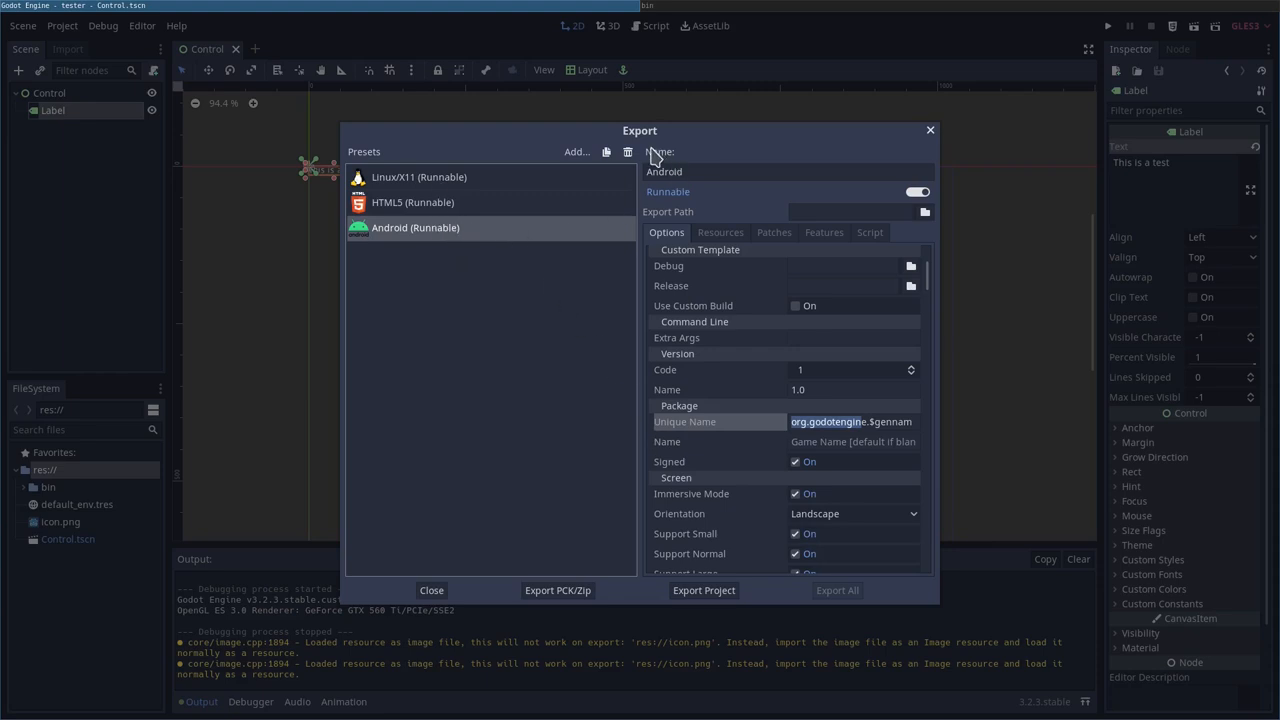
pyautogui.click(628, 151)
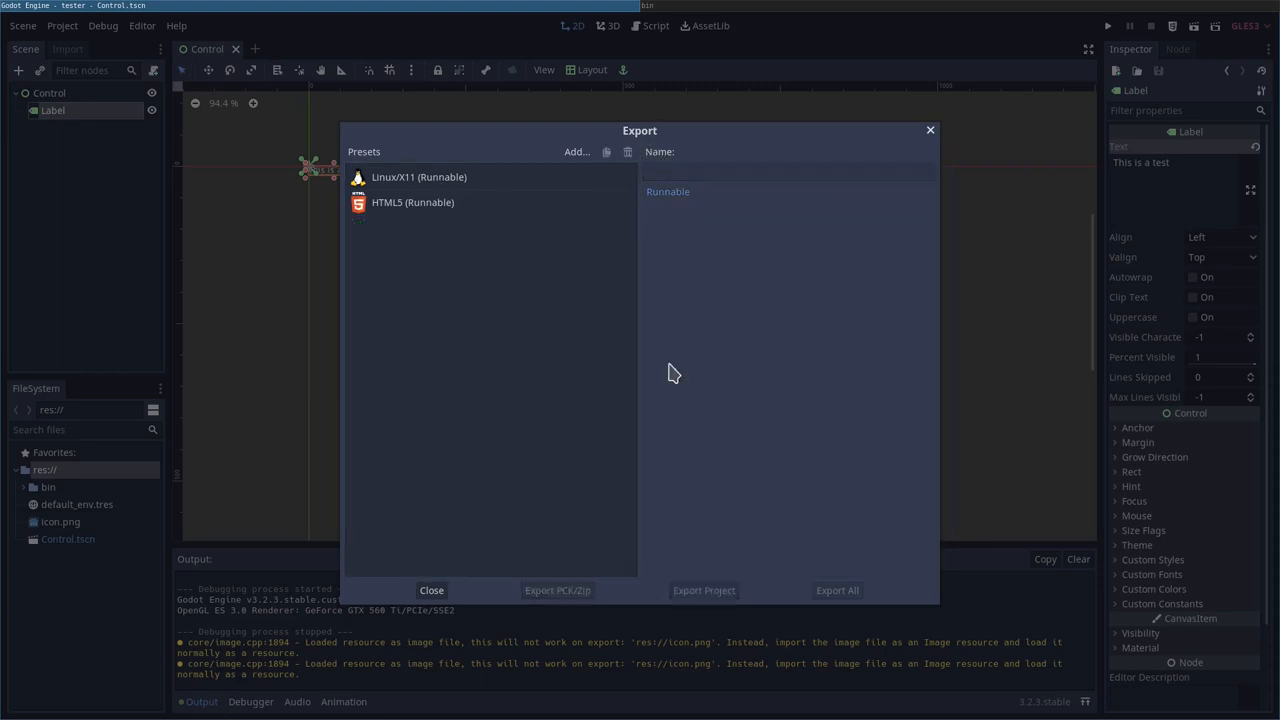
# Run Export All for the Linux/X11 and HTML5 presets in Debug mode
pyautogui.click(413, 202)
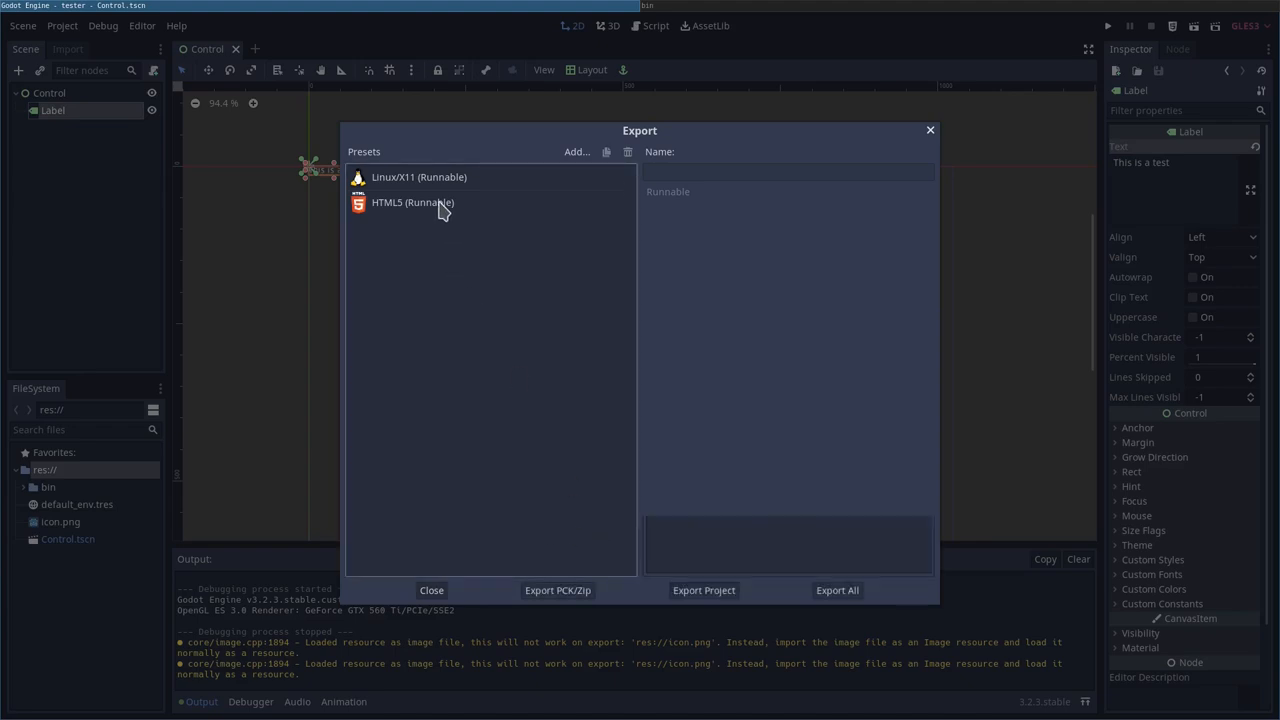
pyautogui.click(837, 590)
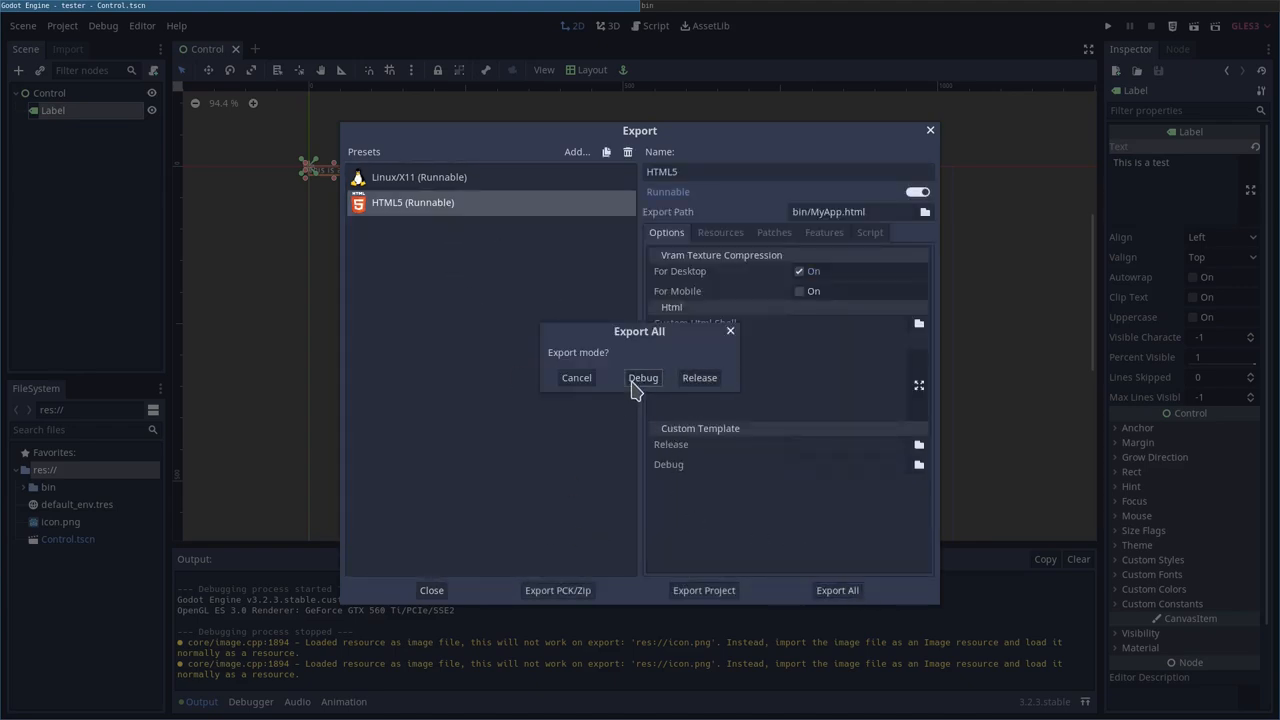
pyautogui.click(643, 377)
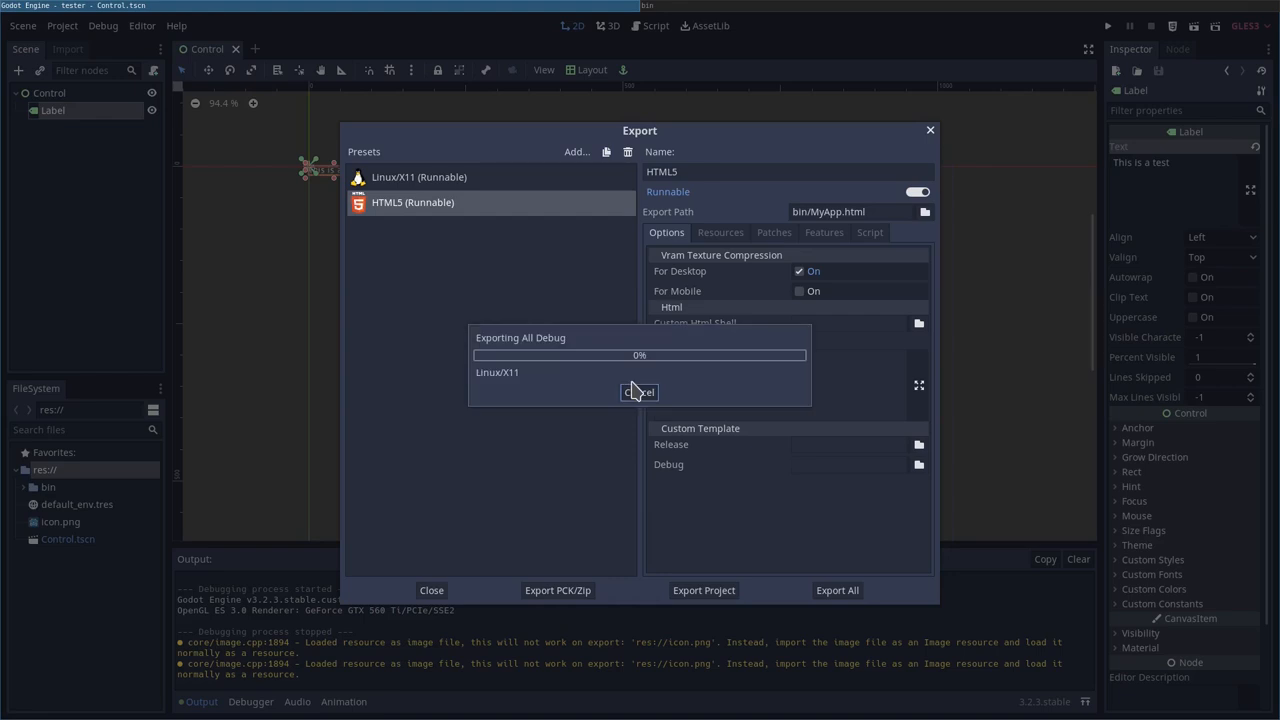
pyautogui.click(639, 391)
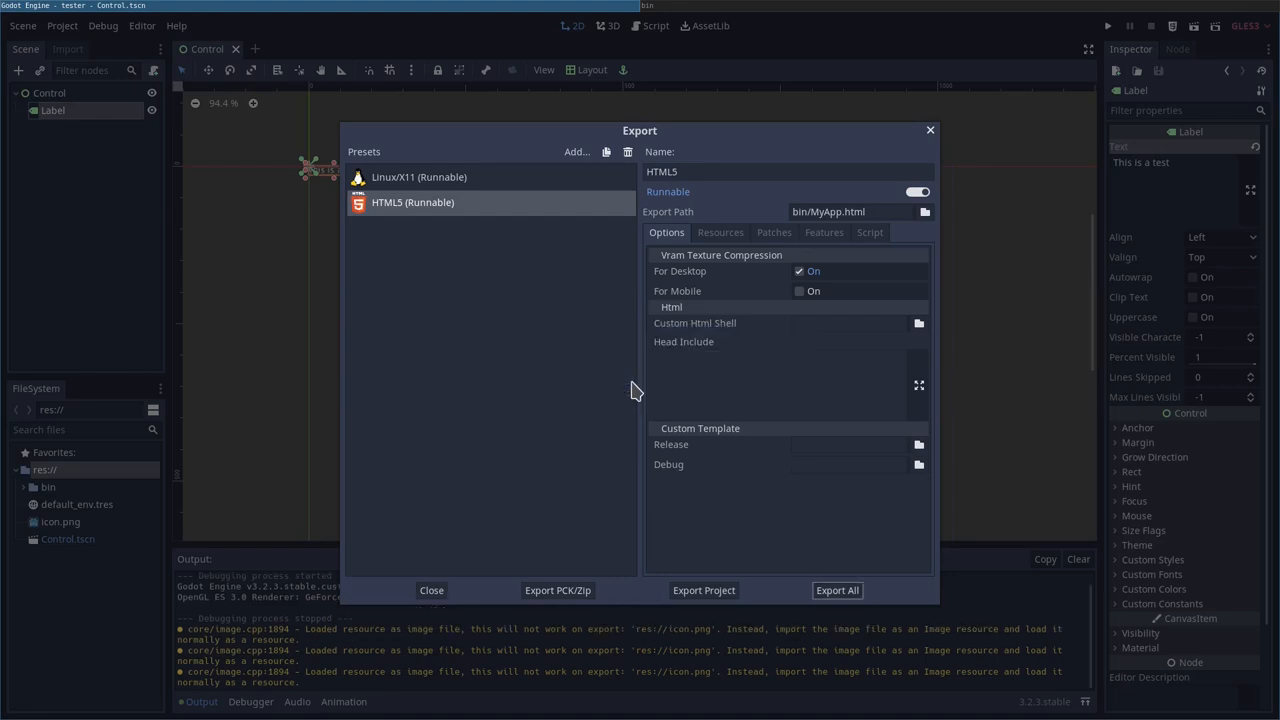
pyautogui.click(419, 177)
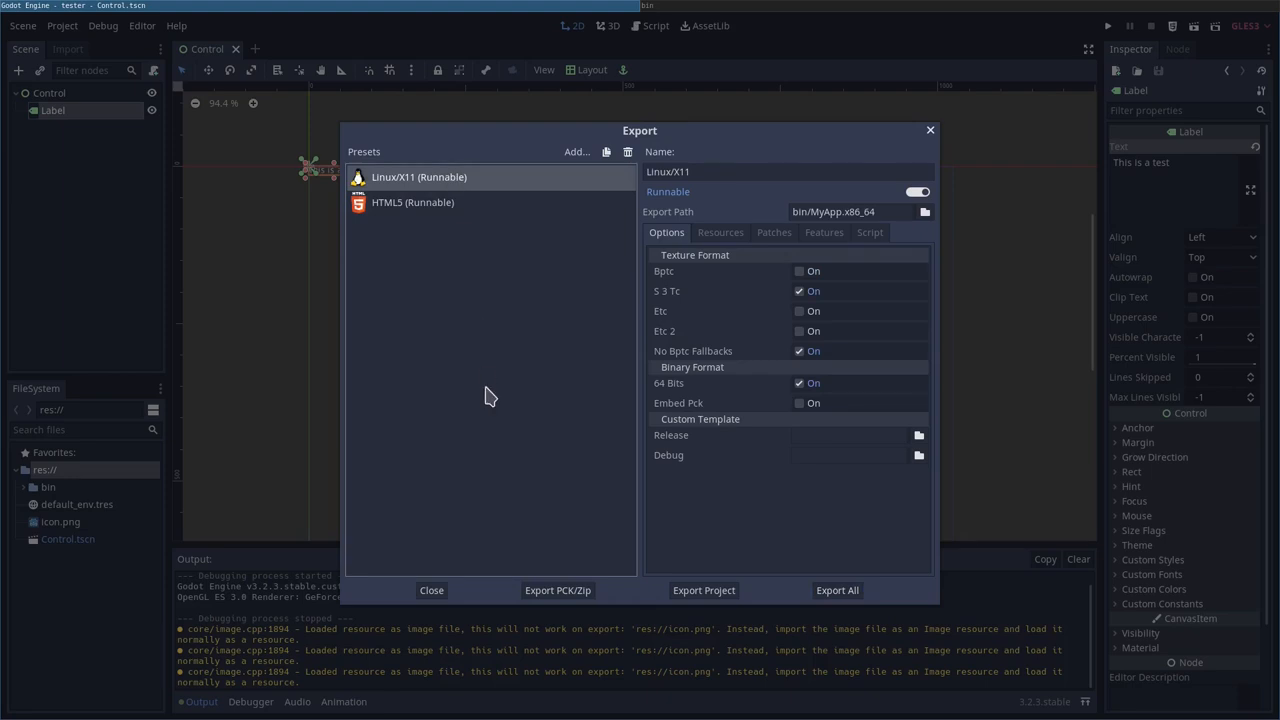
pyautogui.click(413, 202)
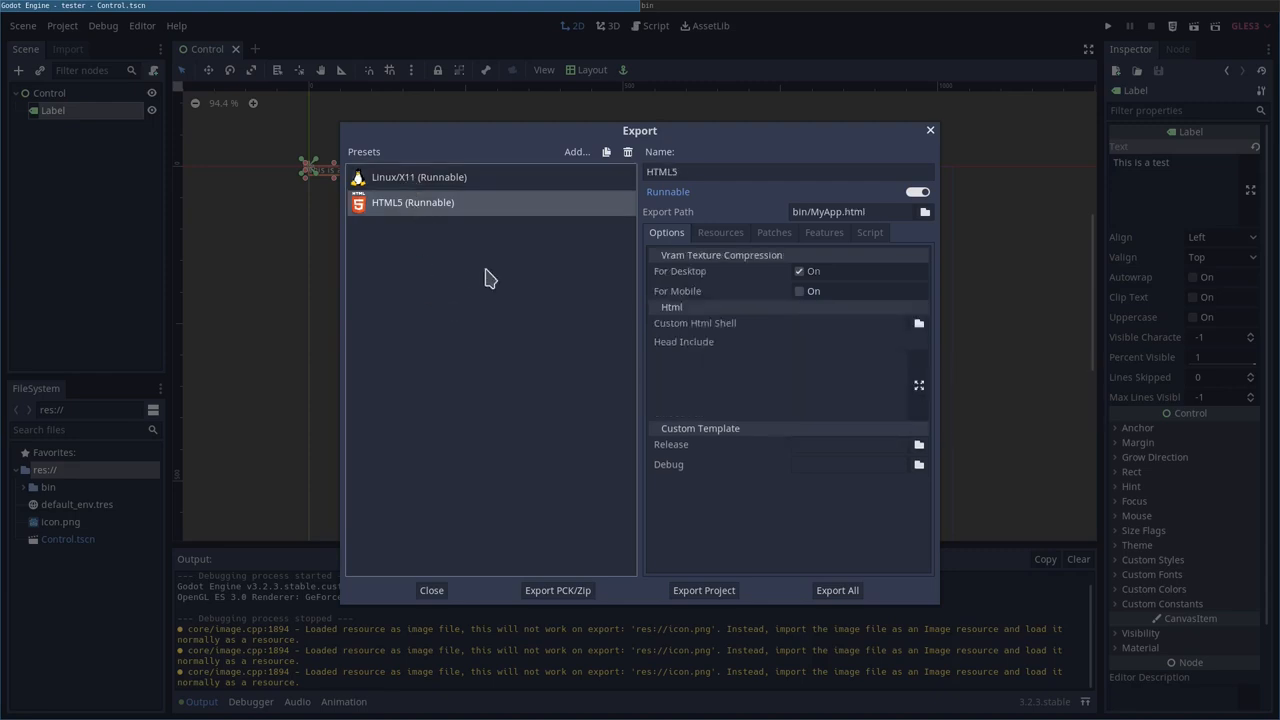
pyautogui.click(606, 151)
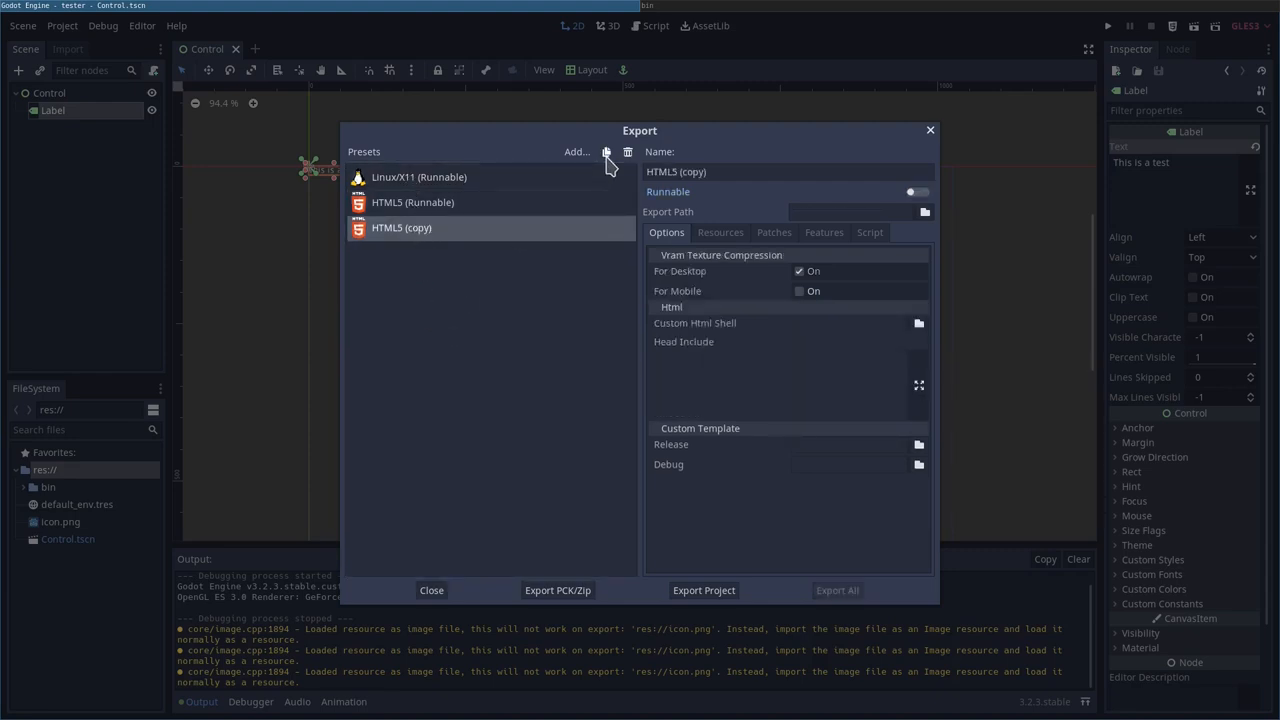
pyautogui.click(627, 151)
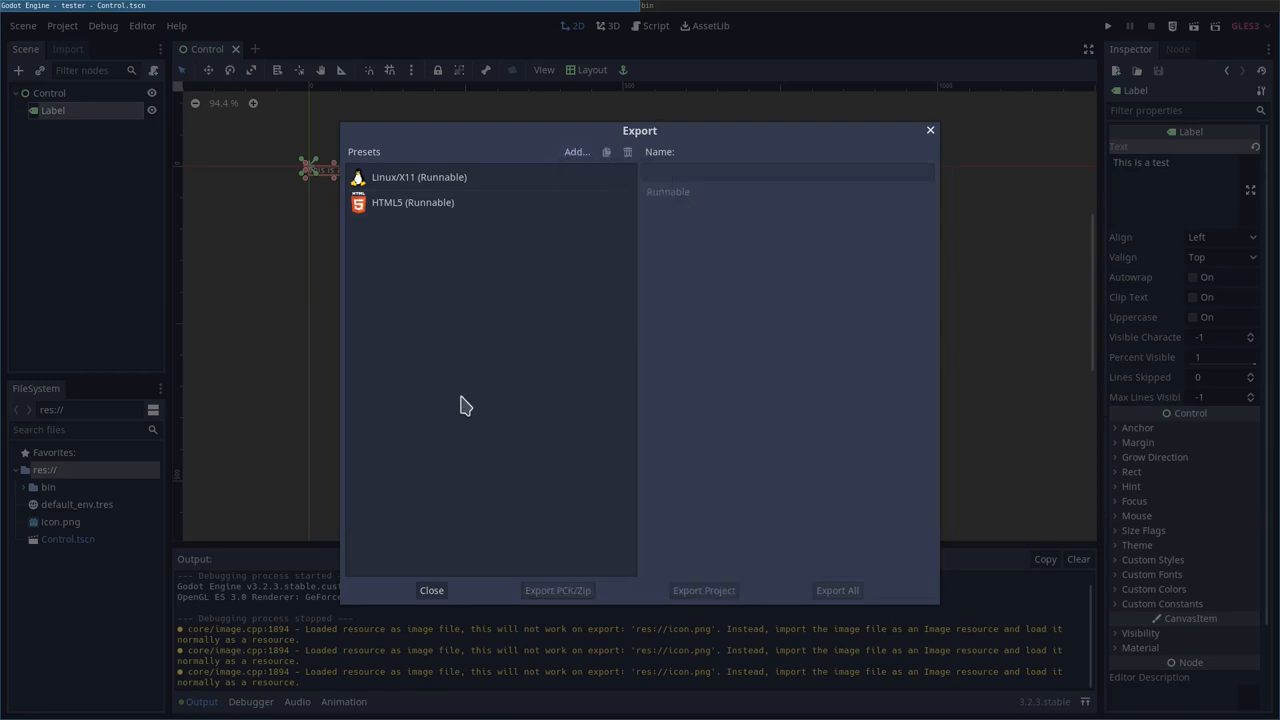
pyautogui.moveTo(796, 547)
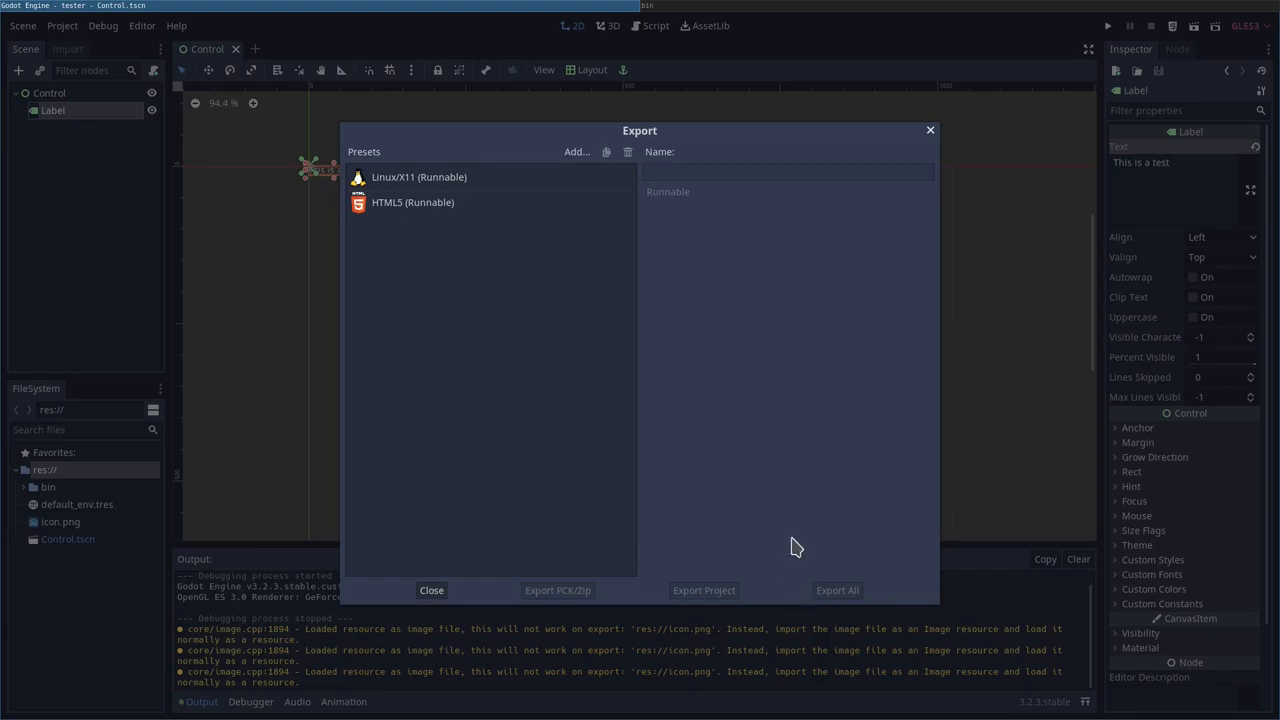